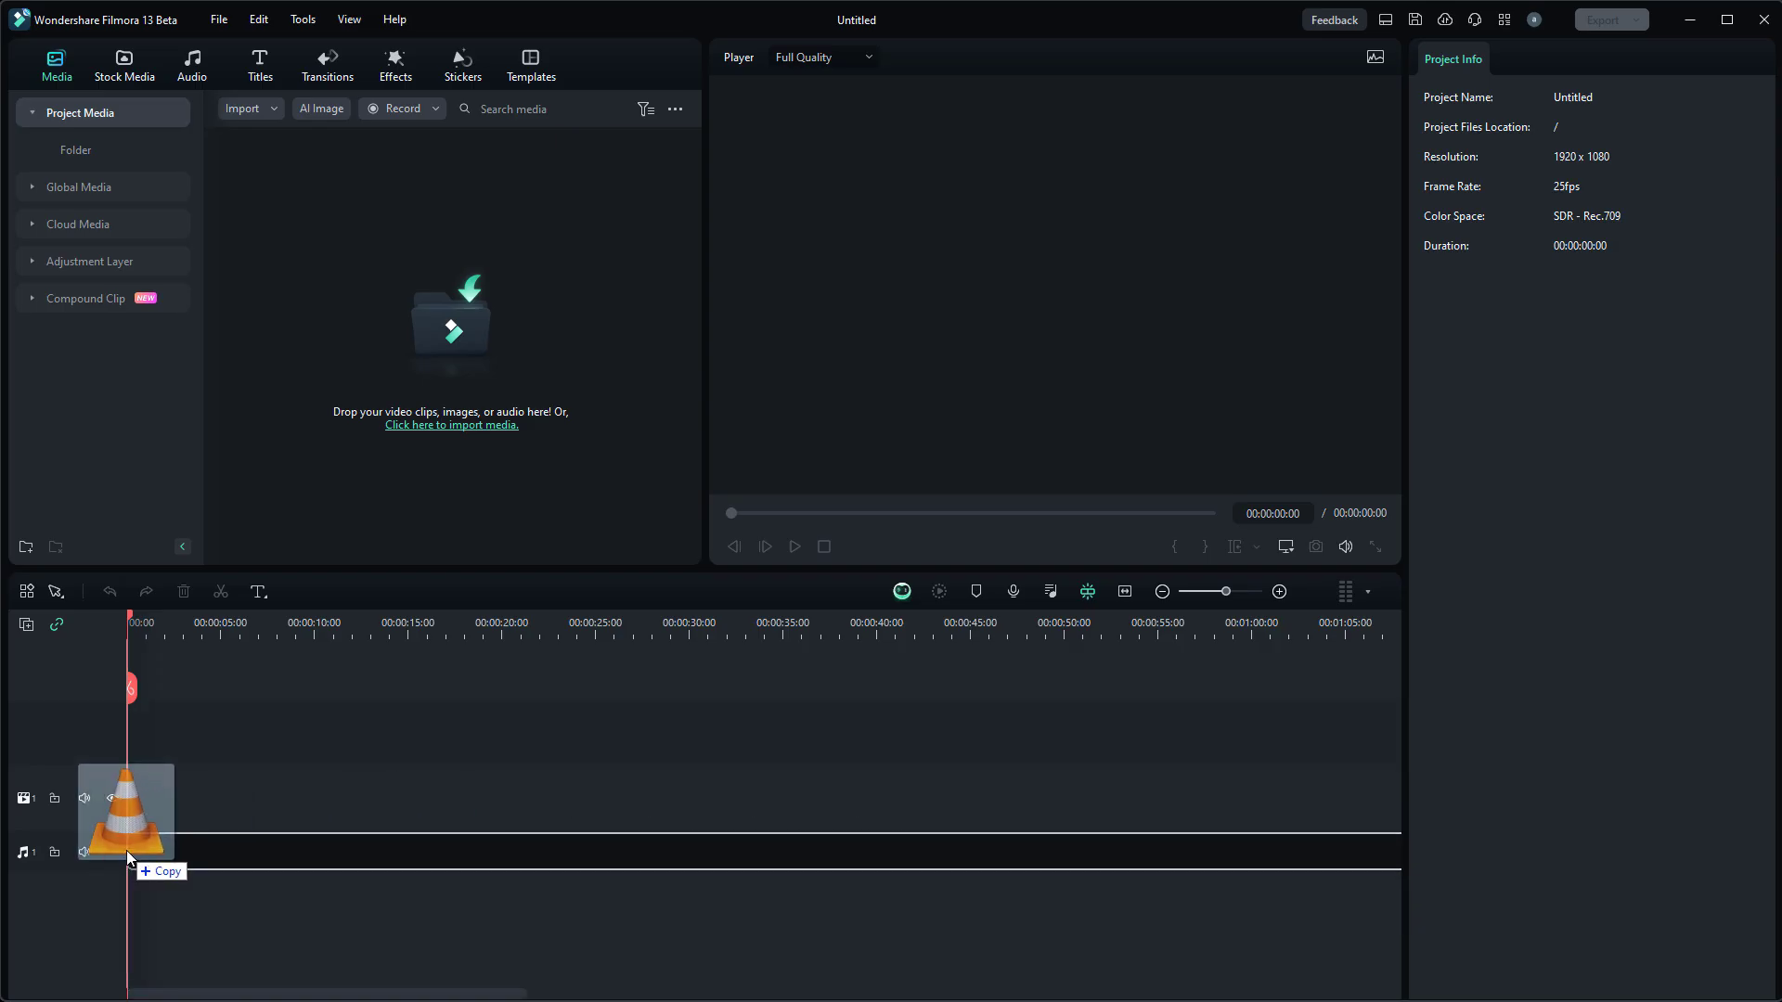
Run AI Vocal Remover on the song clip and mute the original song track
right_click(283, 848)
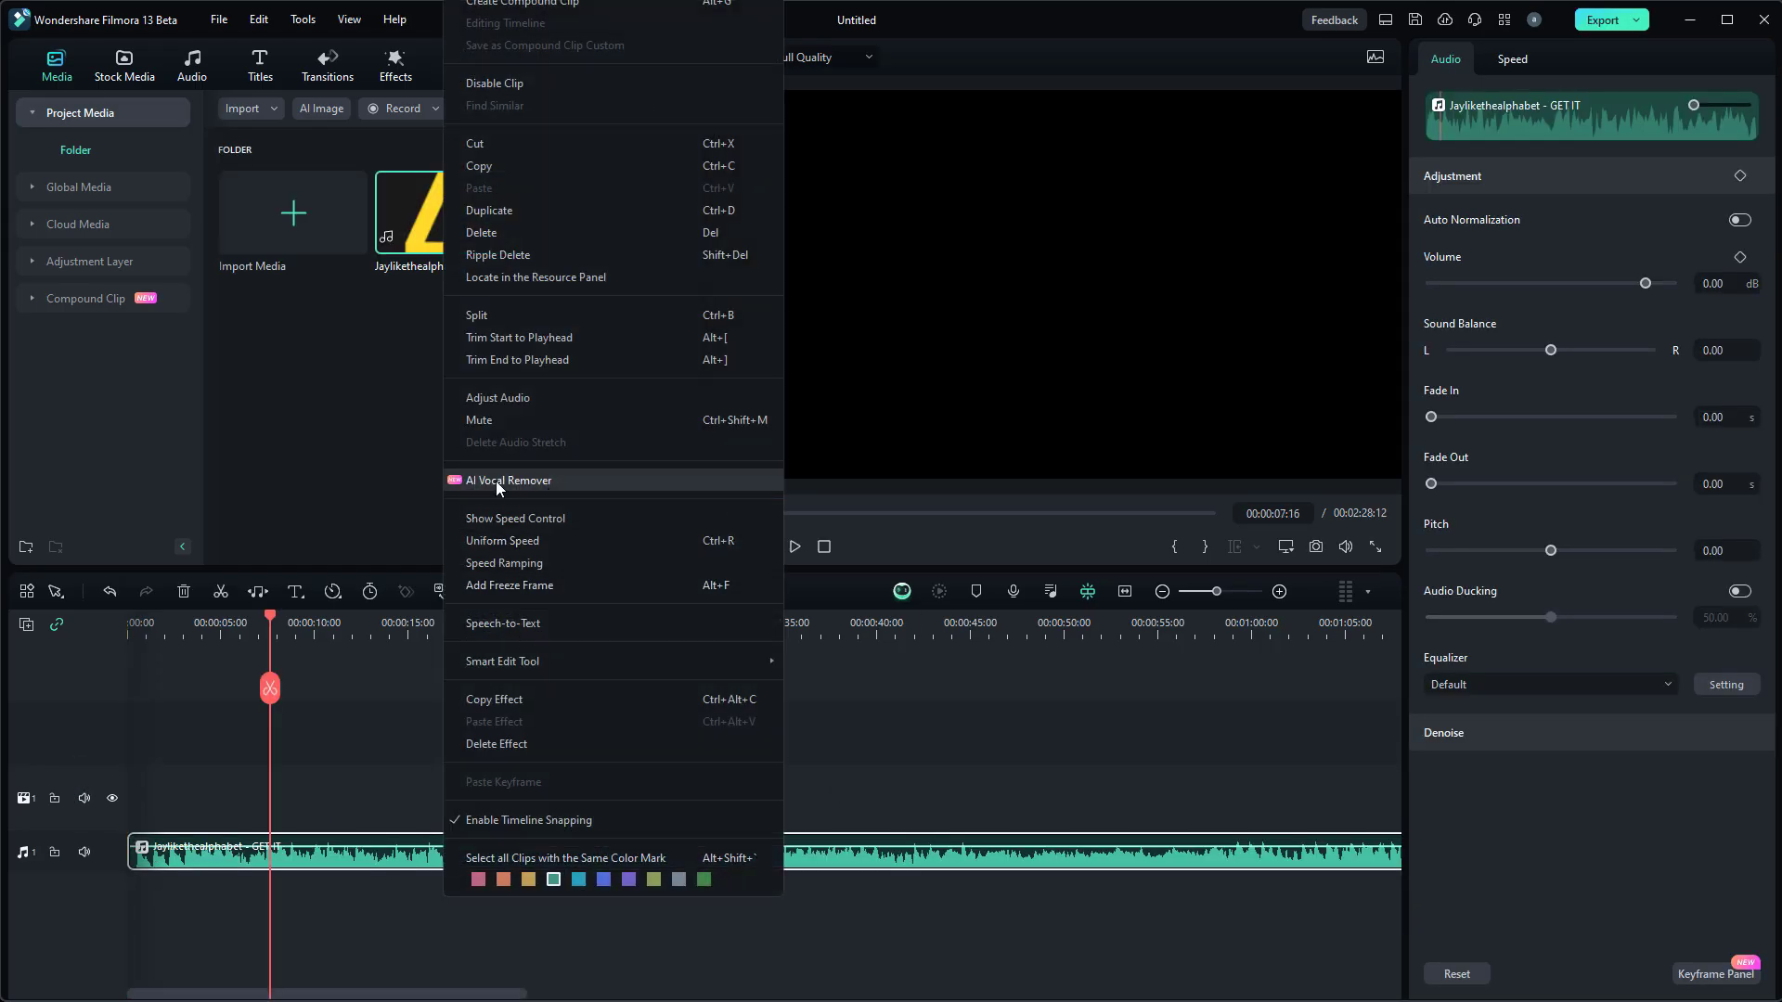
click(507, 479)
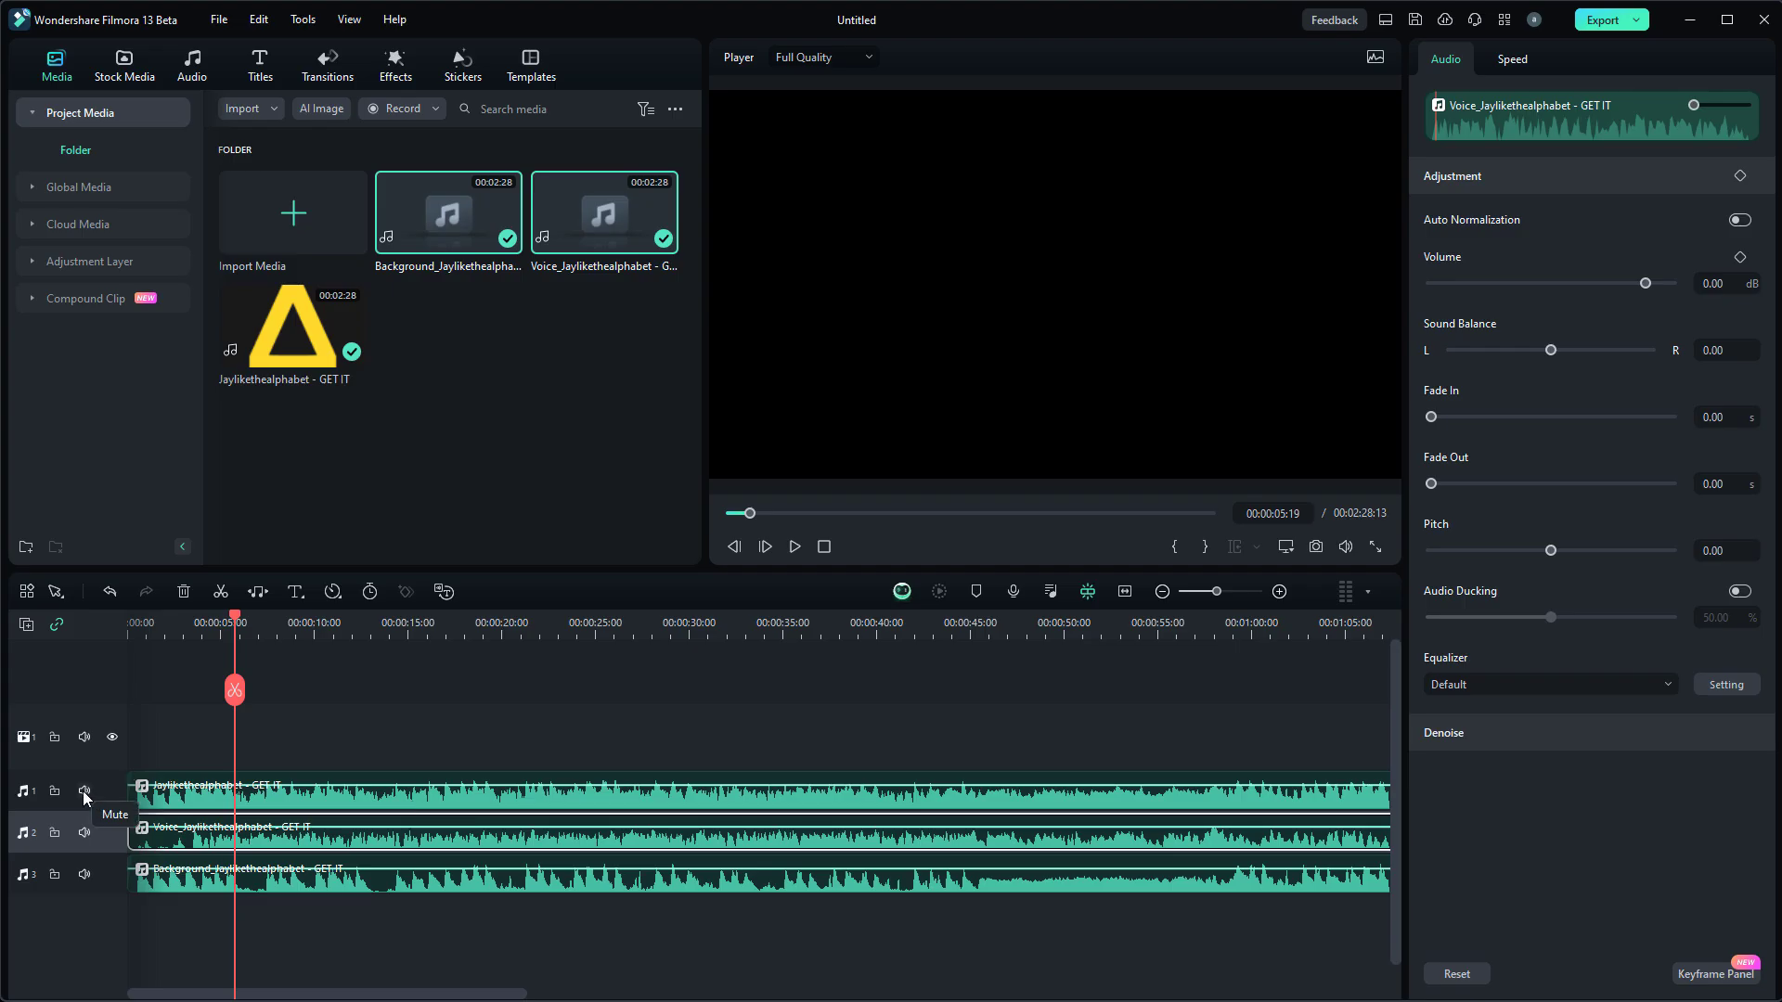
click(83, 790)
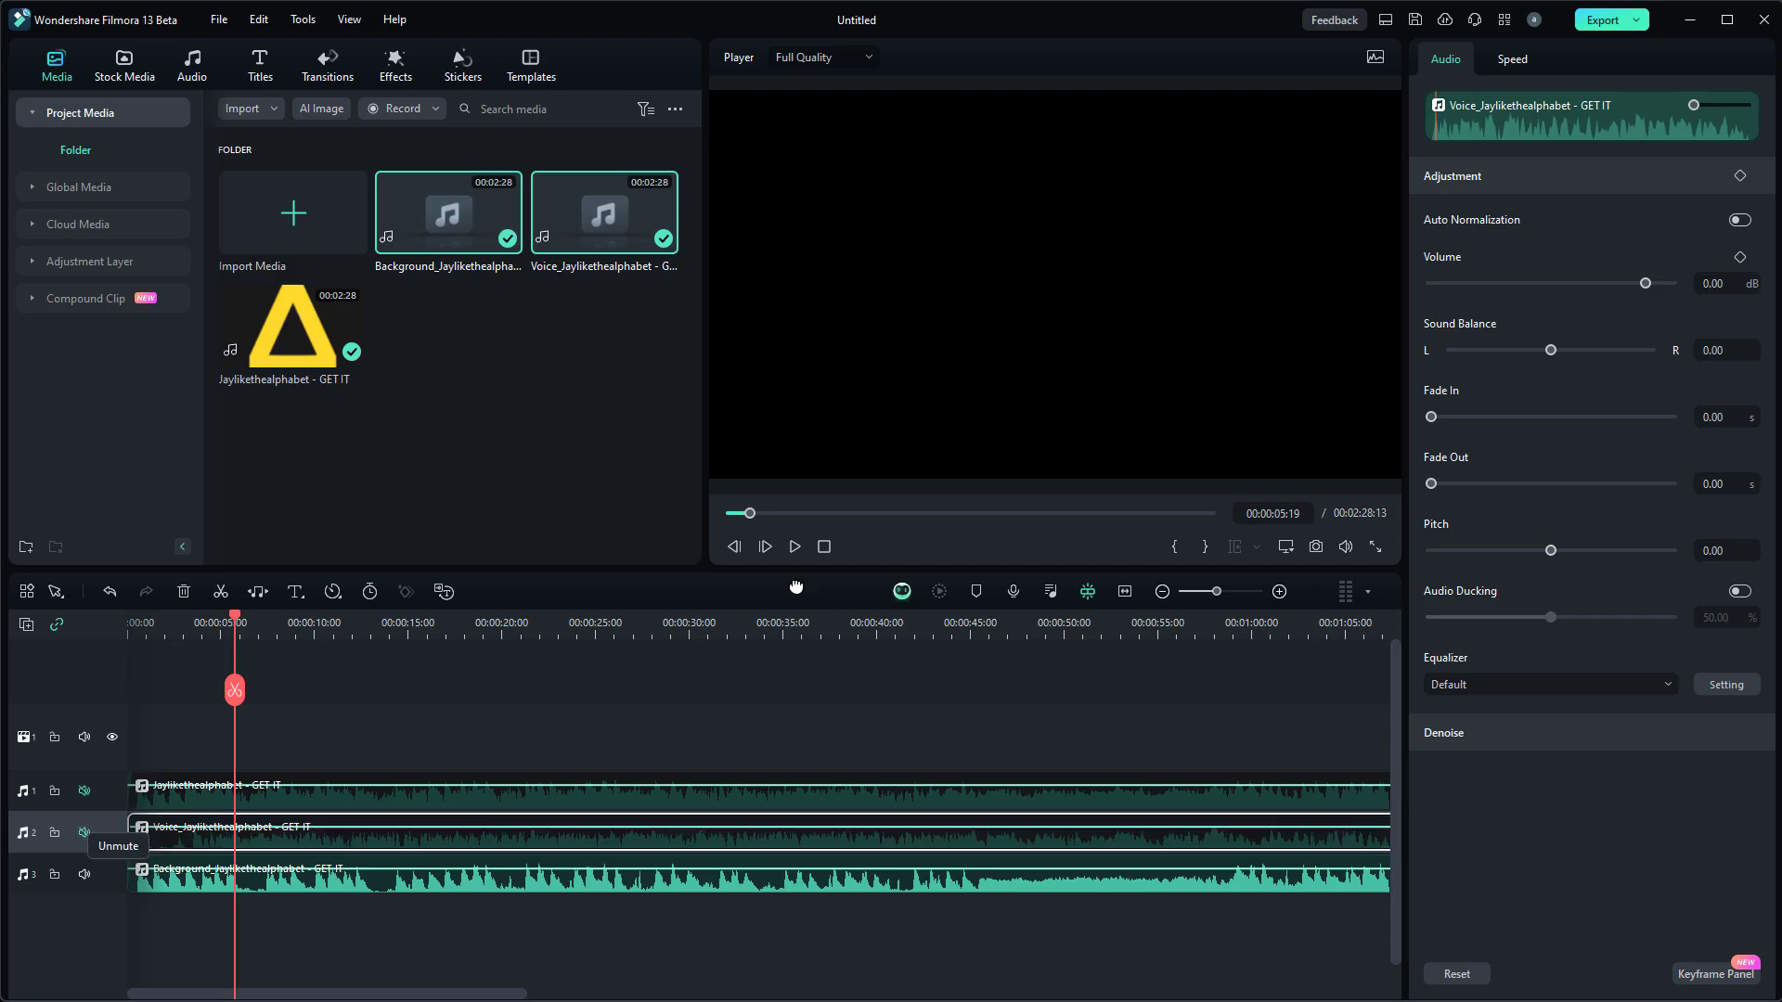
Solo the vocal track and play back the isolated vocals in the preview
click(796, 546)
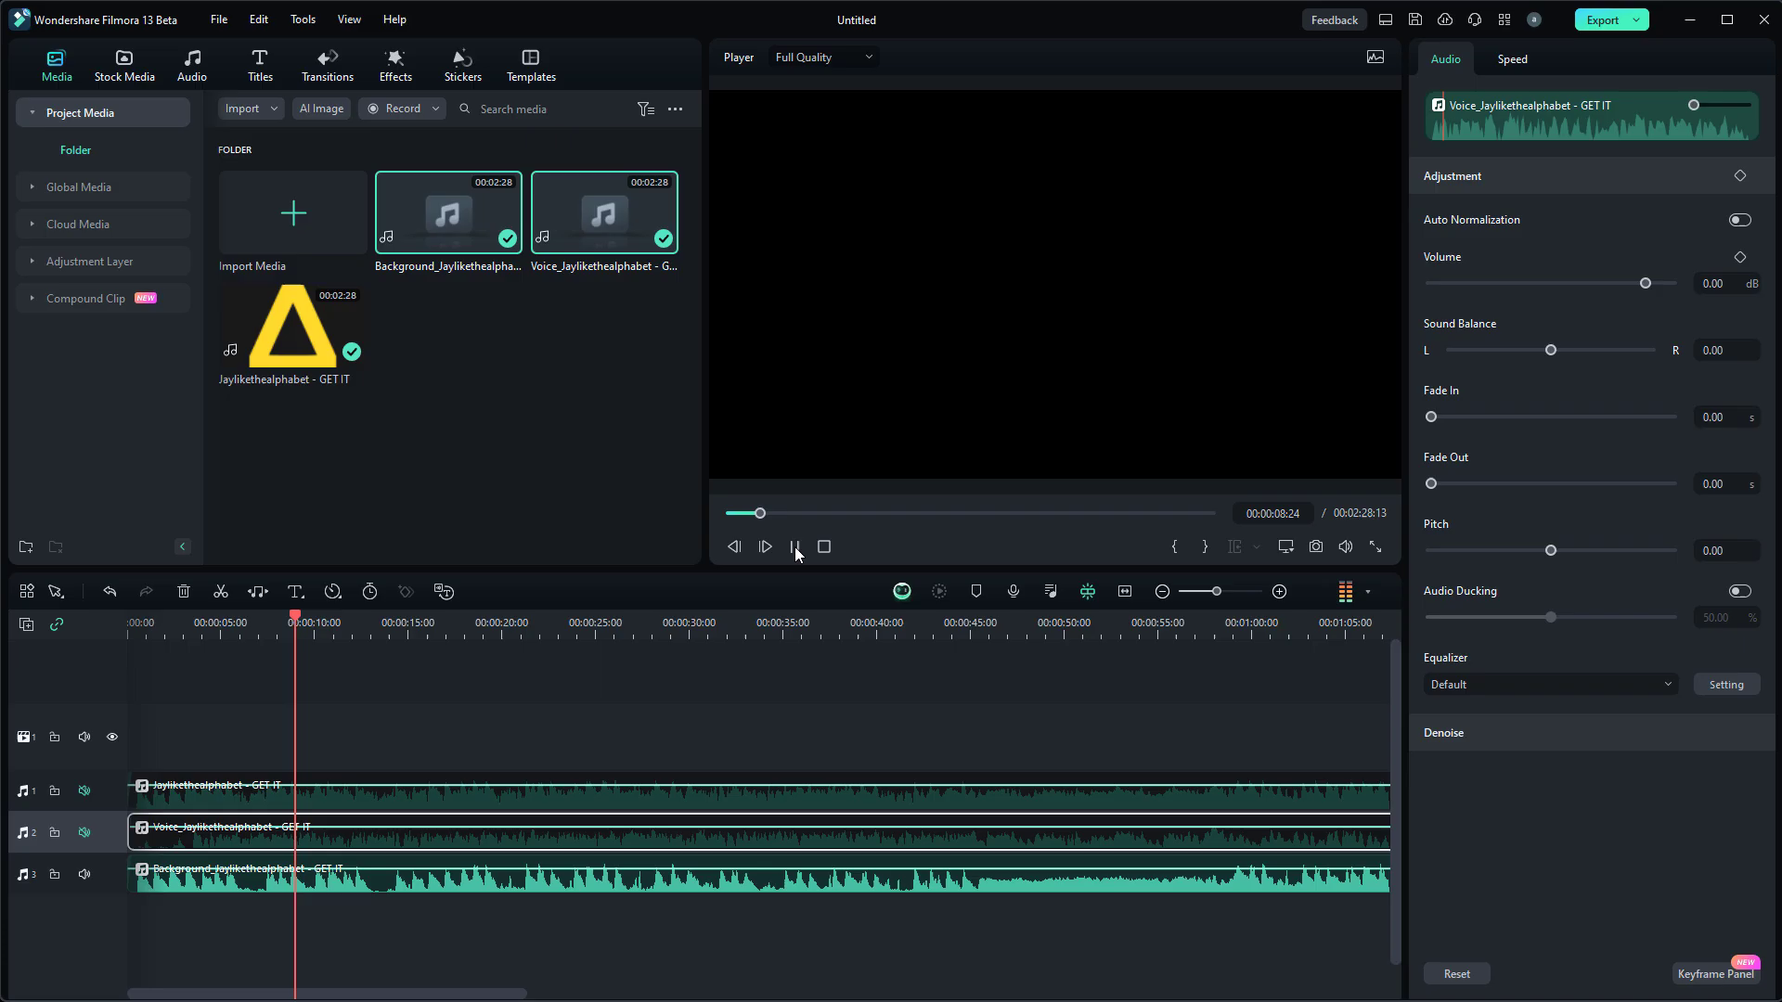
click(762, 546)
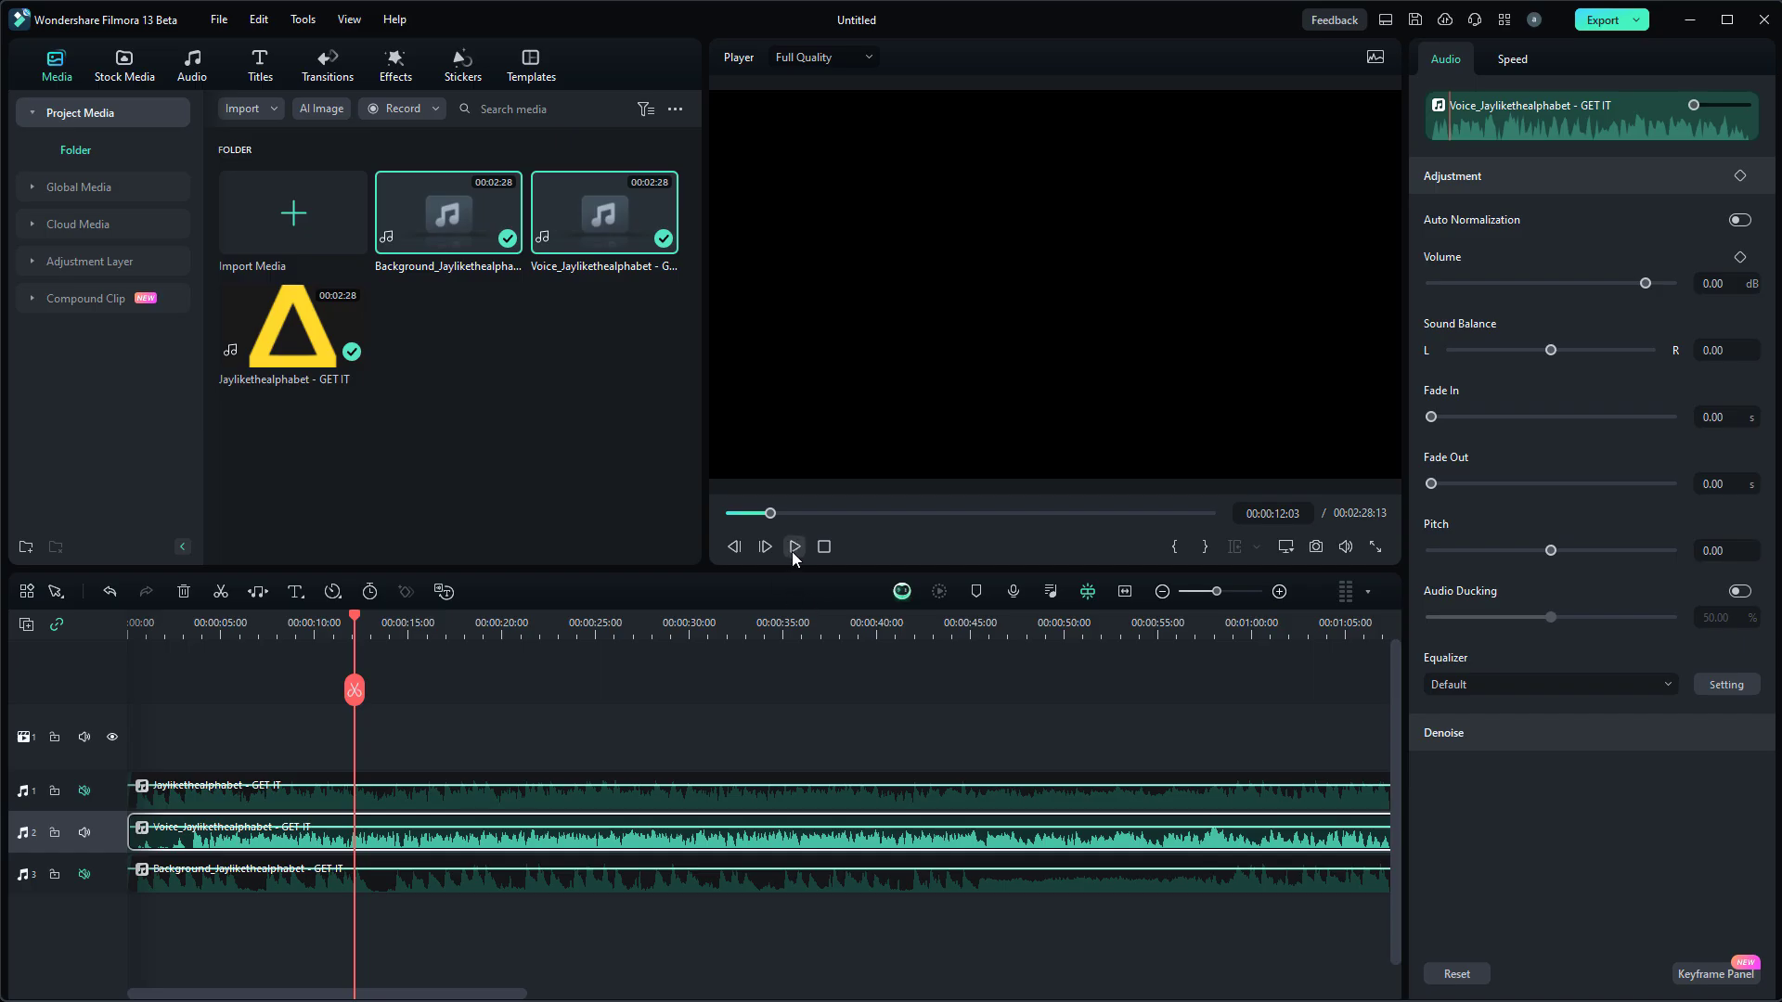
click(795, 545)
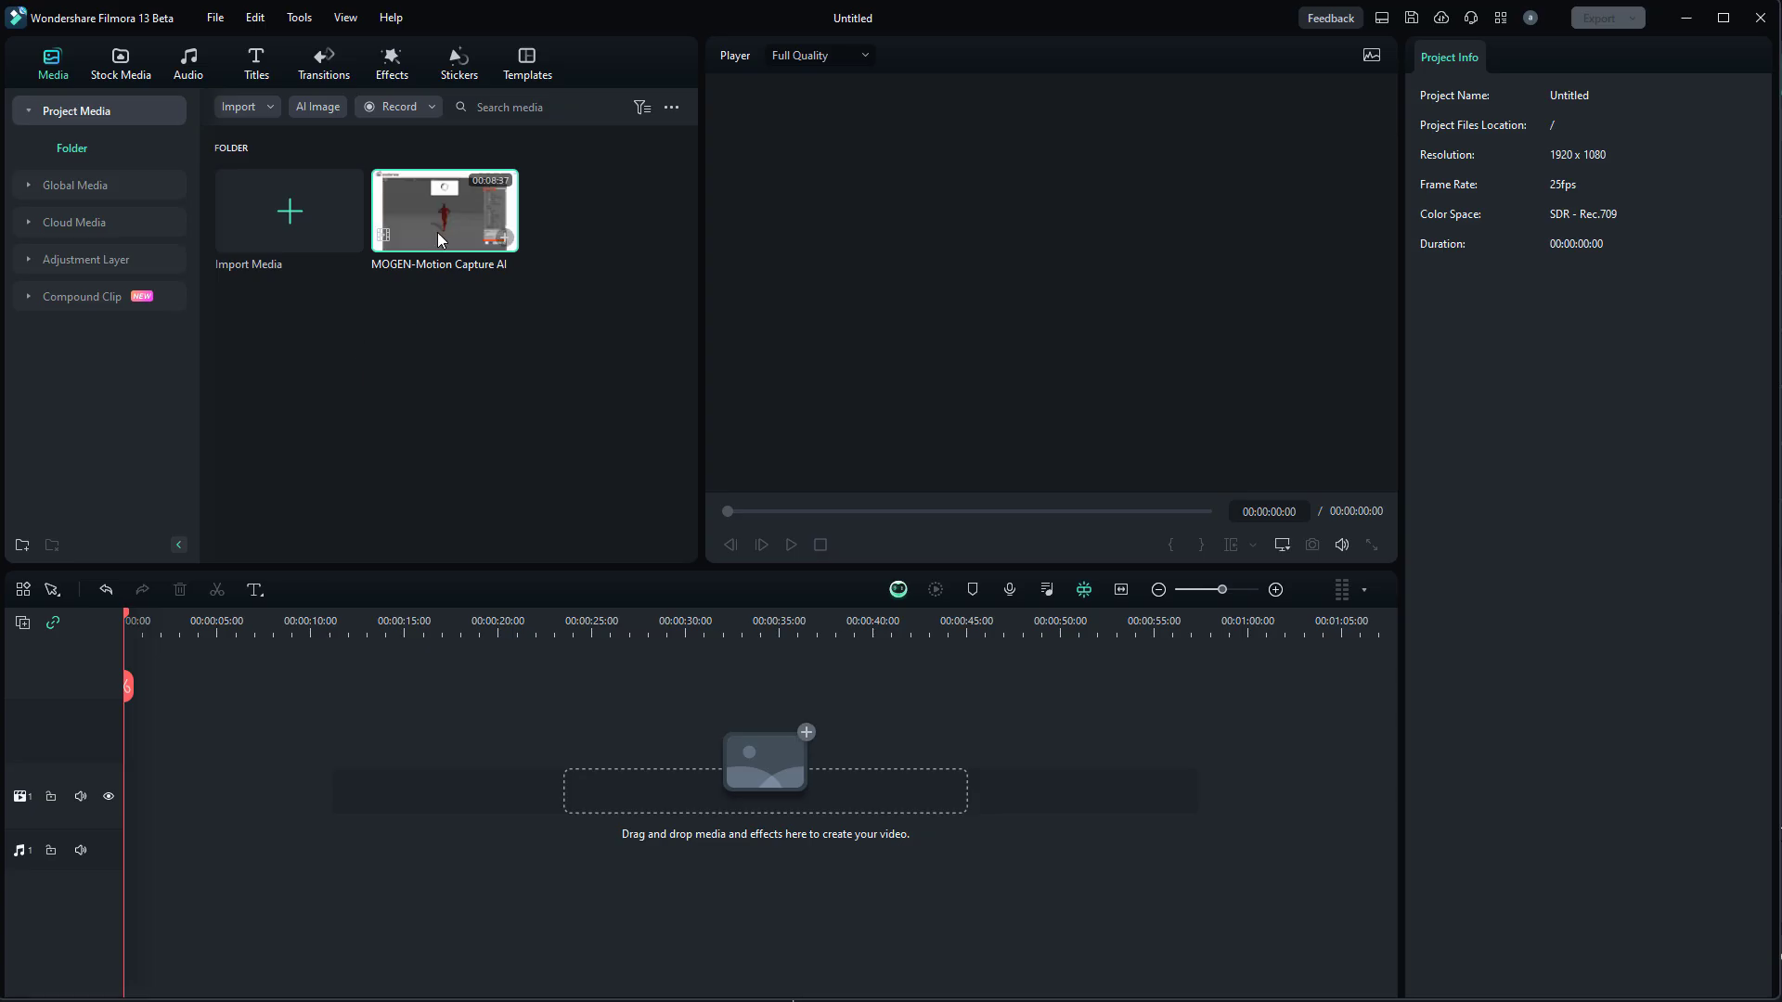
Run AI Text Clipper (Silence Detection) on the MOGEN clip with Text-based editing, showing its transcript
right_click(444, 210)
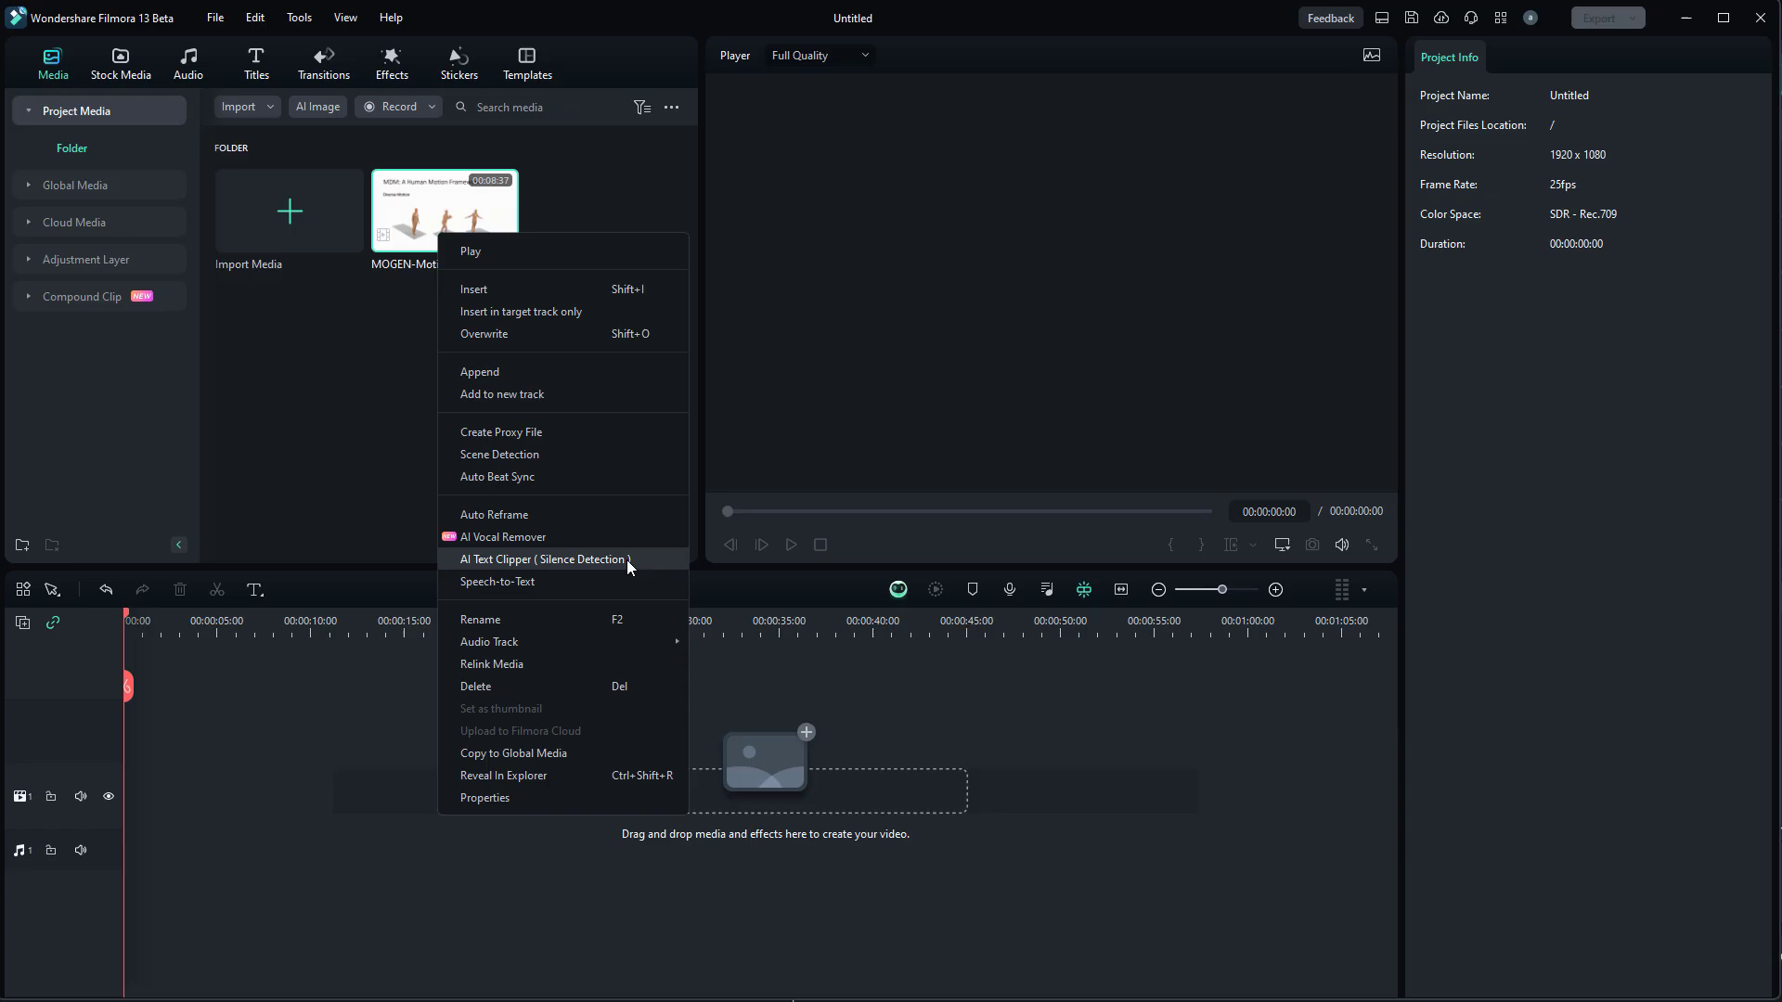
click(544, 558)
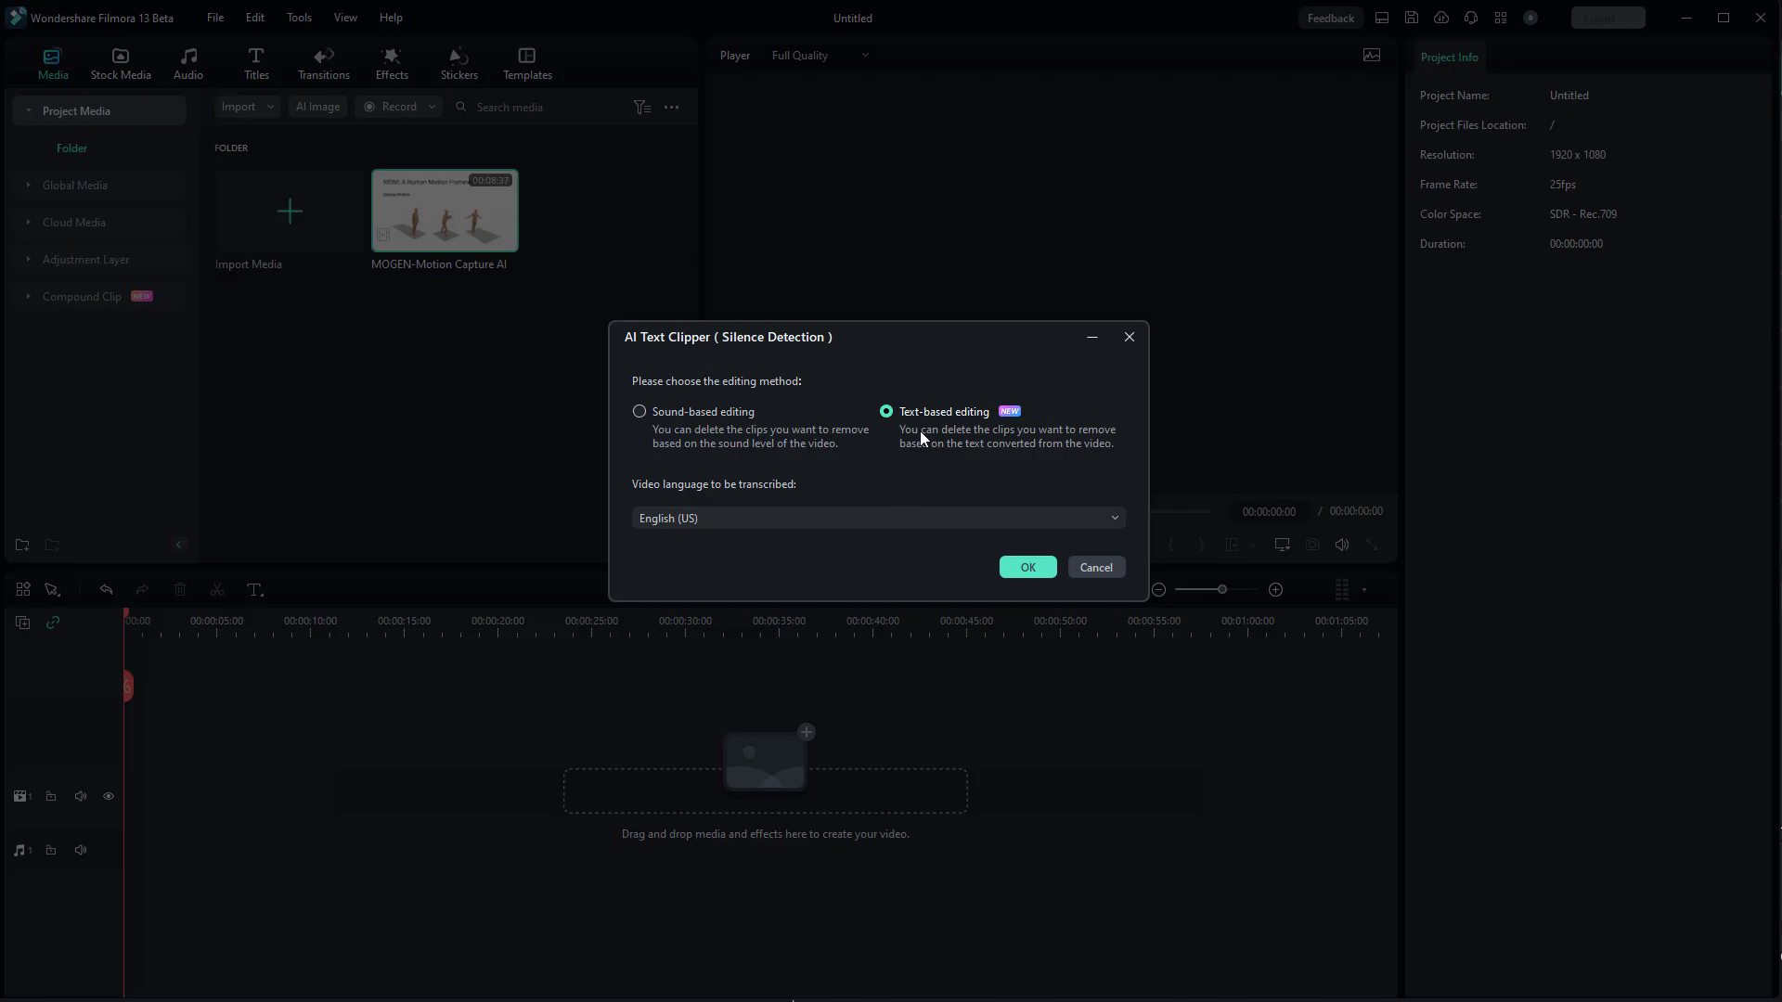
click(1025, 568)
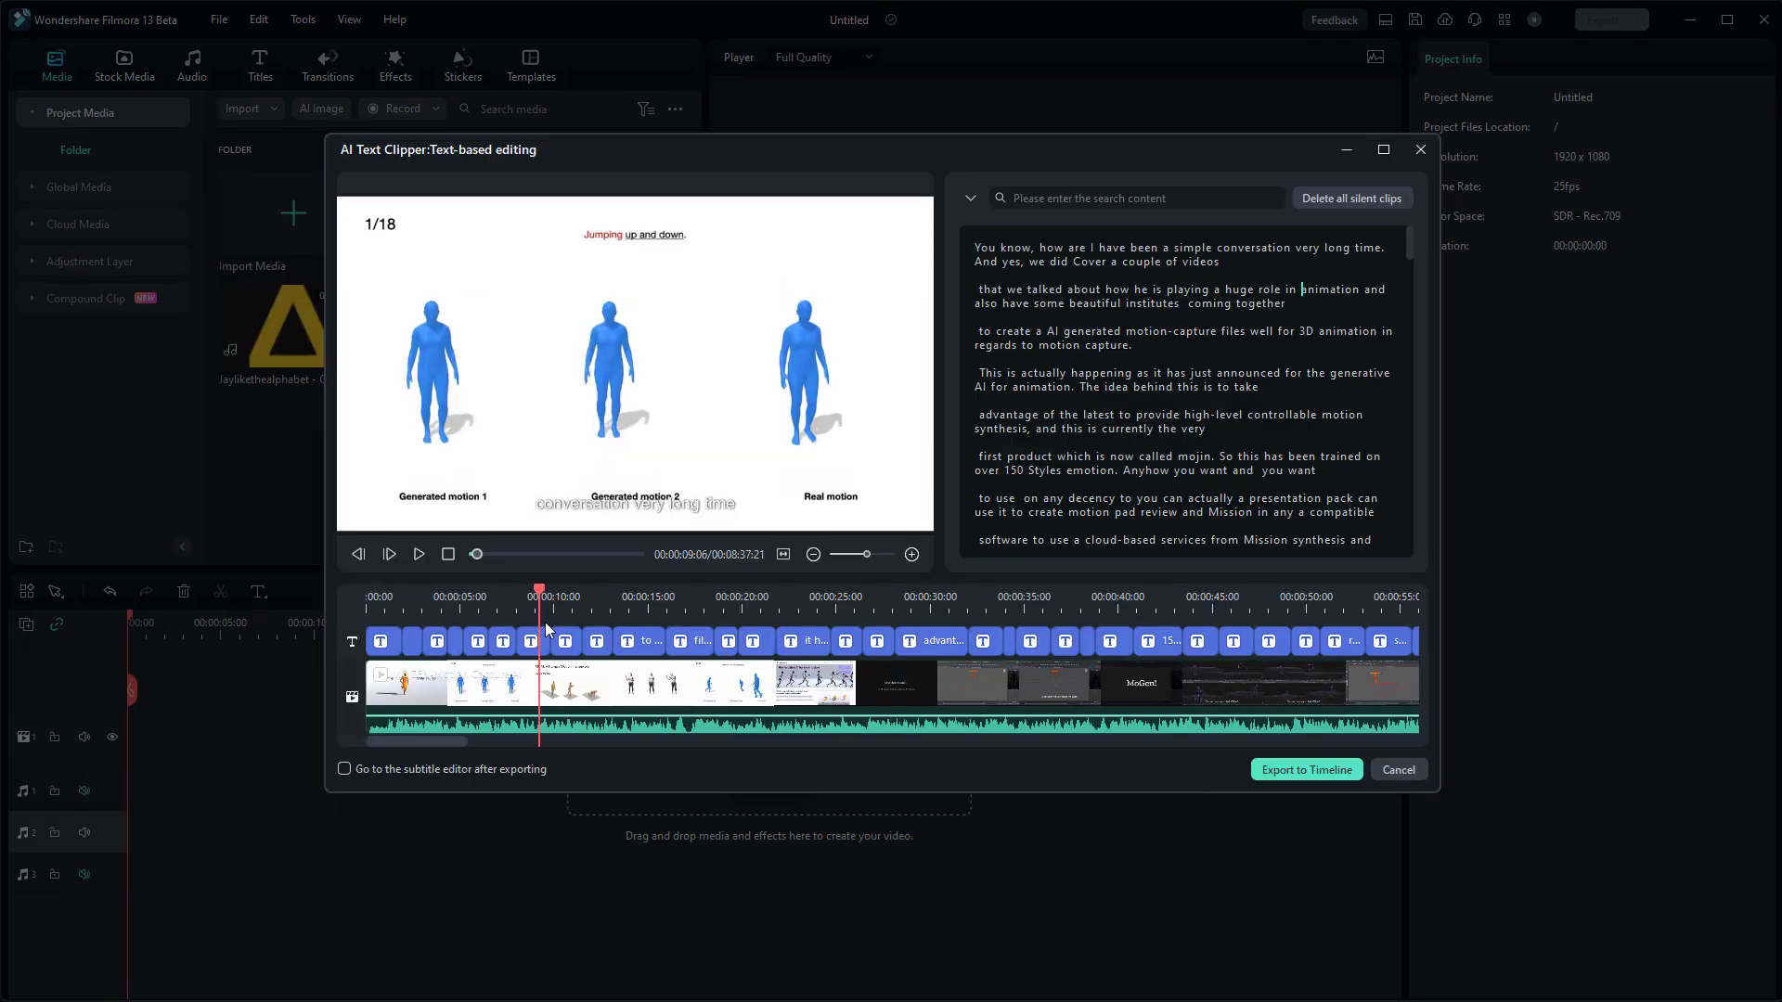
click(1182, 337)
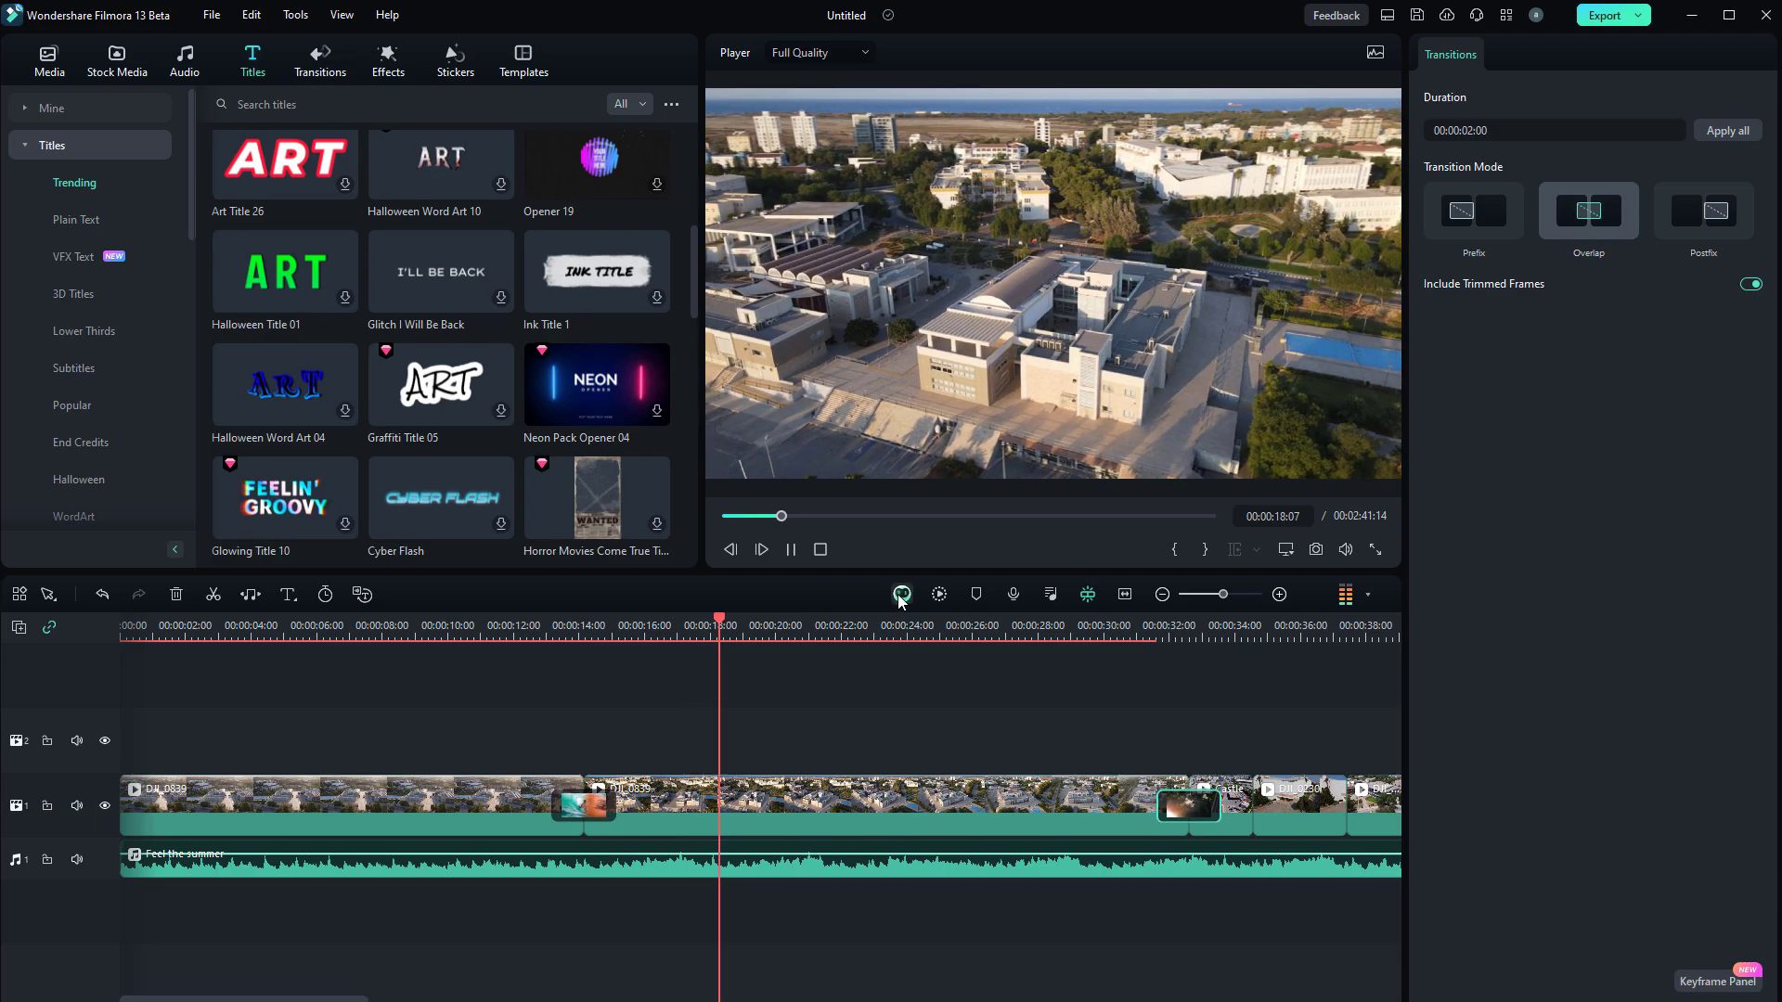
Ask Filmora Copilot 'I retime' and scroll through its answer on retiming a video
click(902, 594)
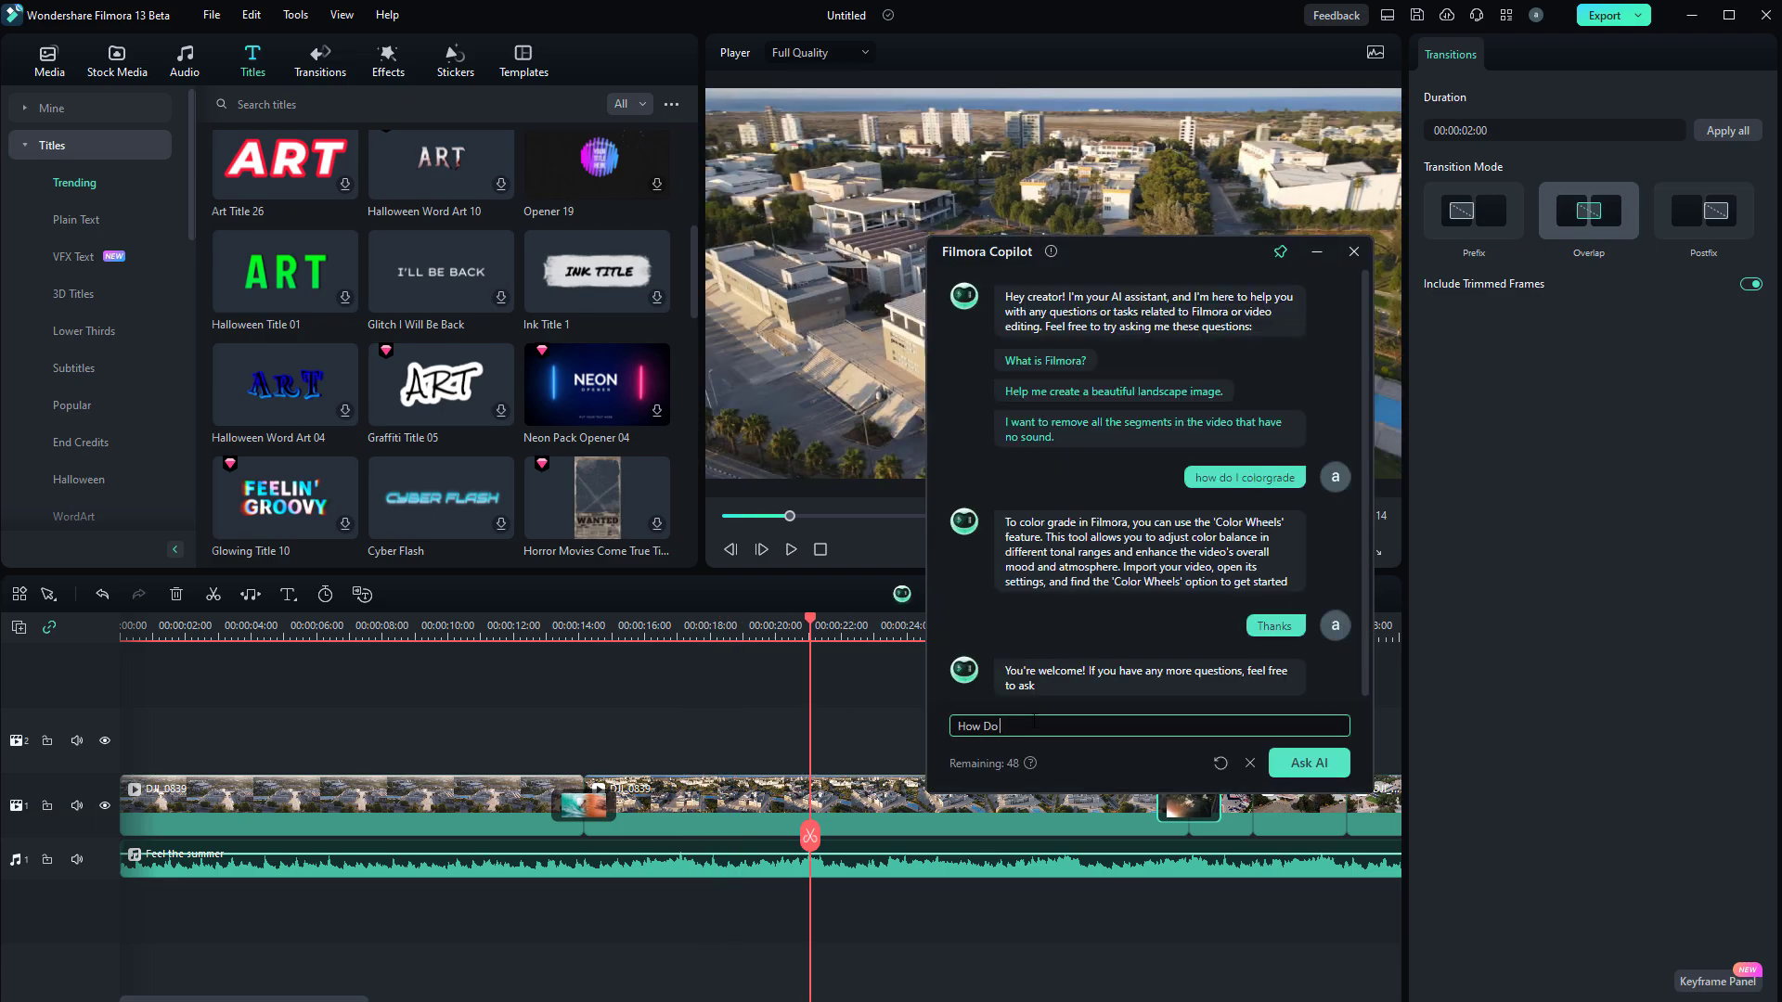
text(I retime)
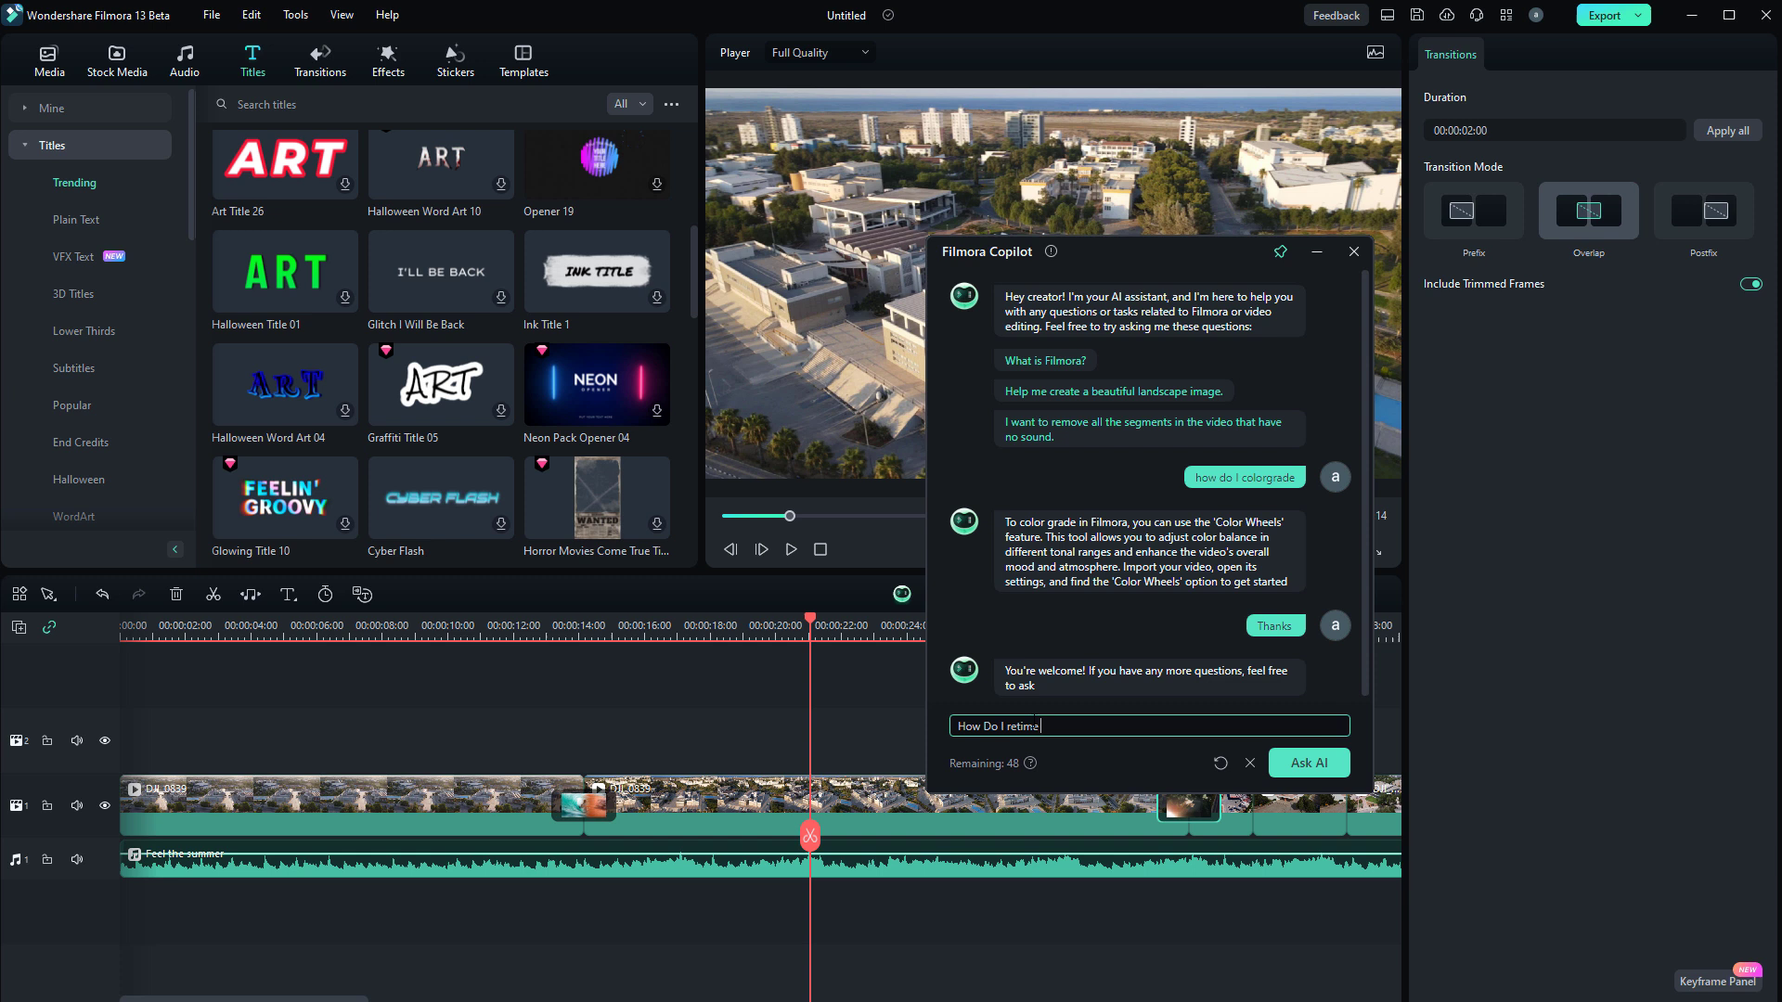
click(1306, 762)
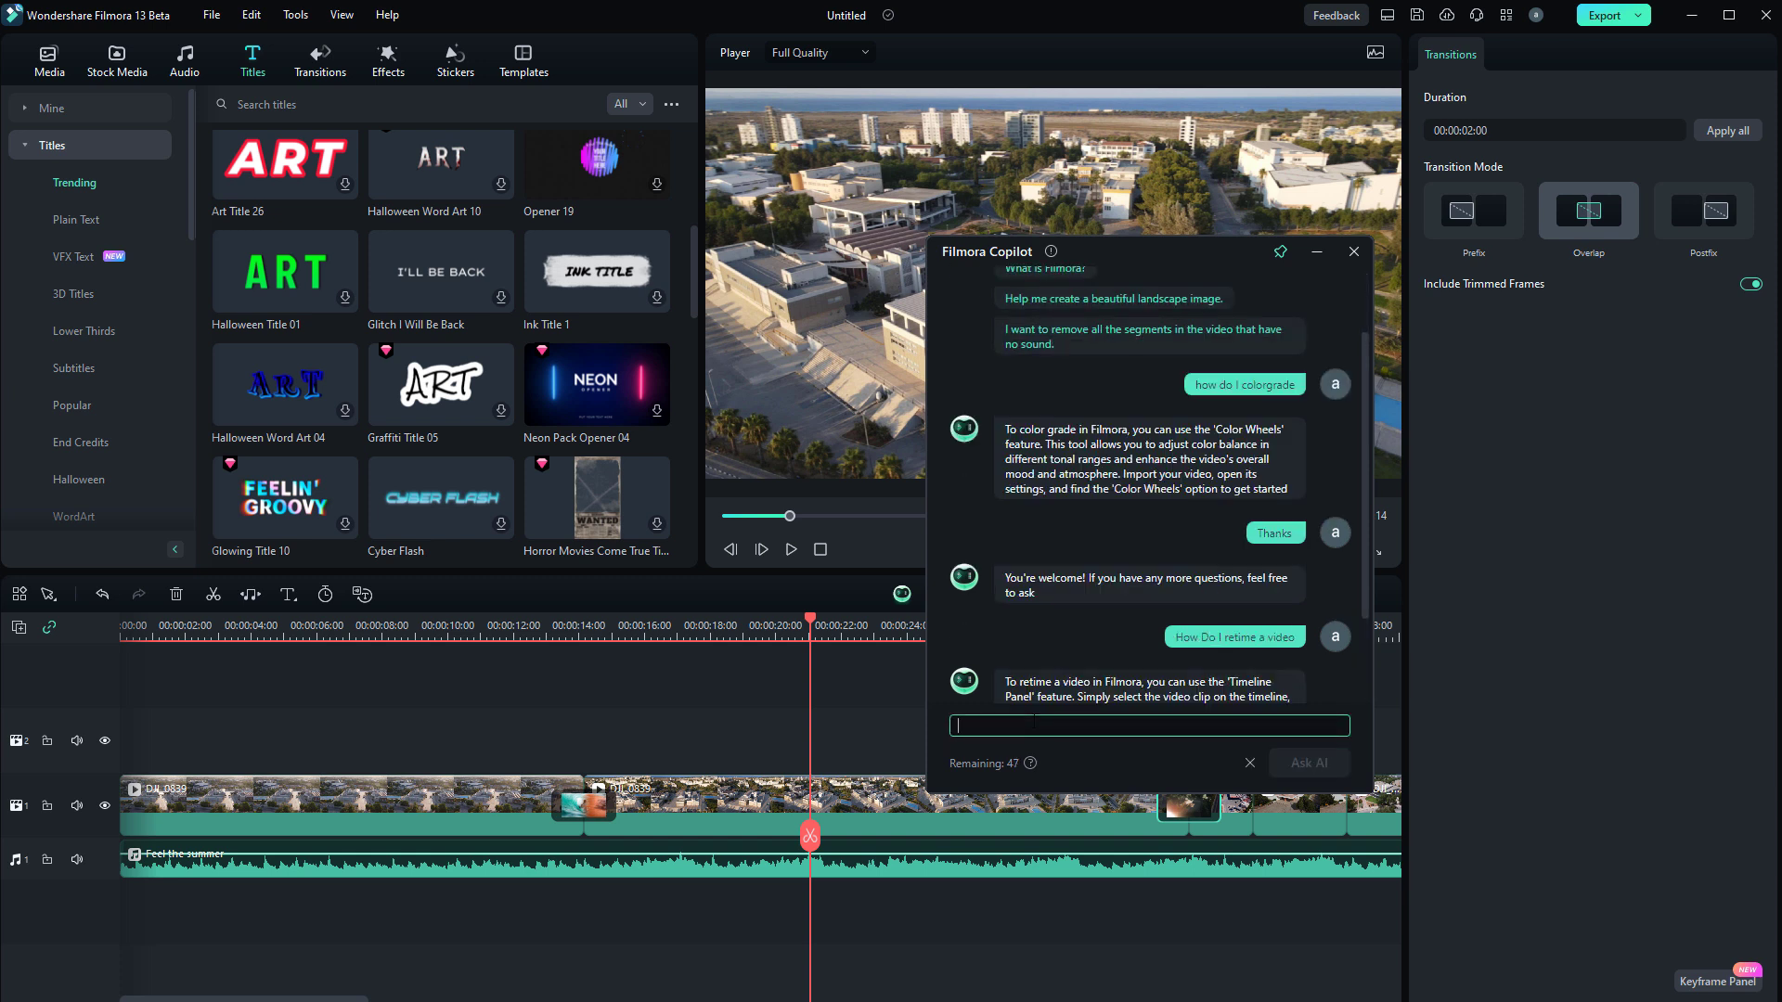
scroll(down, 3)
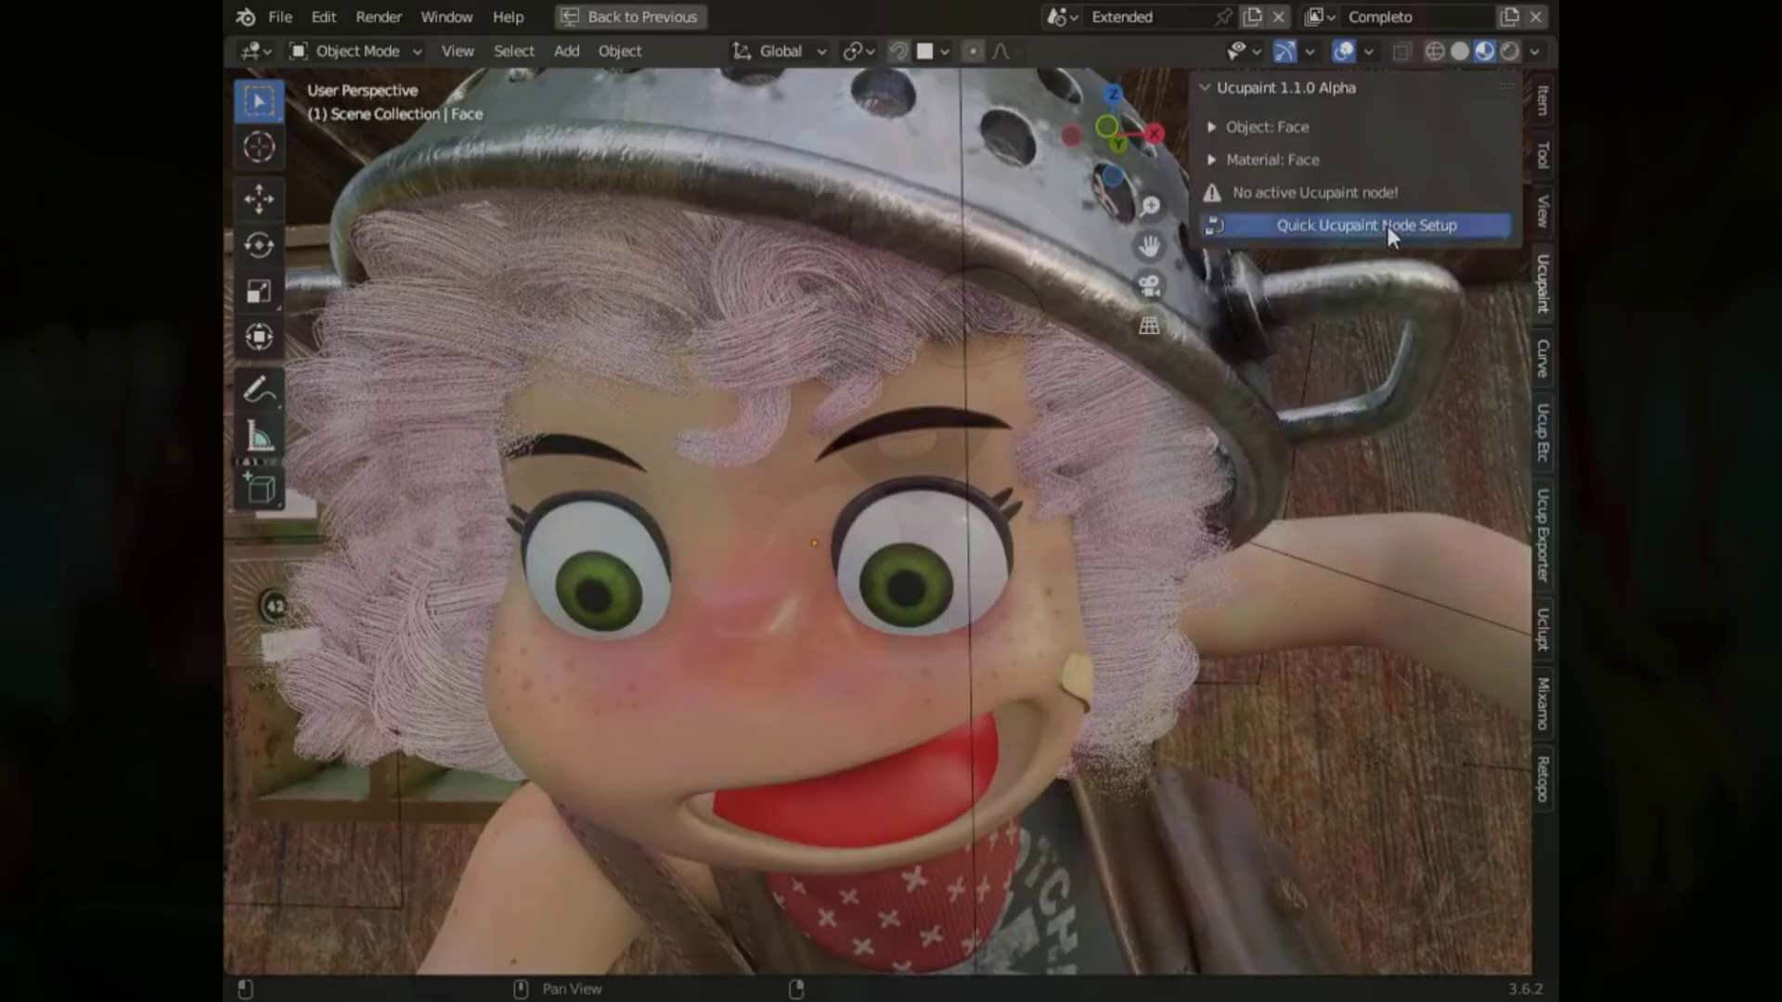
Create the Quick Ucupaint node setup and add a Solid Color layer with an Image mask
click(1357, 225)
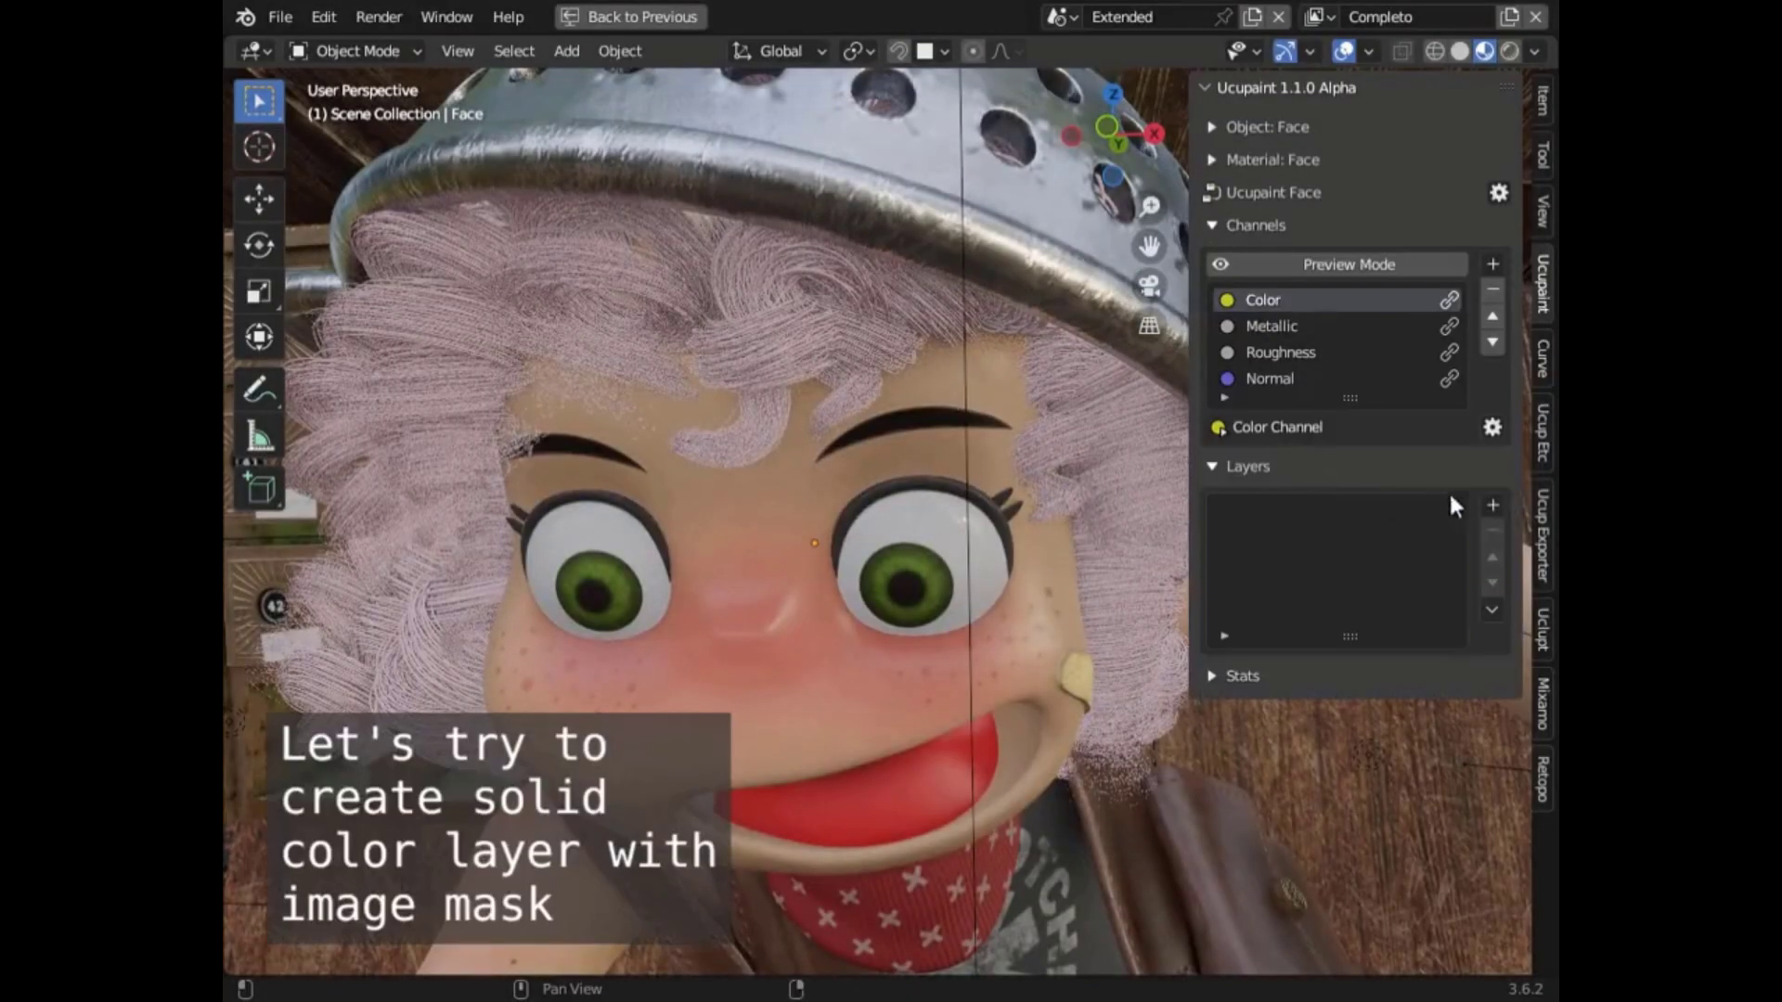
click(1490, 505)
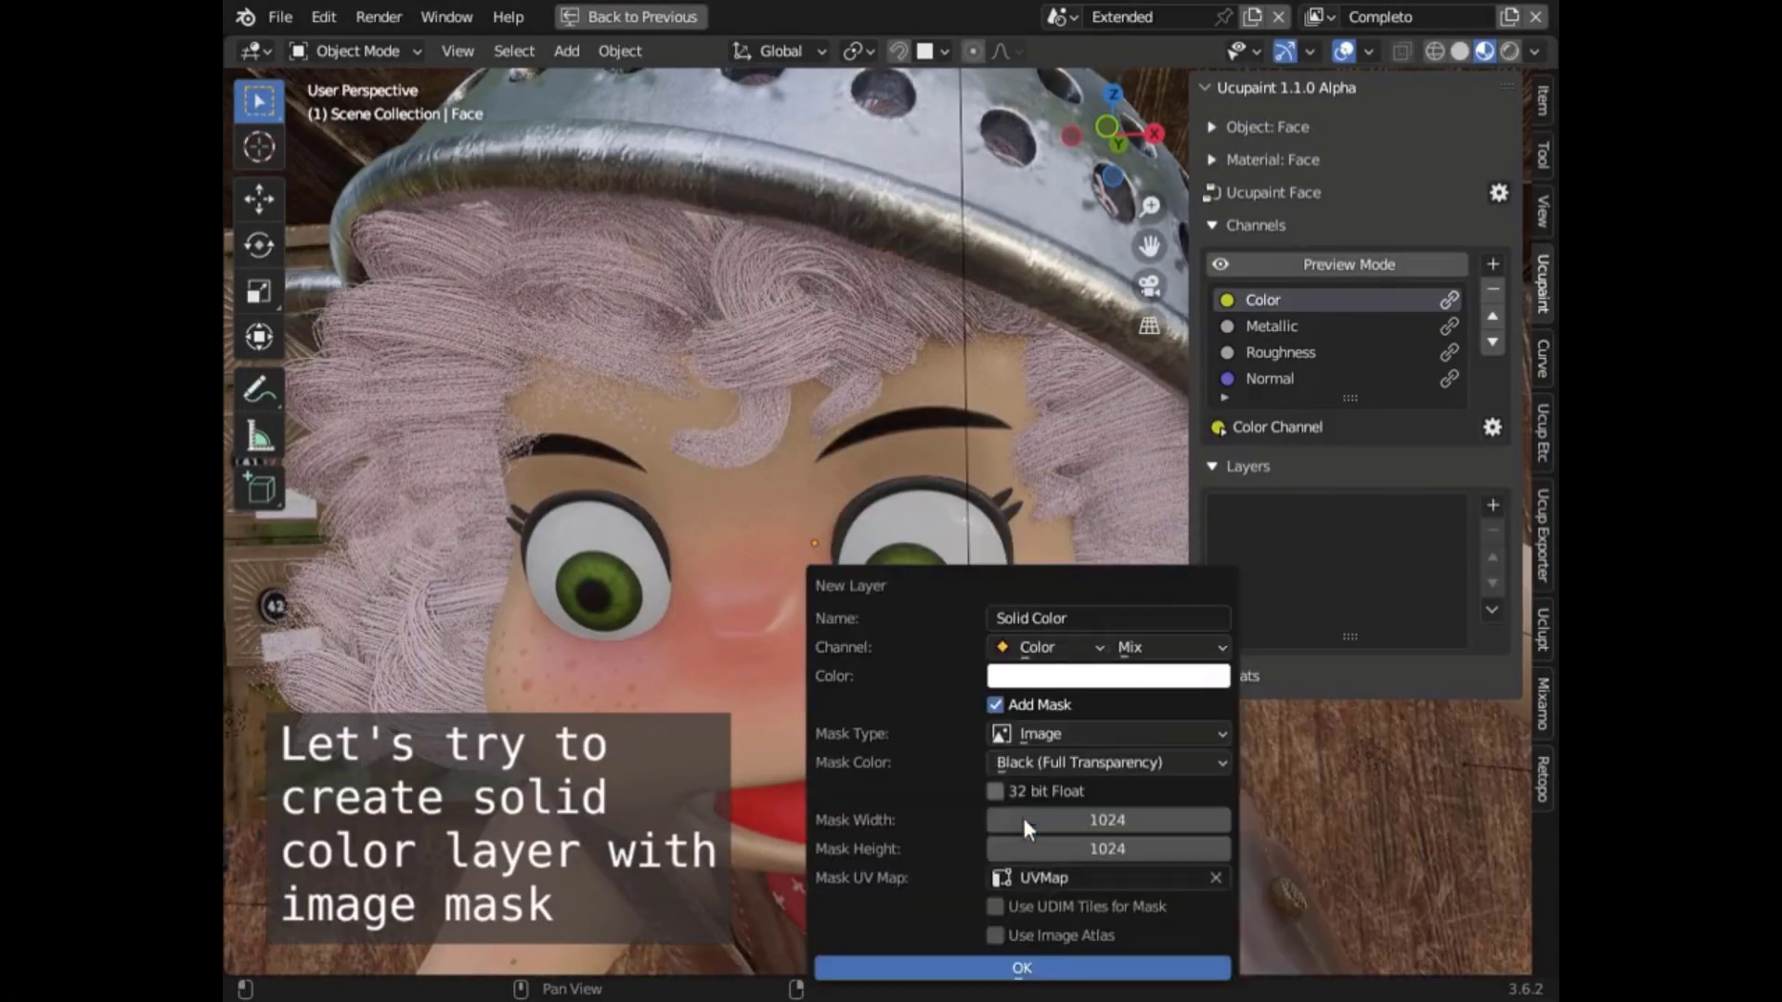
click(1020, 969)
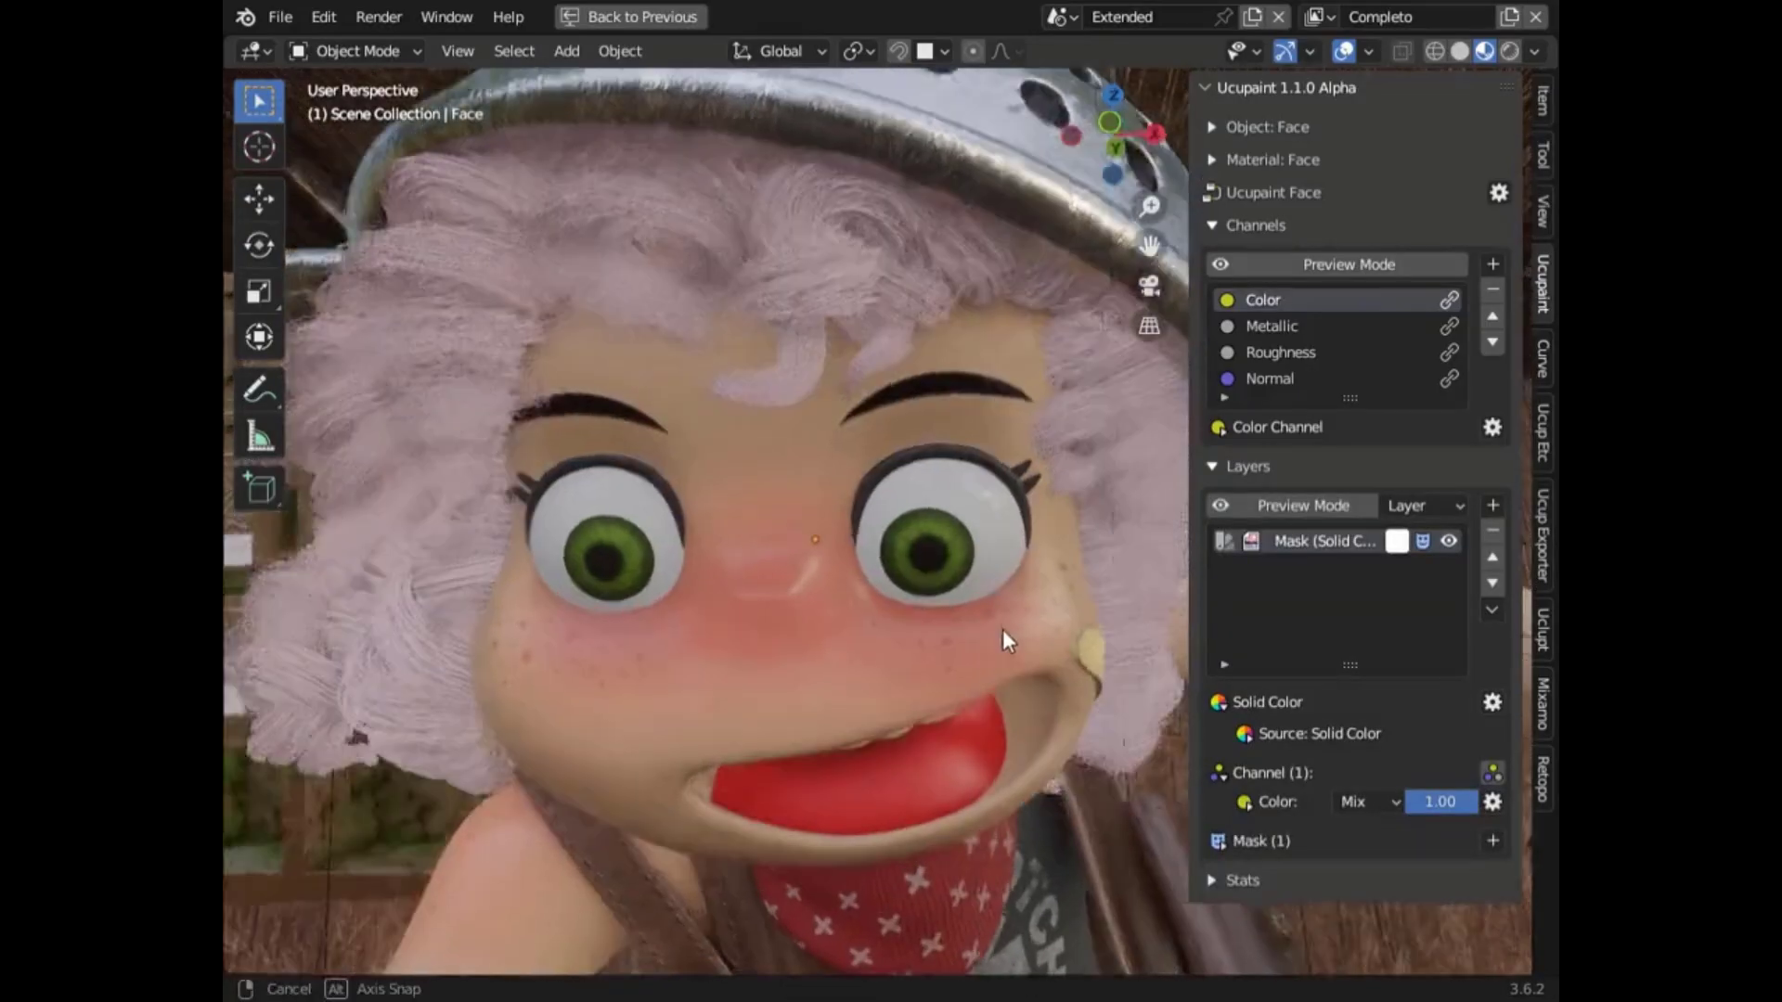
click(353, 50)
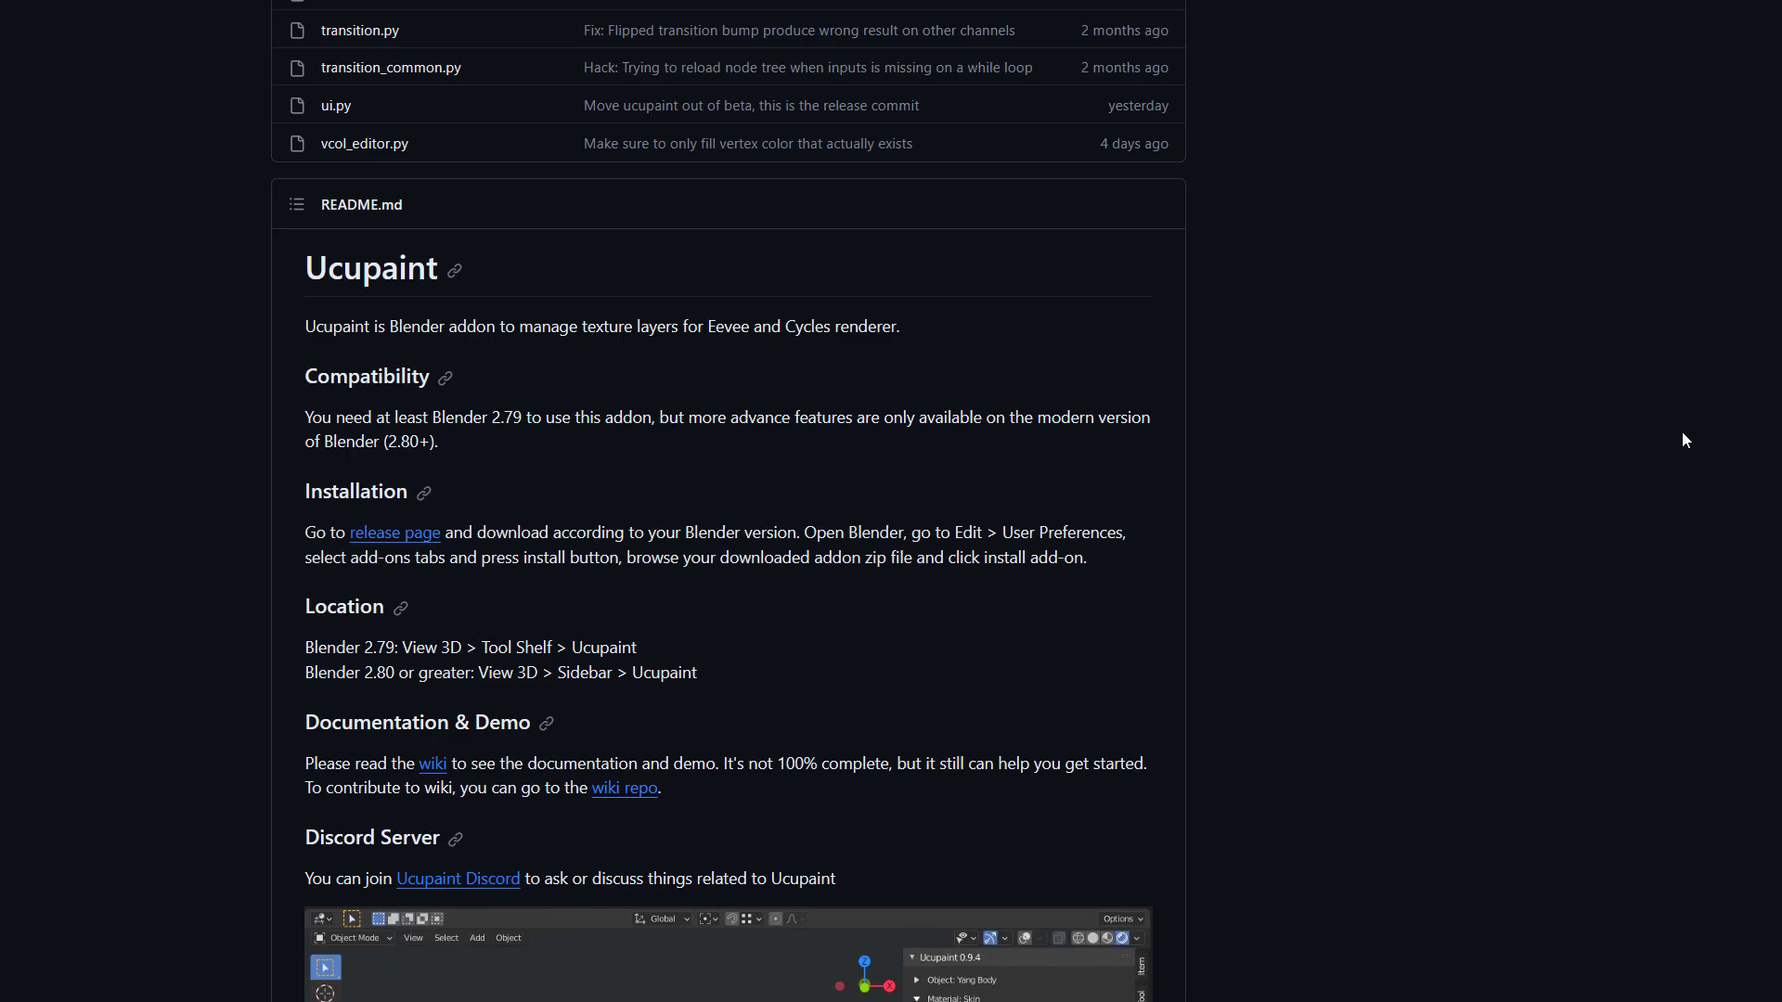
Scroll the Ucupaint repository down to the README's compatibility, installation and documentation notes
scroll(down, 3)
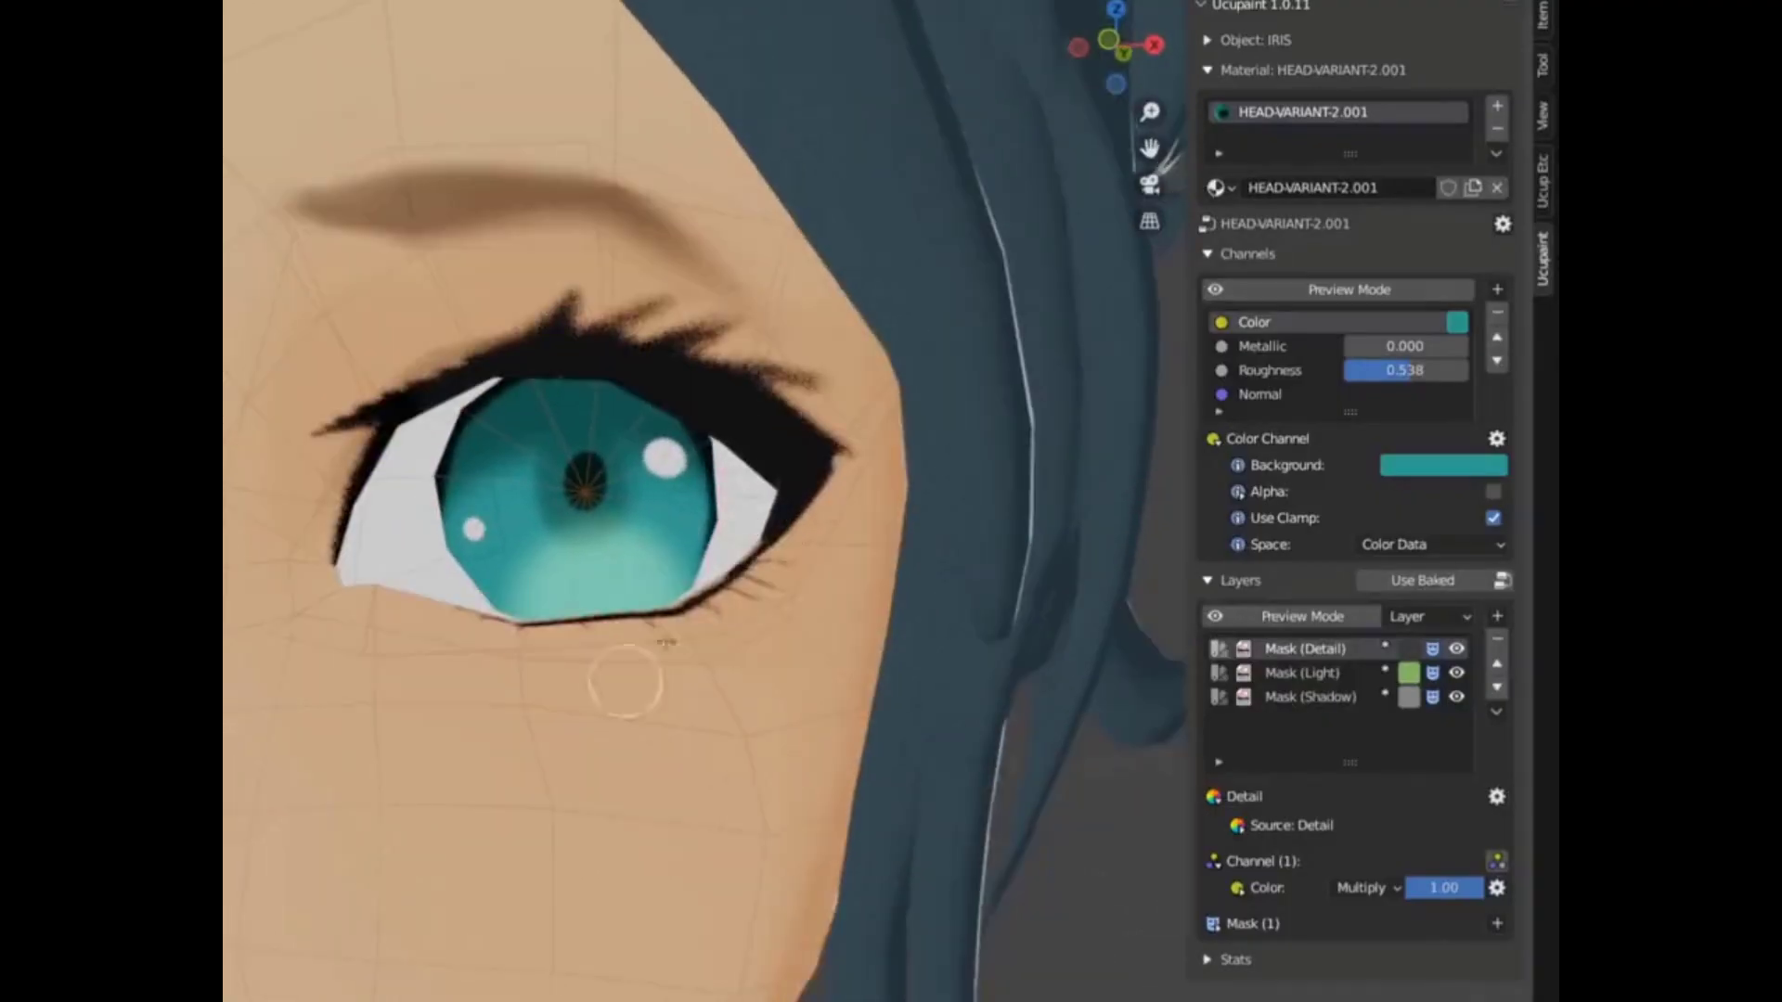
scroll(down, 3)
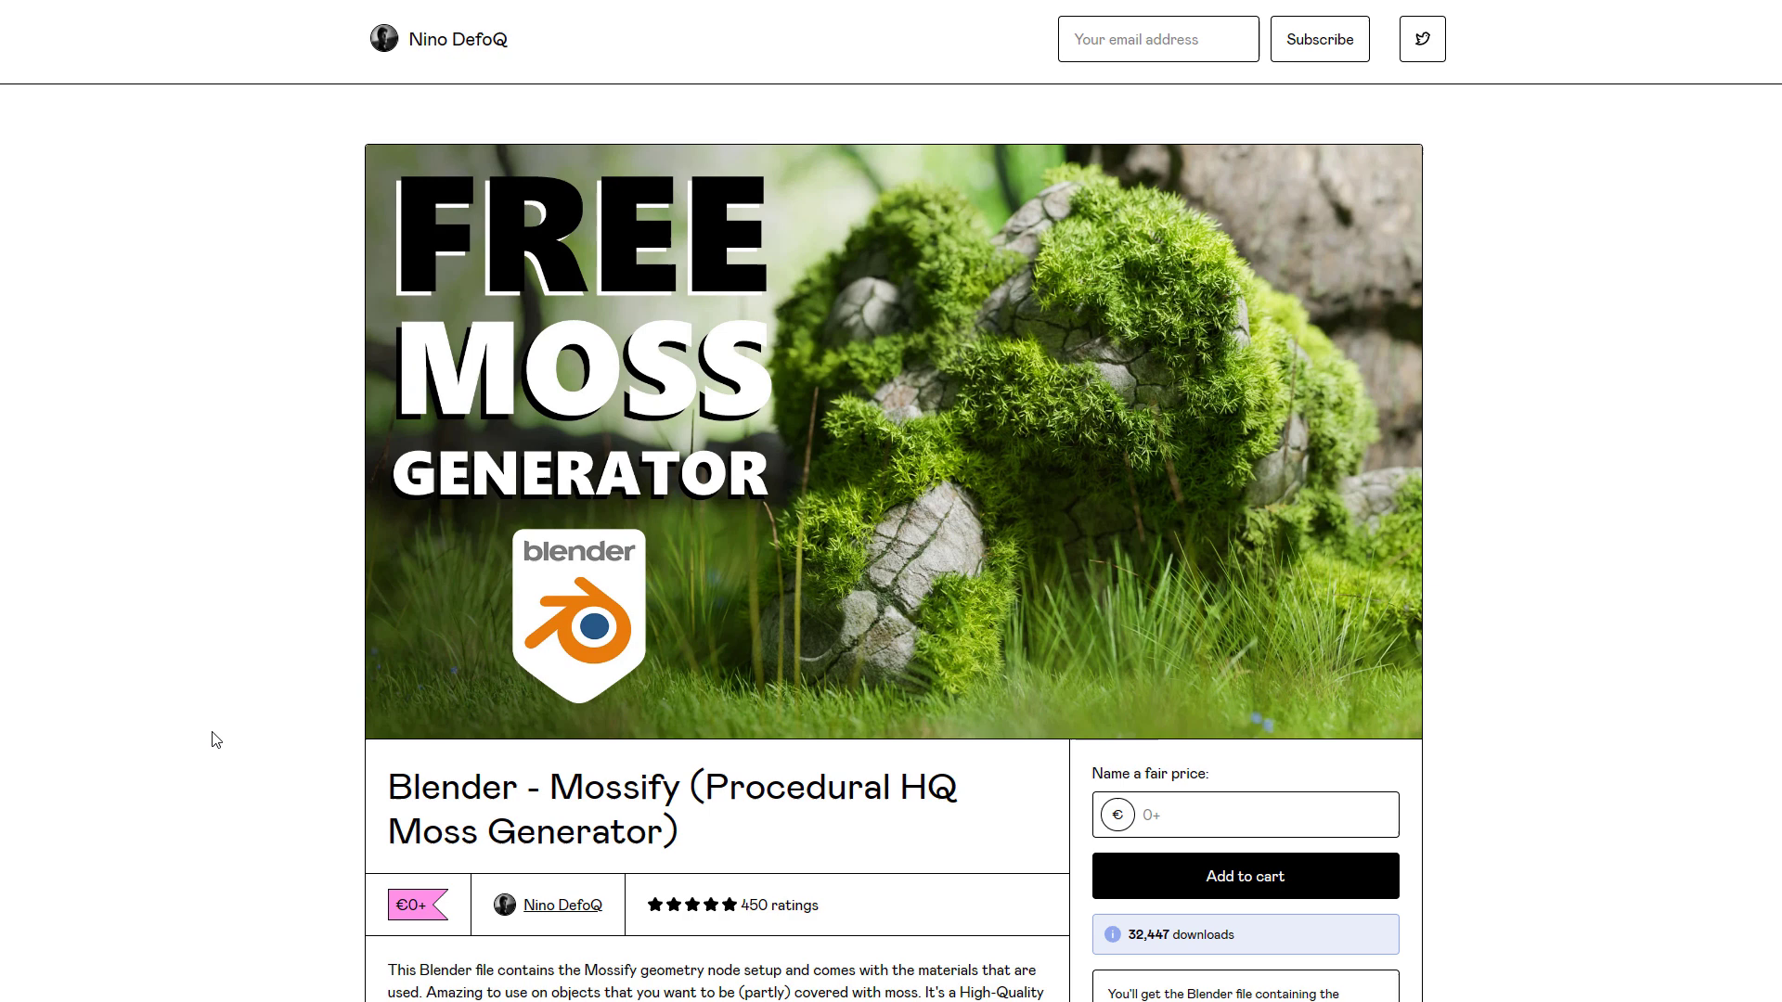
Scroll through the free Mossify and Snowify generator pages toward the Braidify page
scroll(down, 3)
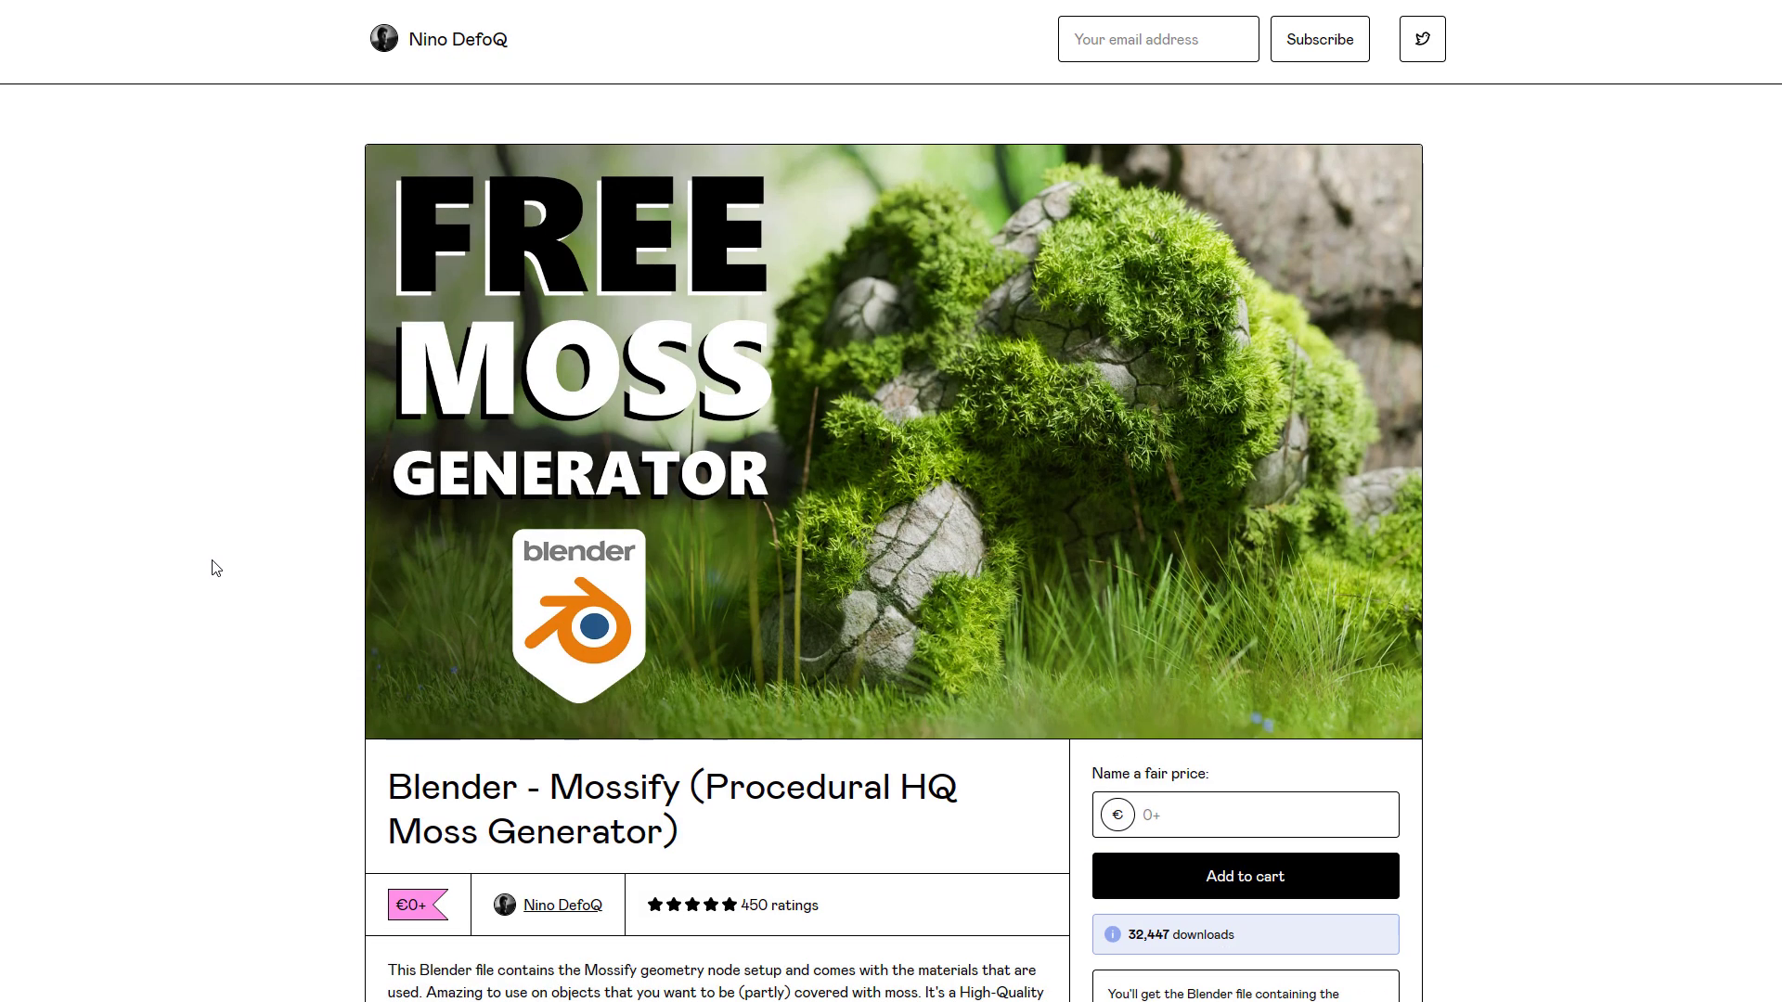
scroll(down, 3)
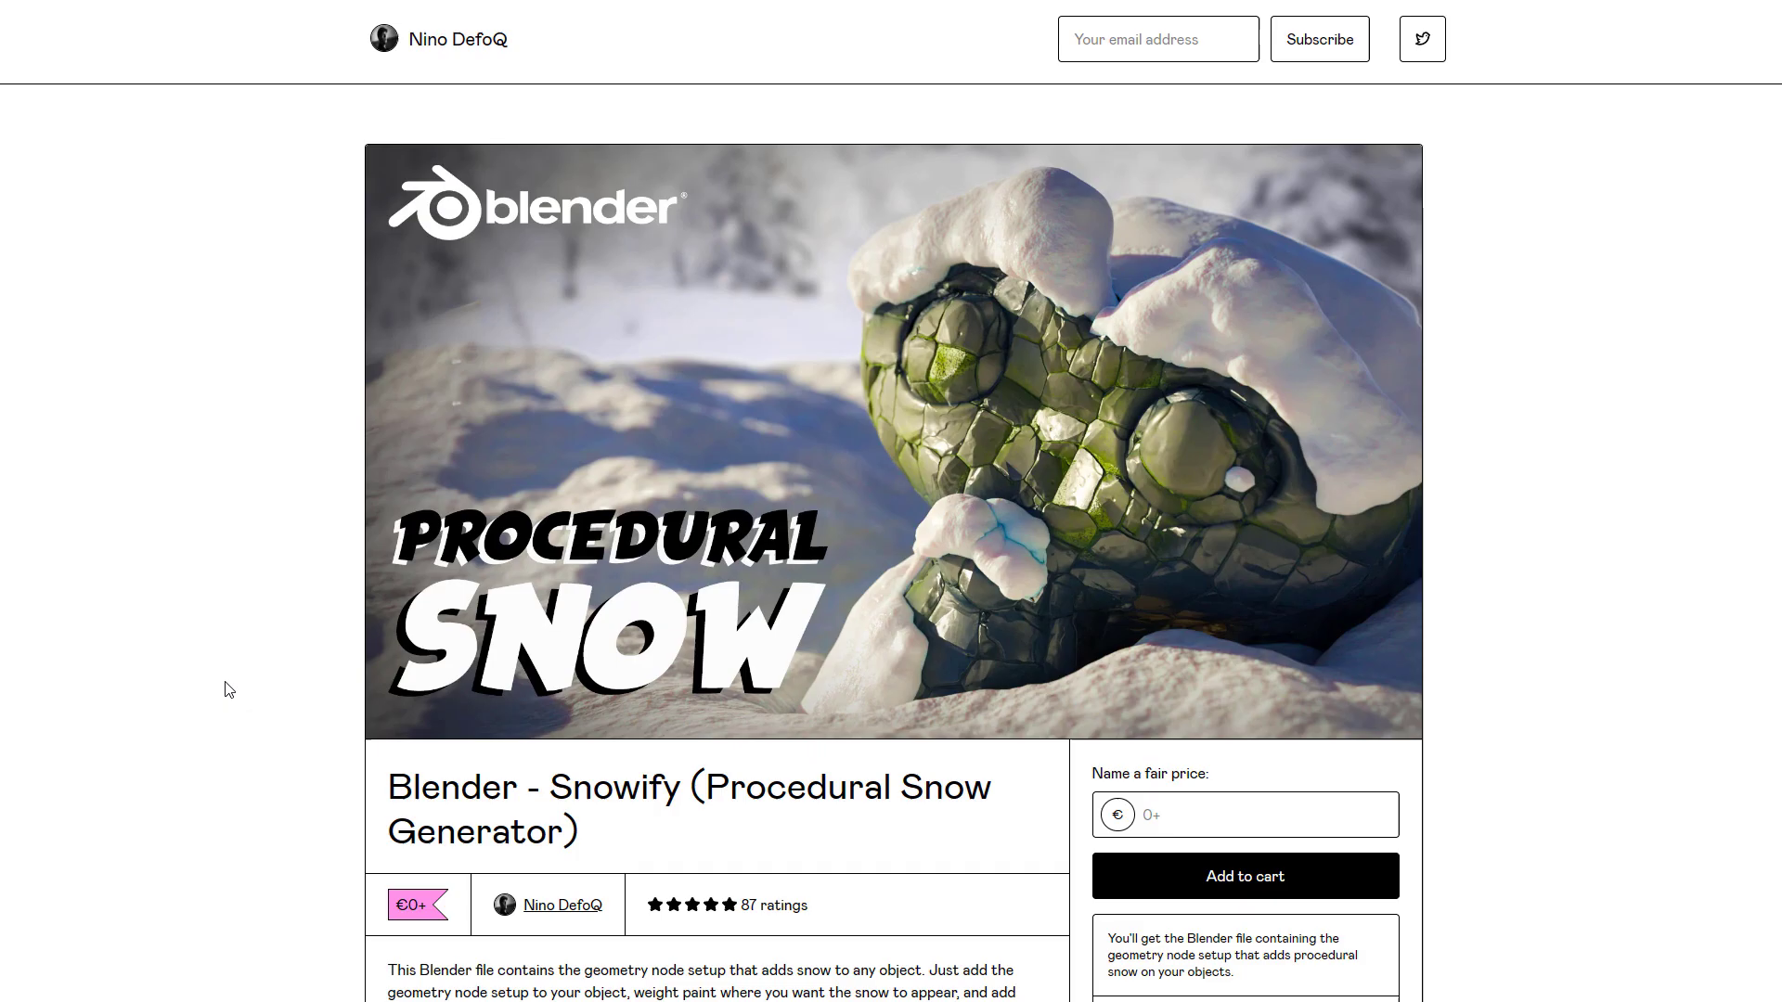
scroll(down, 3)
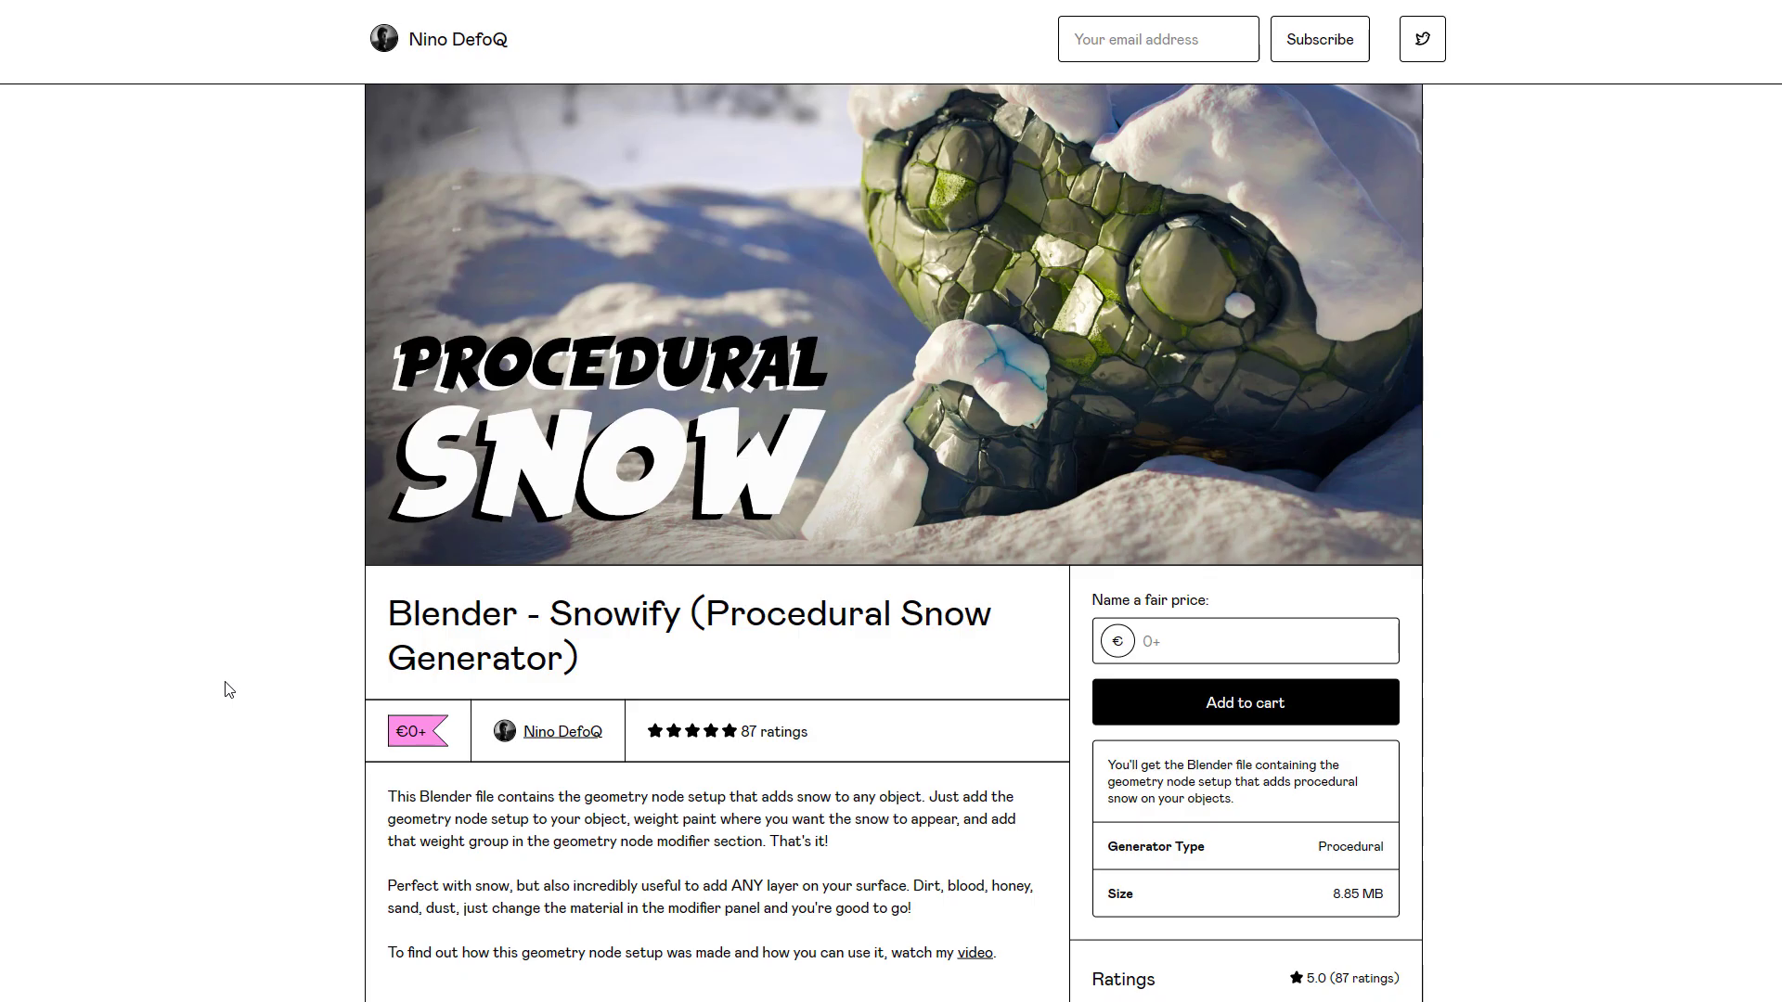
mouse_move(736, 553)
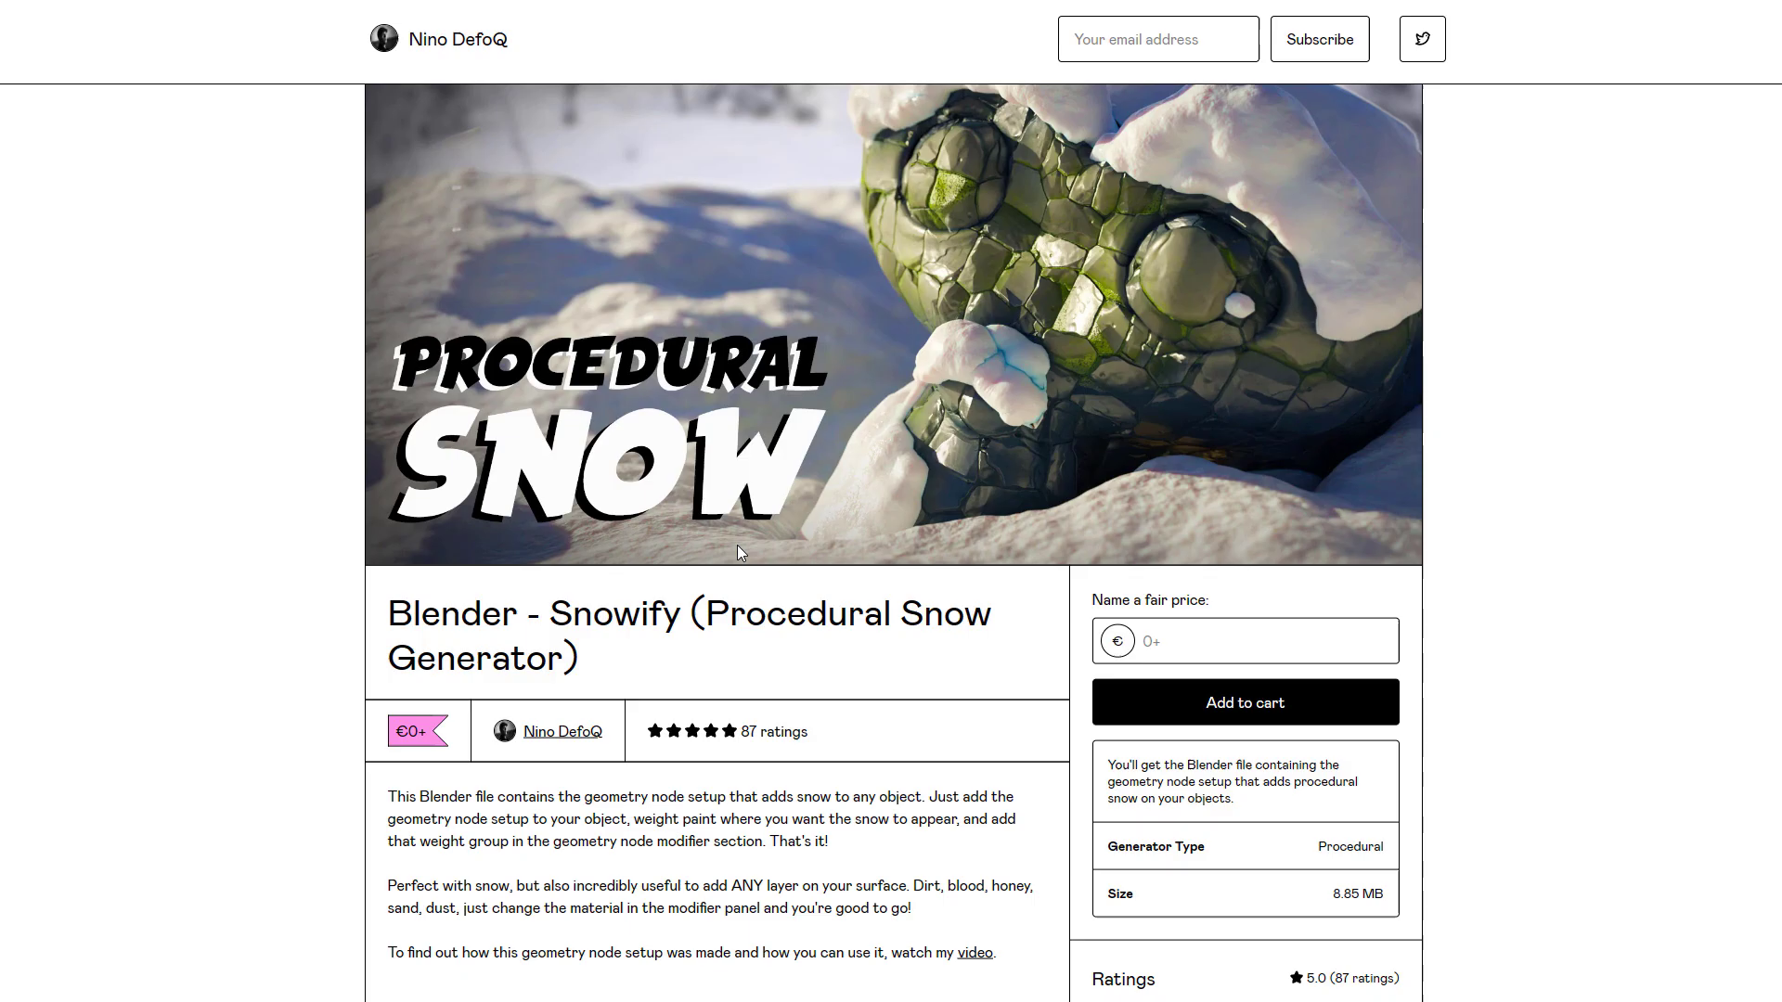
scroll(down, 3)
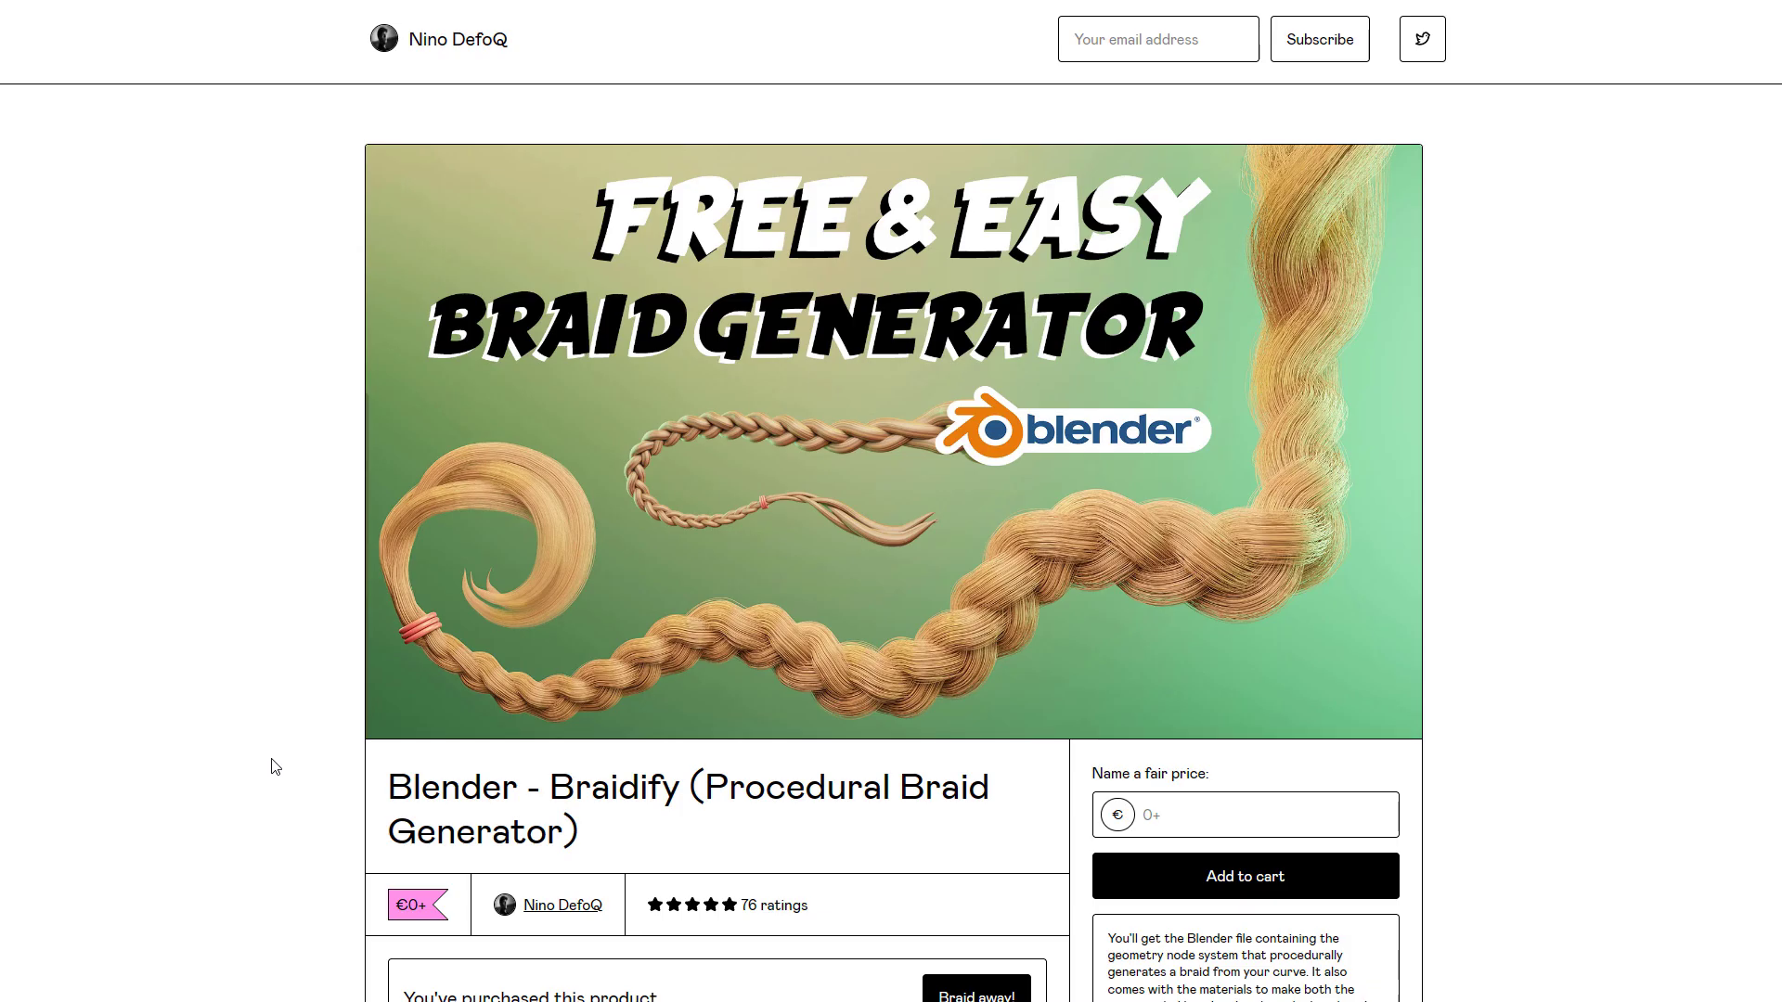
mouse_move(251, 793)
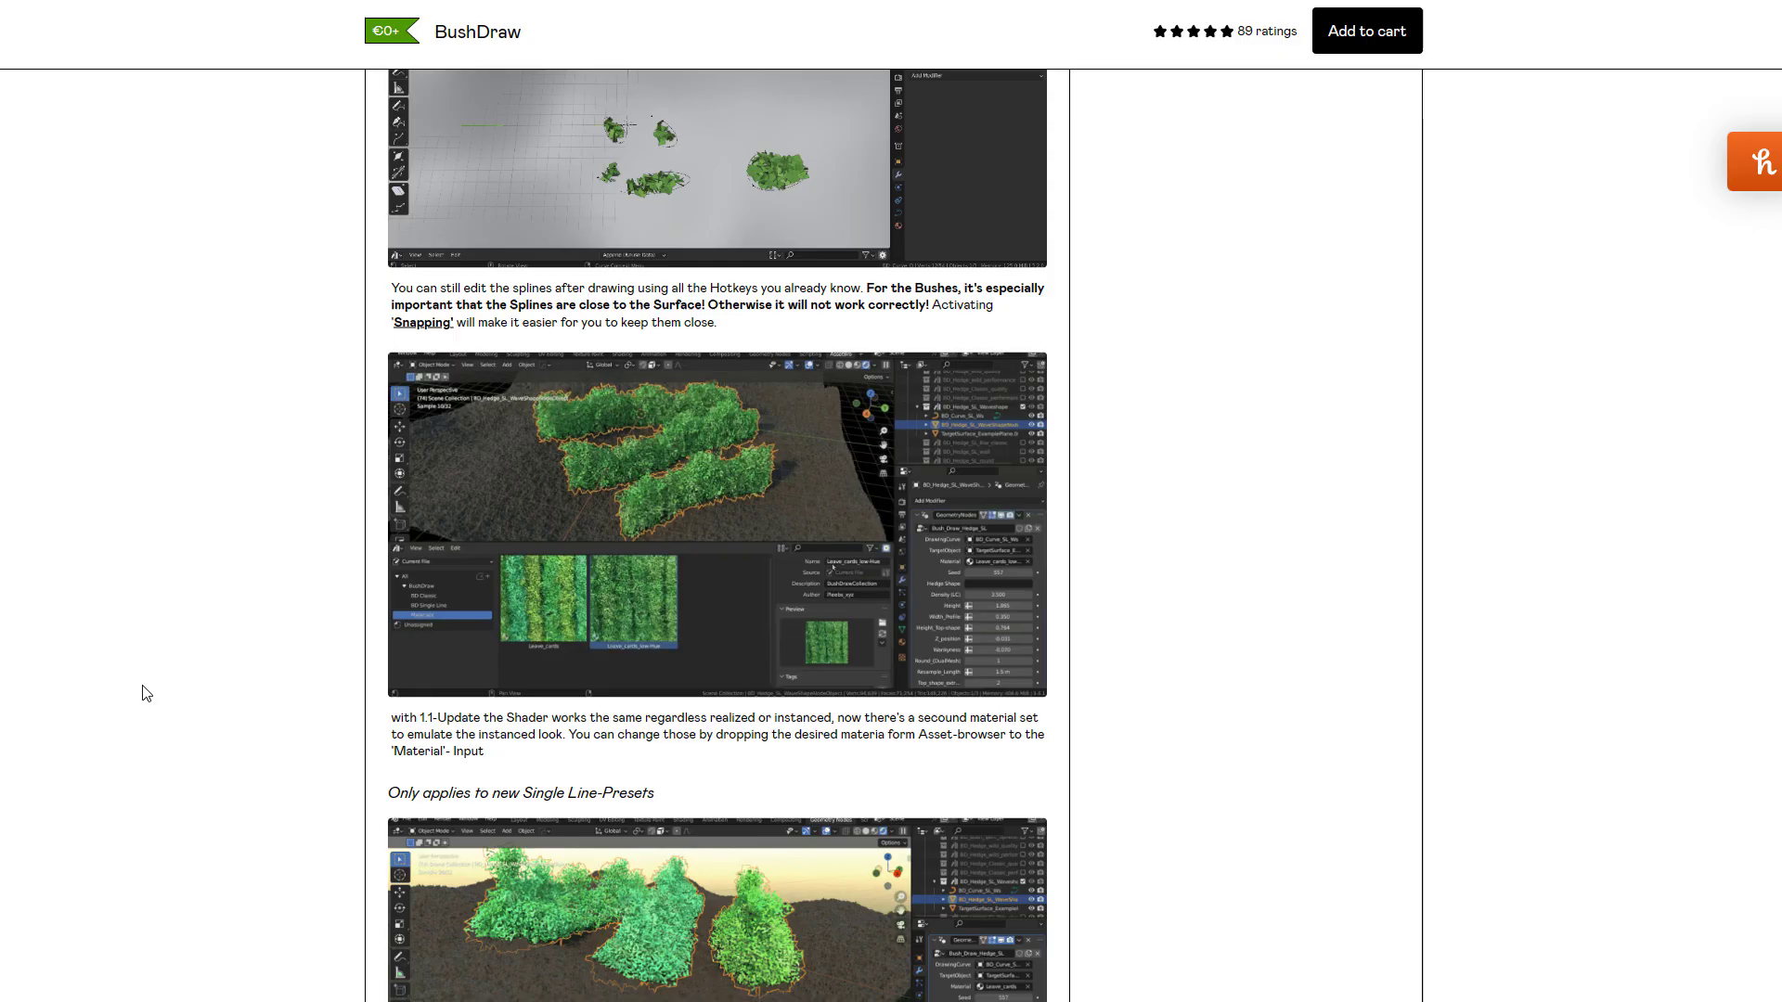
scroll(down, 3)
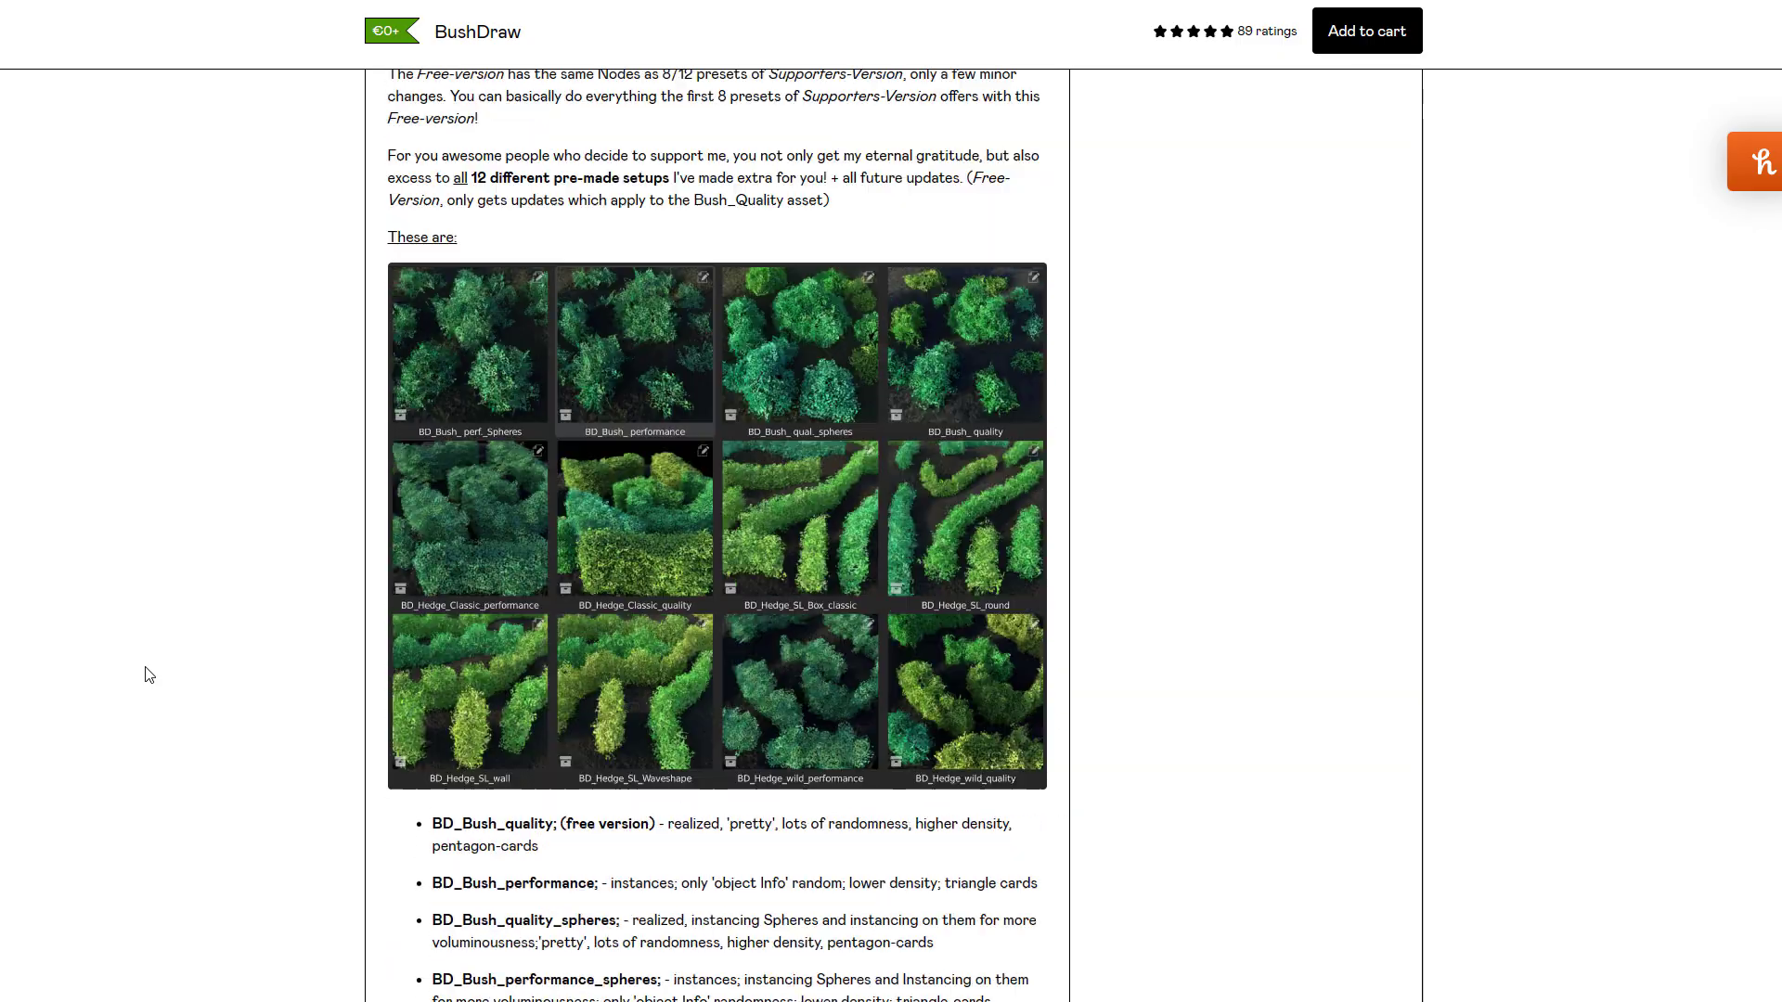
scroll(up, 3)
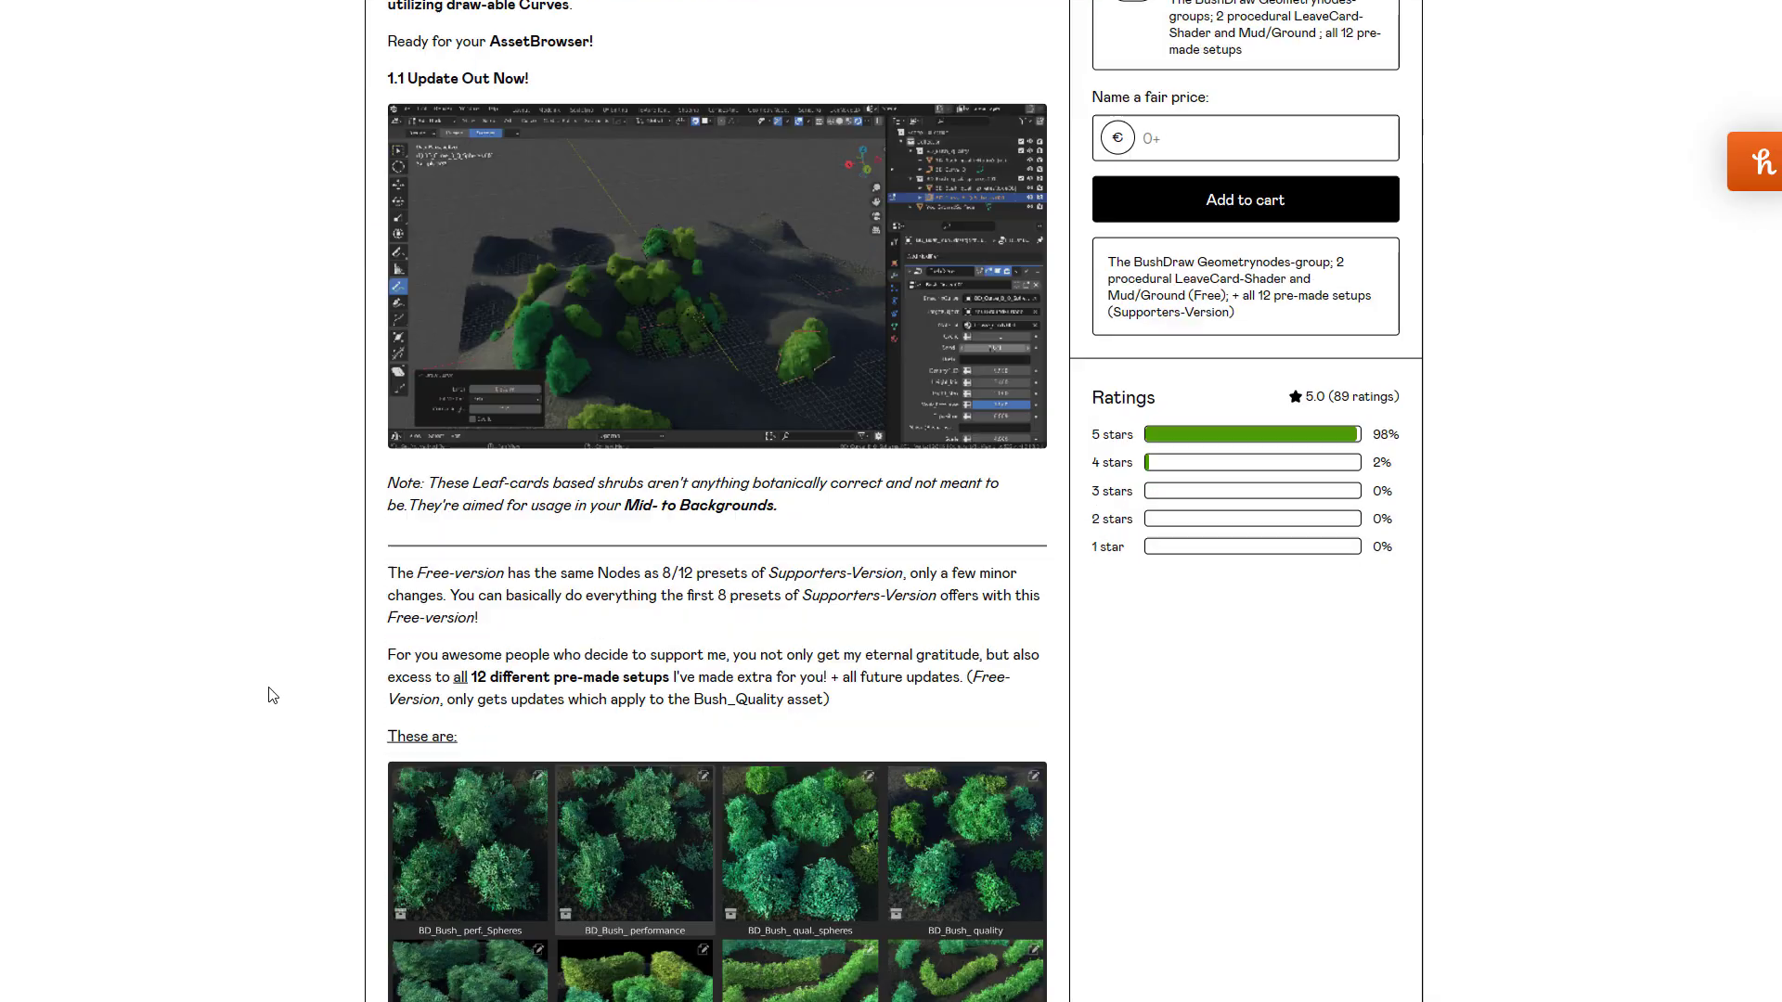
scroll(down, 3)
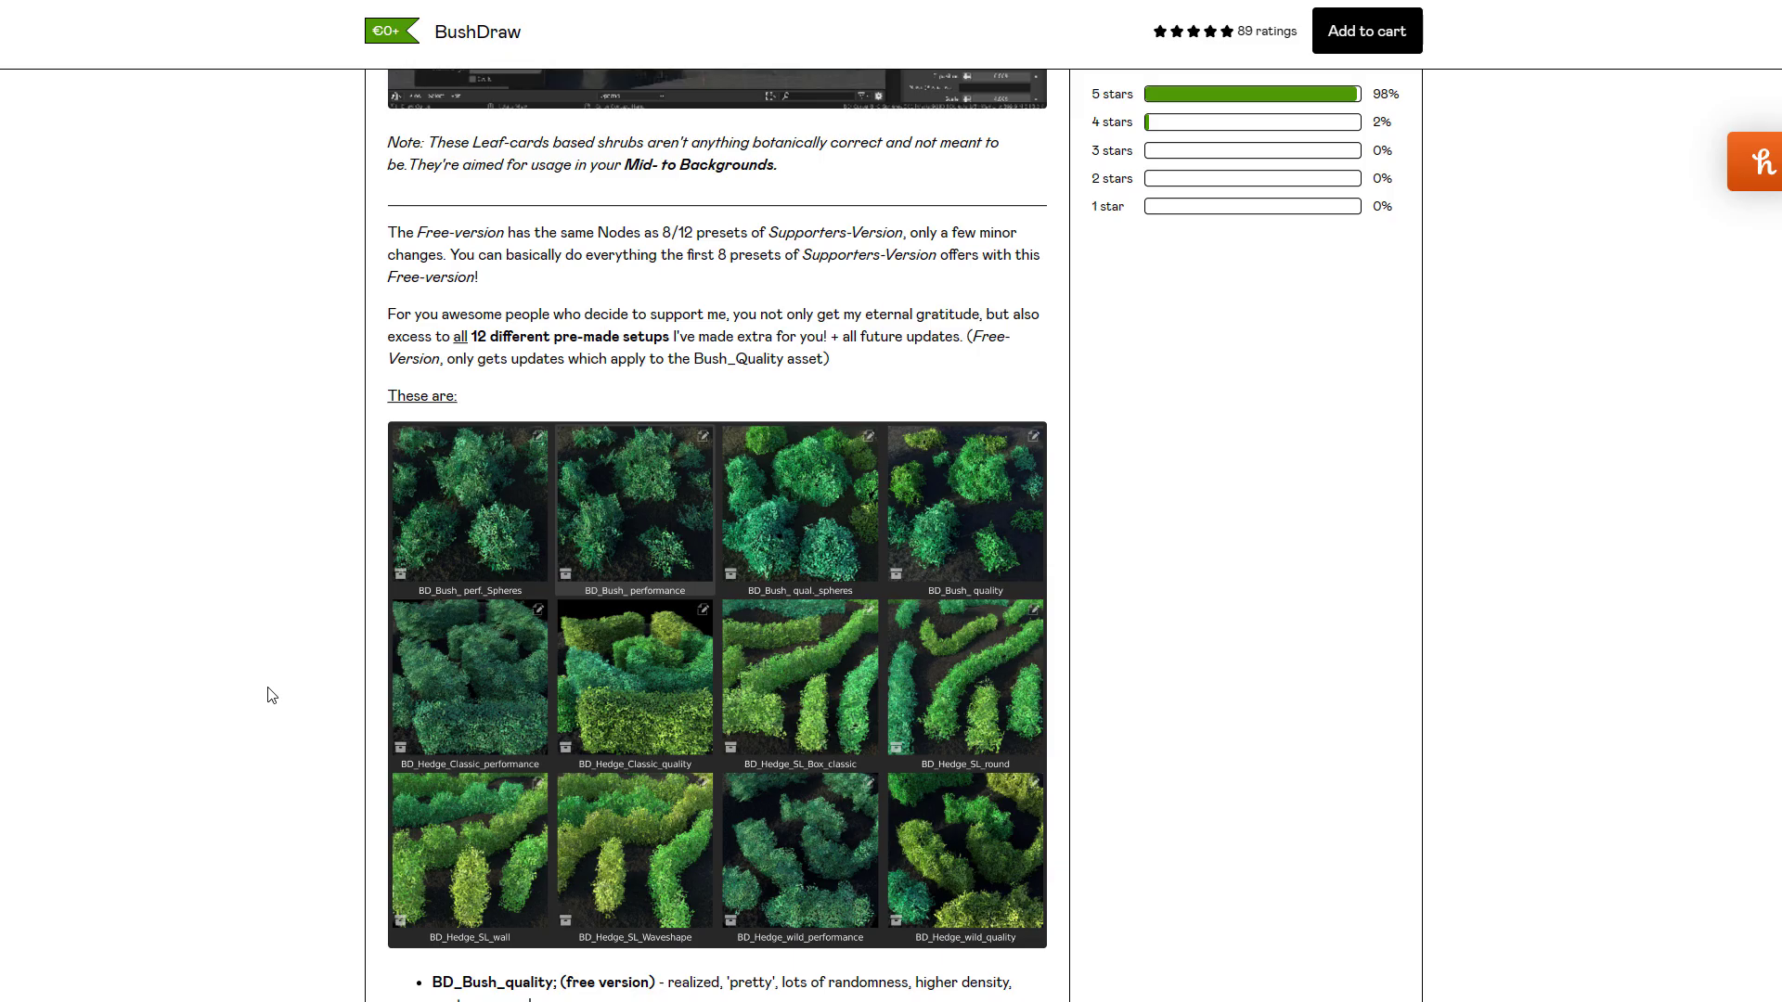
scroll(down, 3)
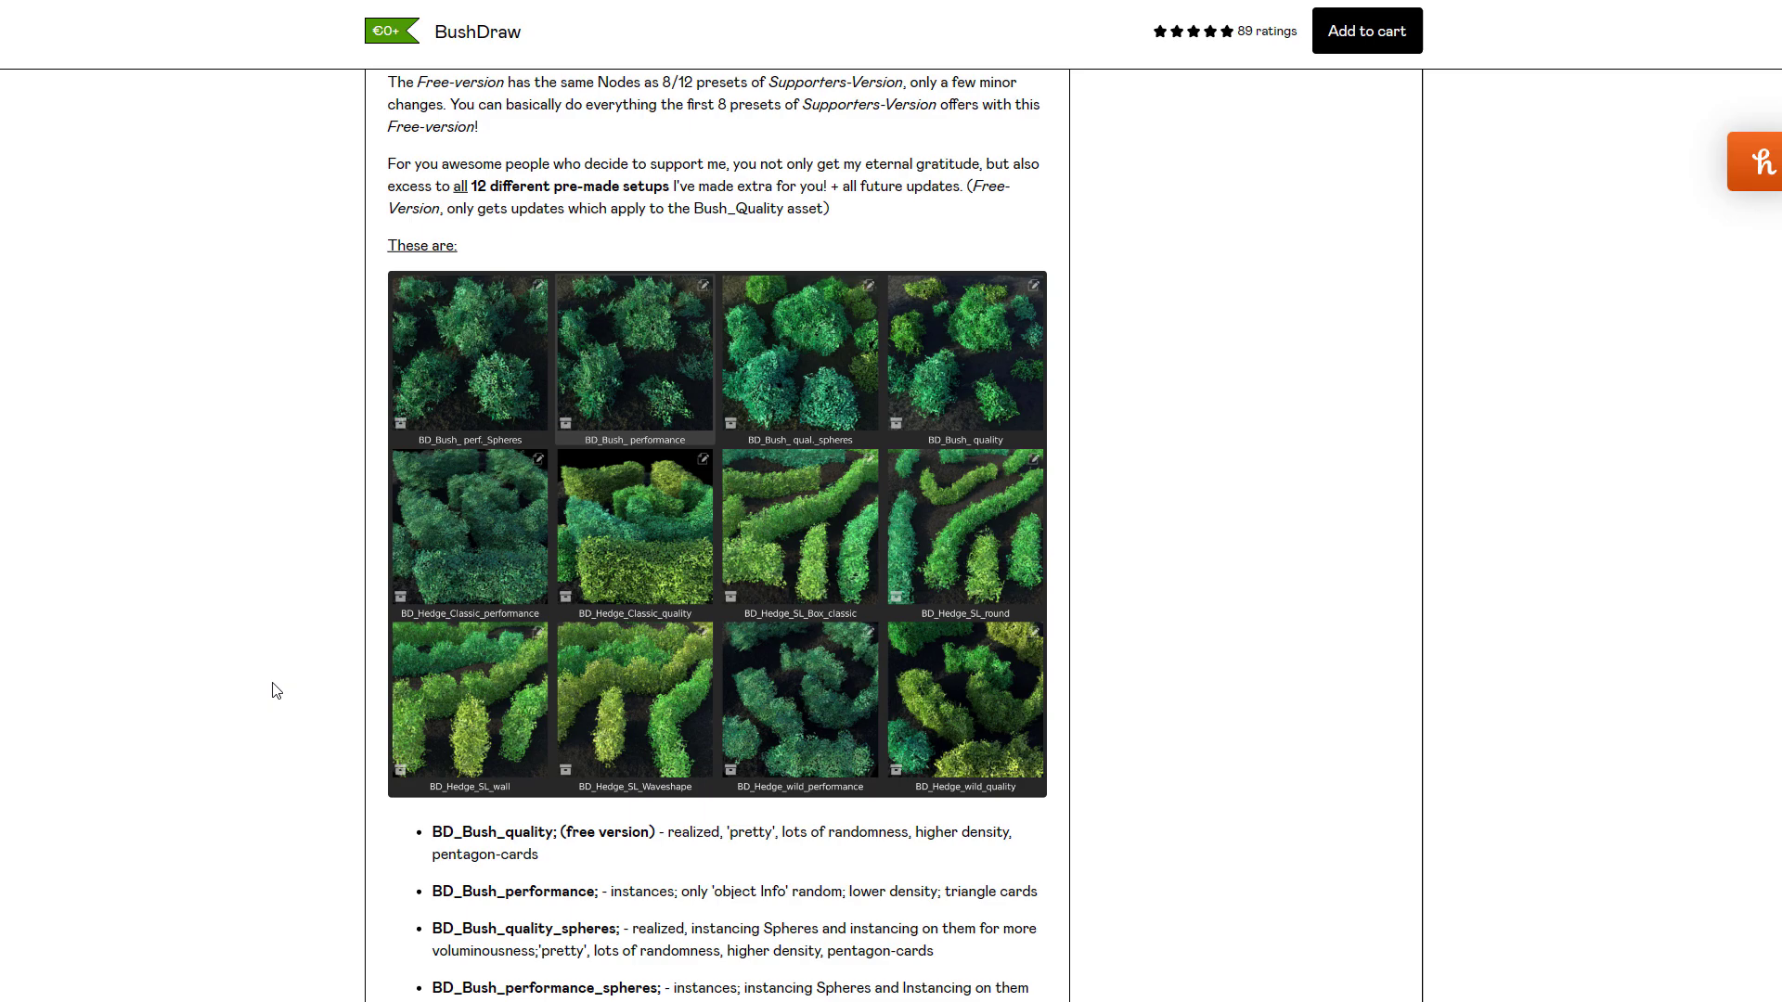
scroll(down, 3)
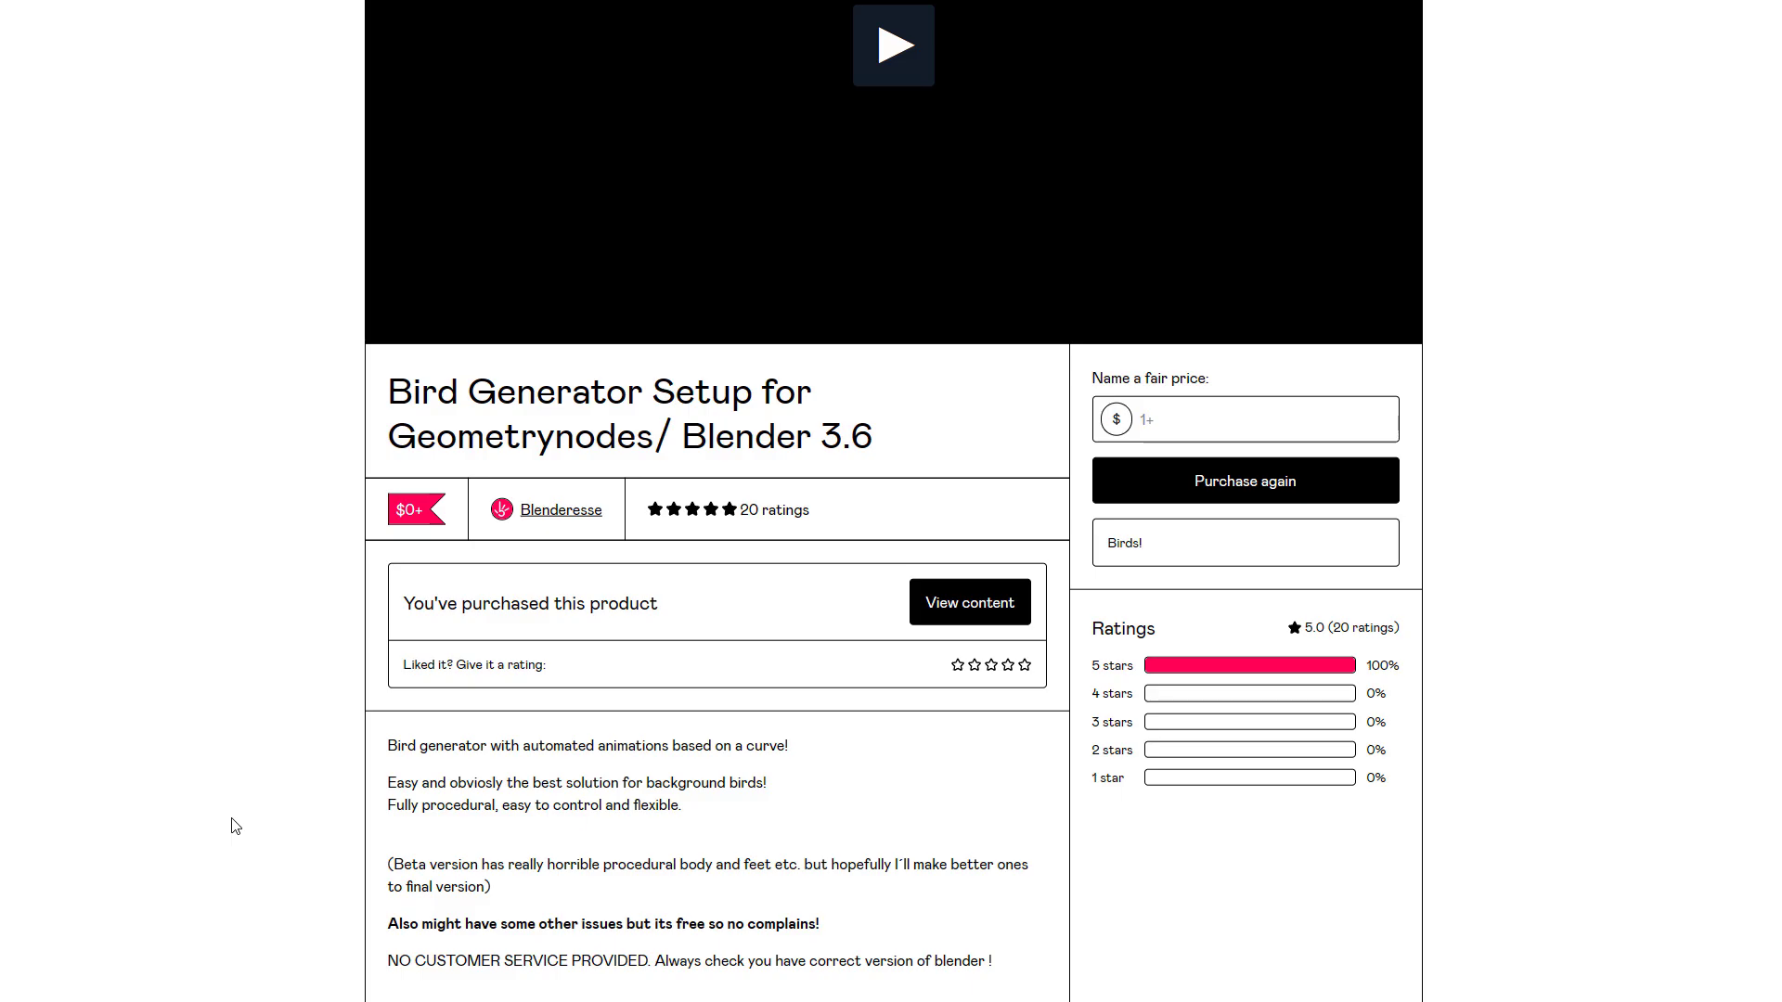
Navigate to the Bird Generator Setup for Geometrynodes / Blender 3.6 product page
click(893, 45)
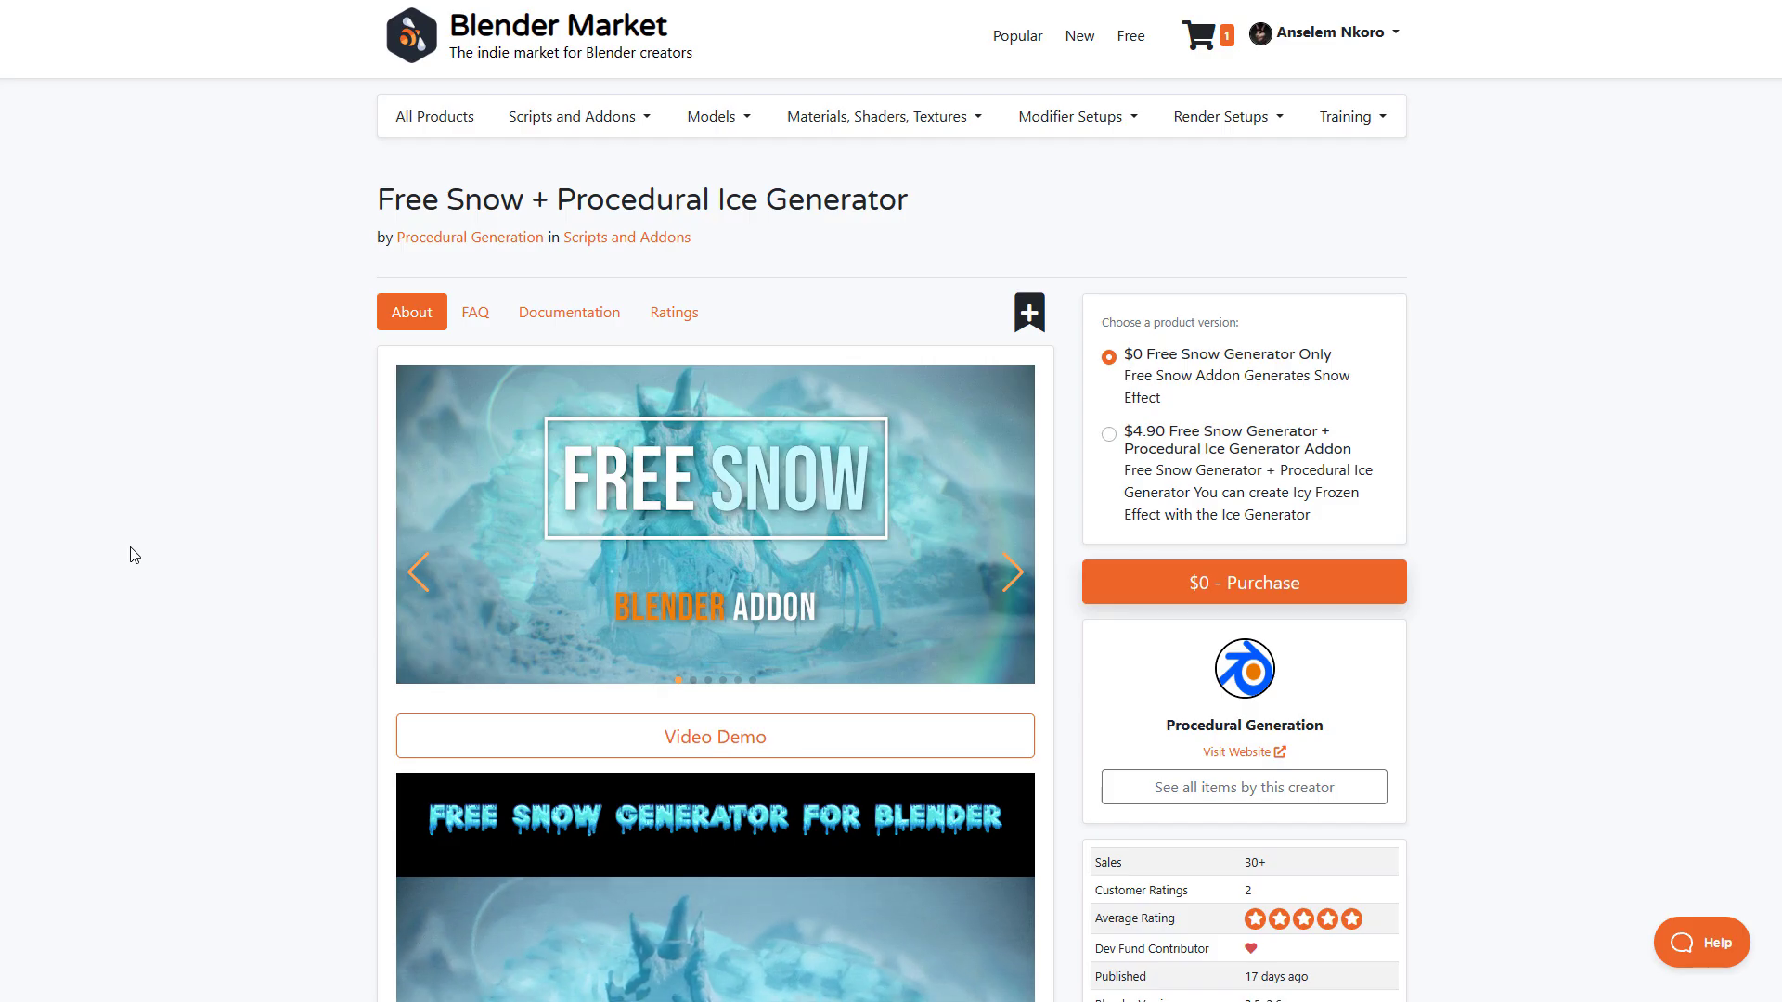
Scroll the Free Snow + Procedural Ice Generator page down to its version and license details
scroll(down, 3)
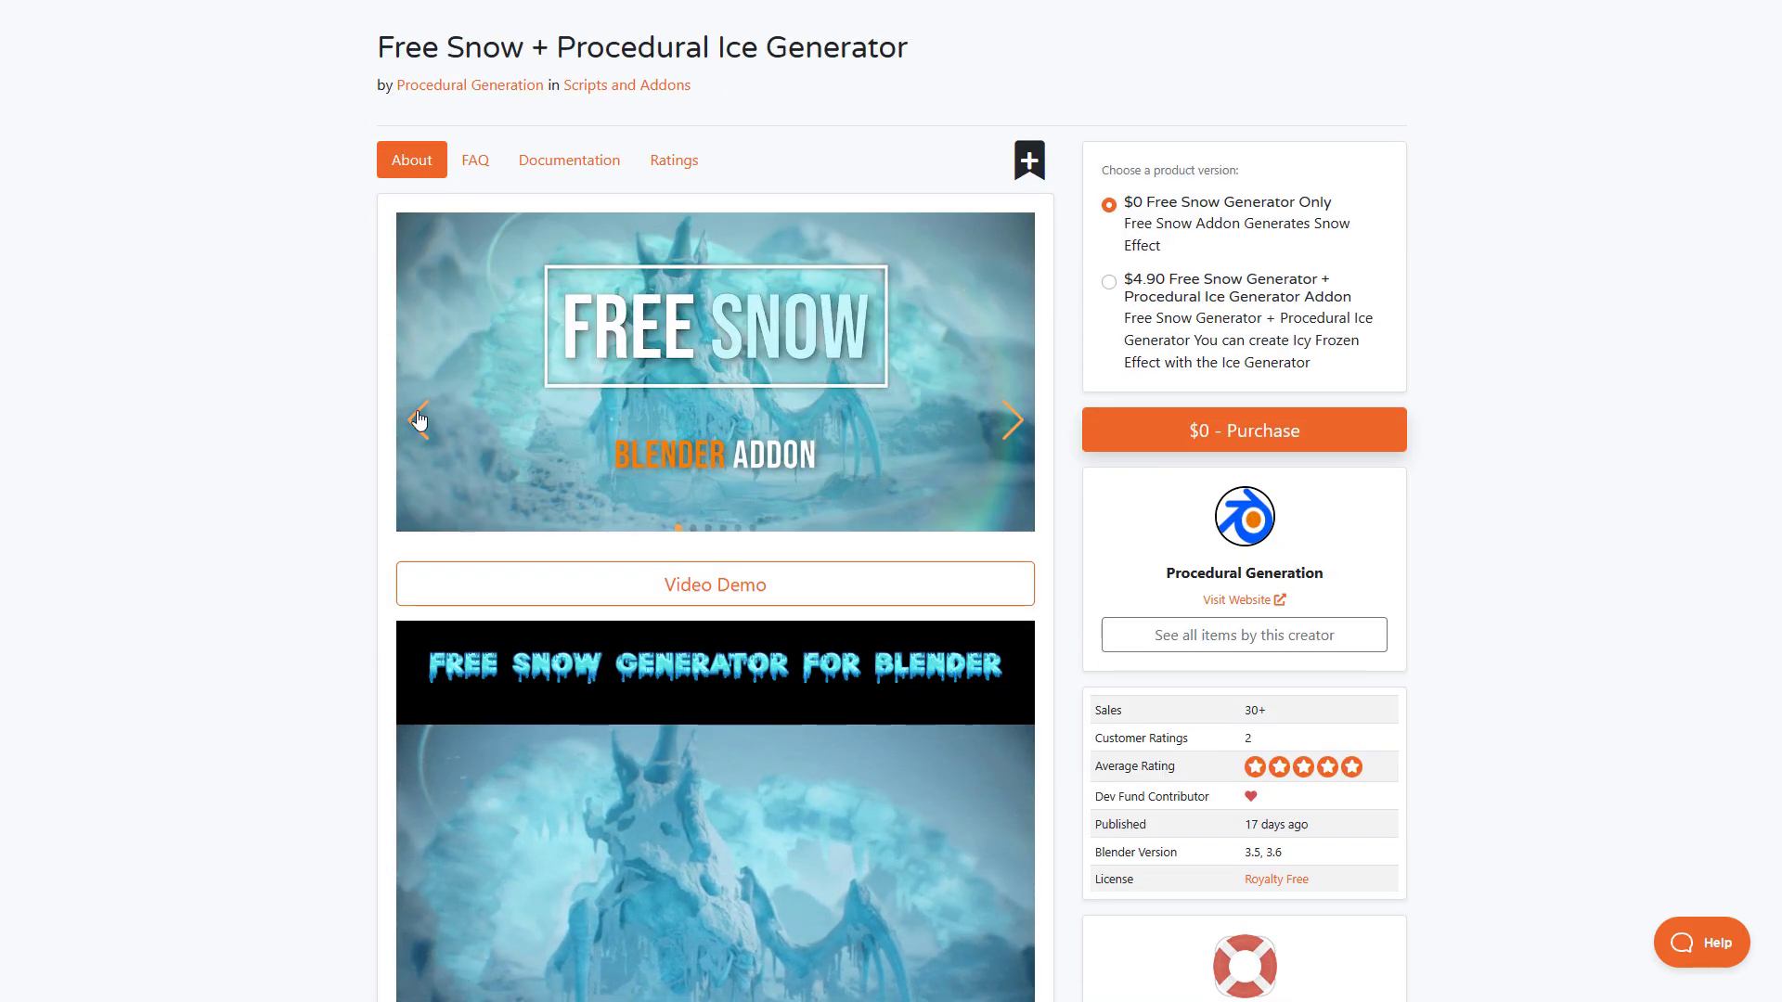
mouse_move(323, 514)
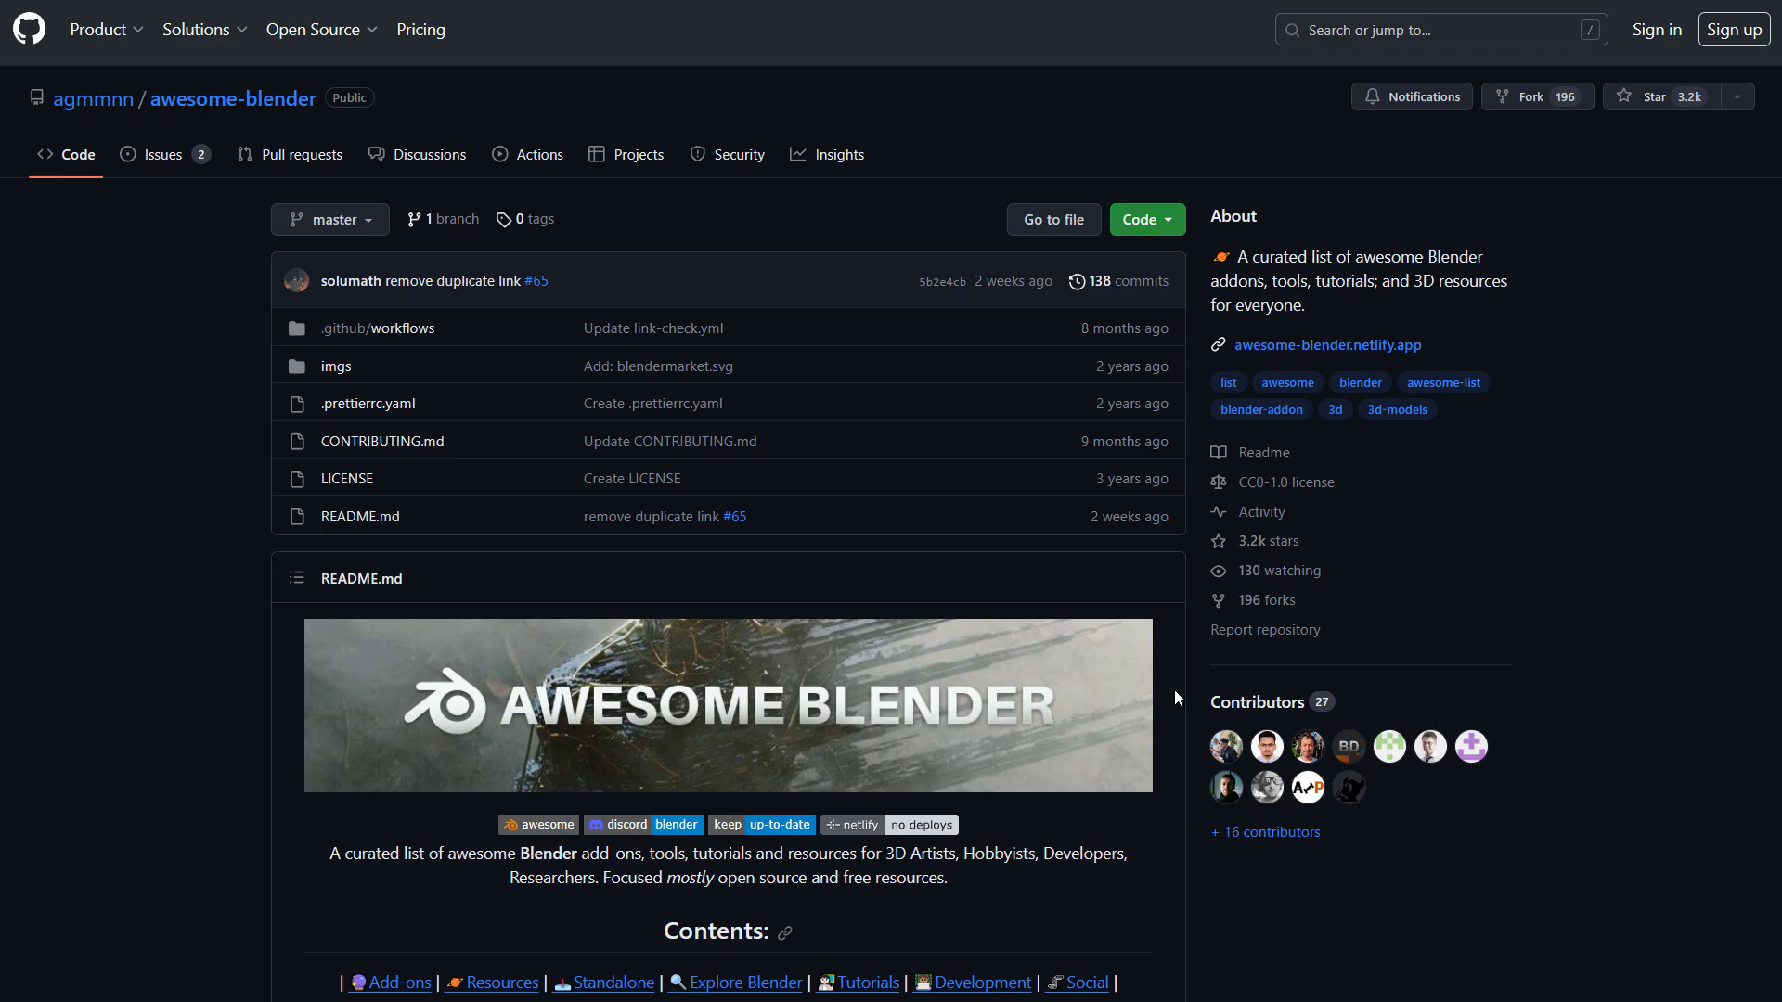
mouse_move(1561, 429)
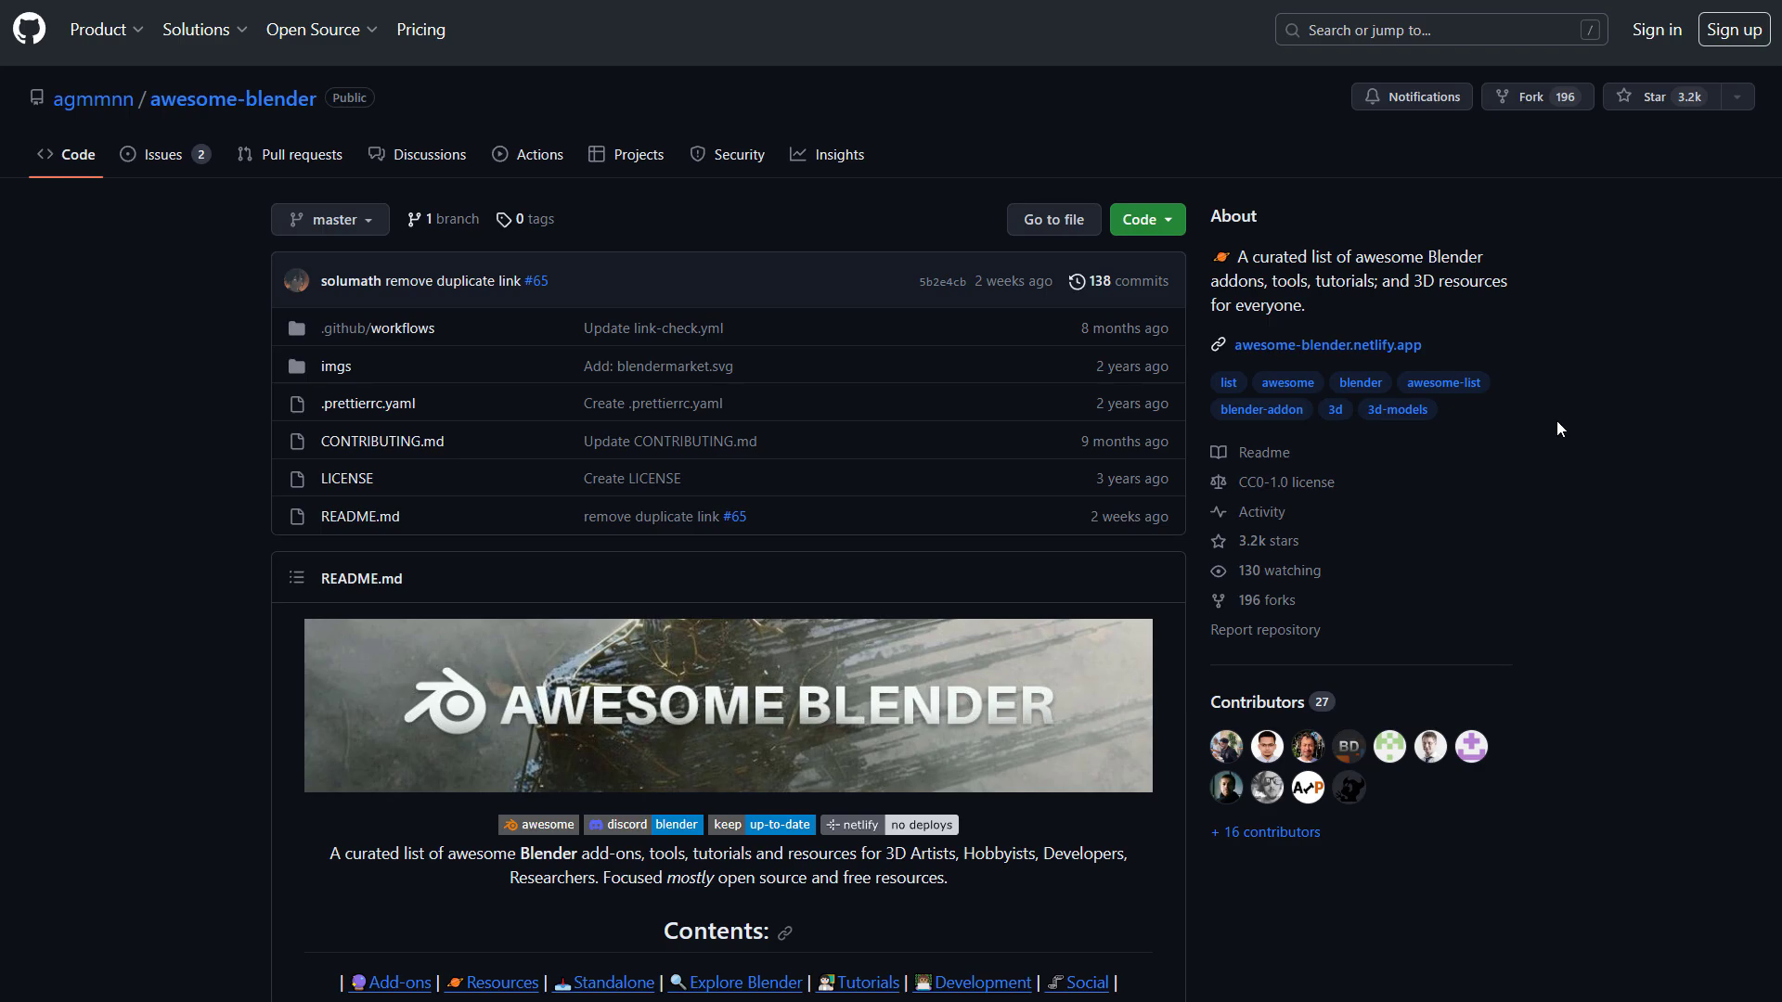
Scroll the awesome-blender README through its modeling and animation add-on sections, around the FLIP Fluids link
scroll(down, 3)
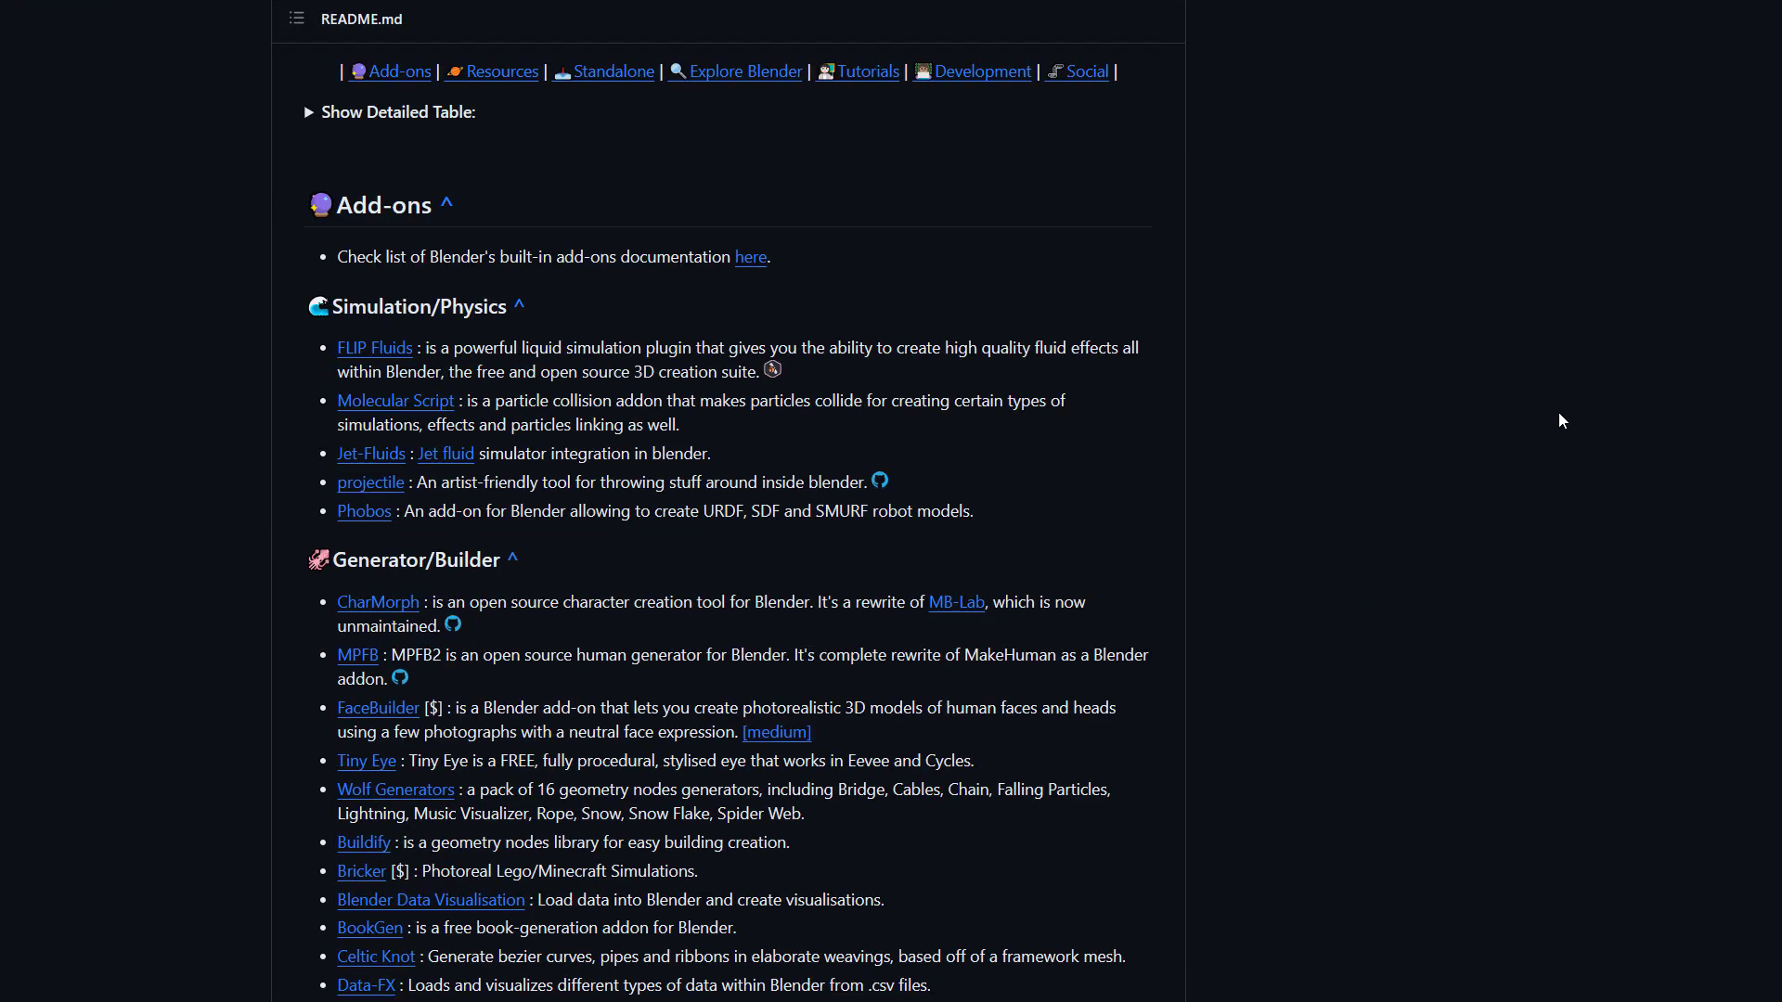
mouse_move(410, 366)
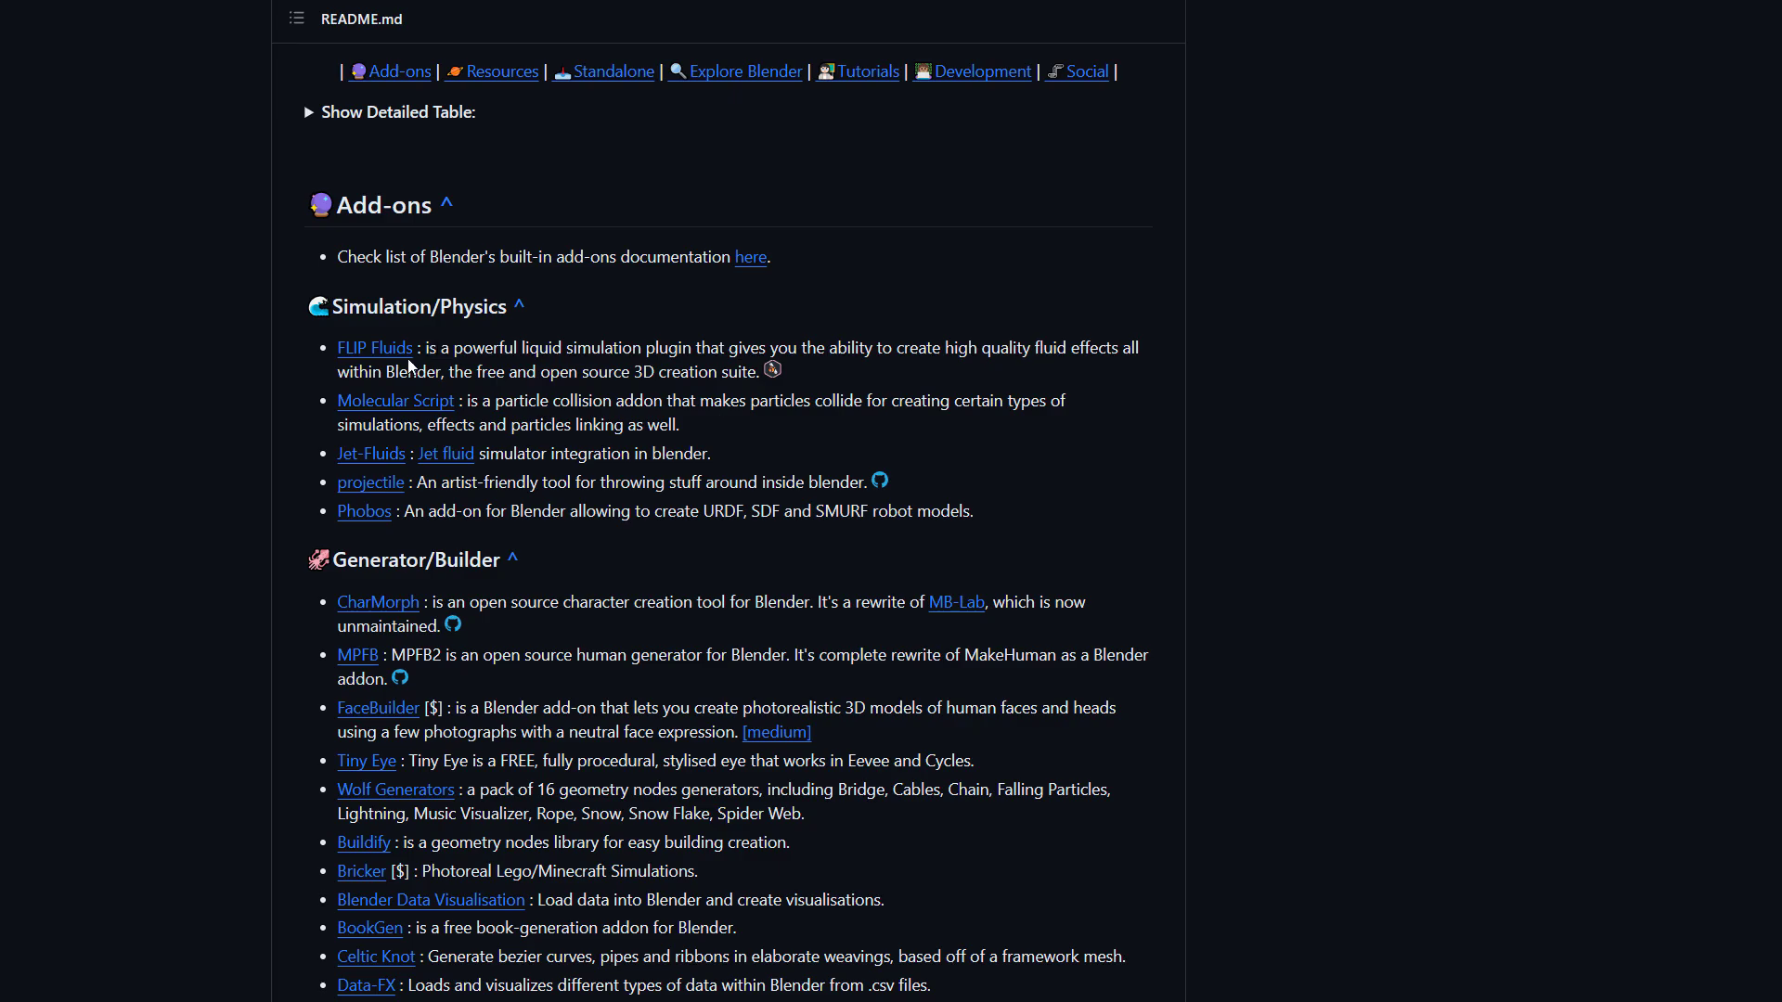
mouse_move(182, 558)
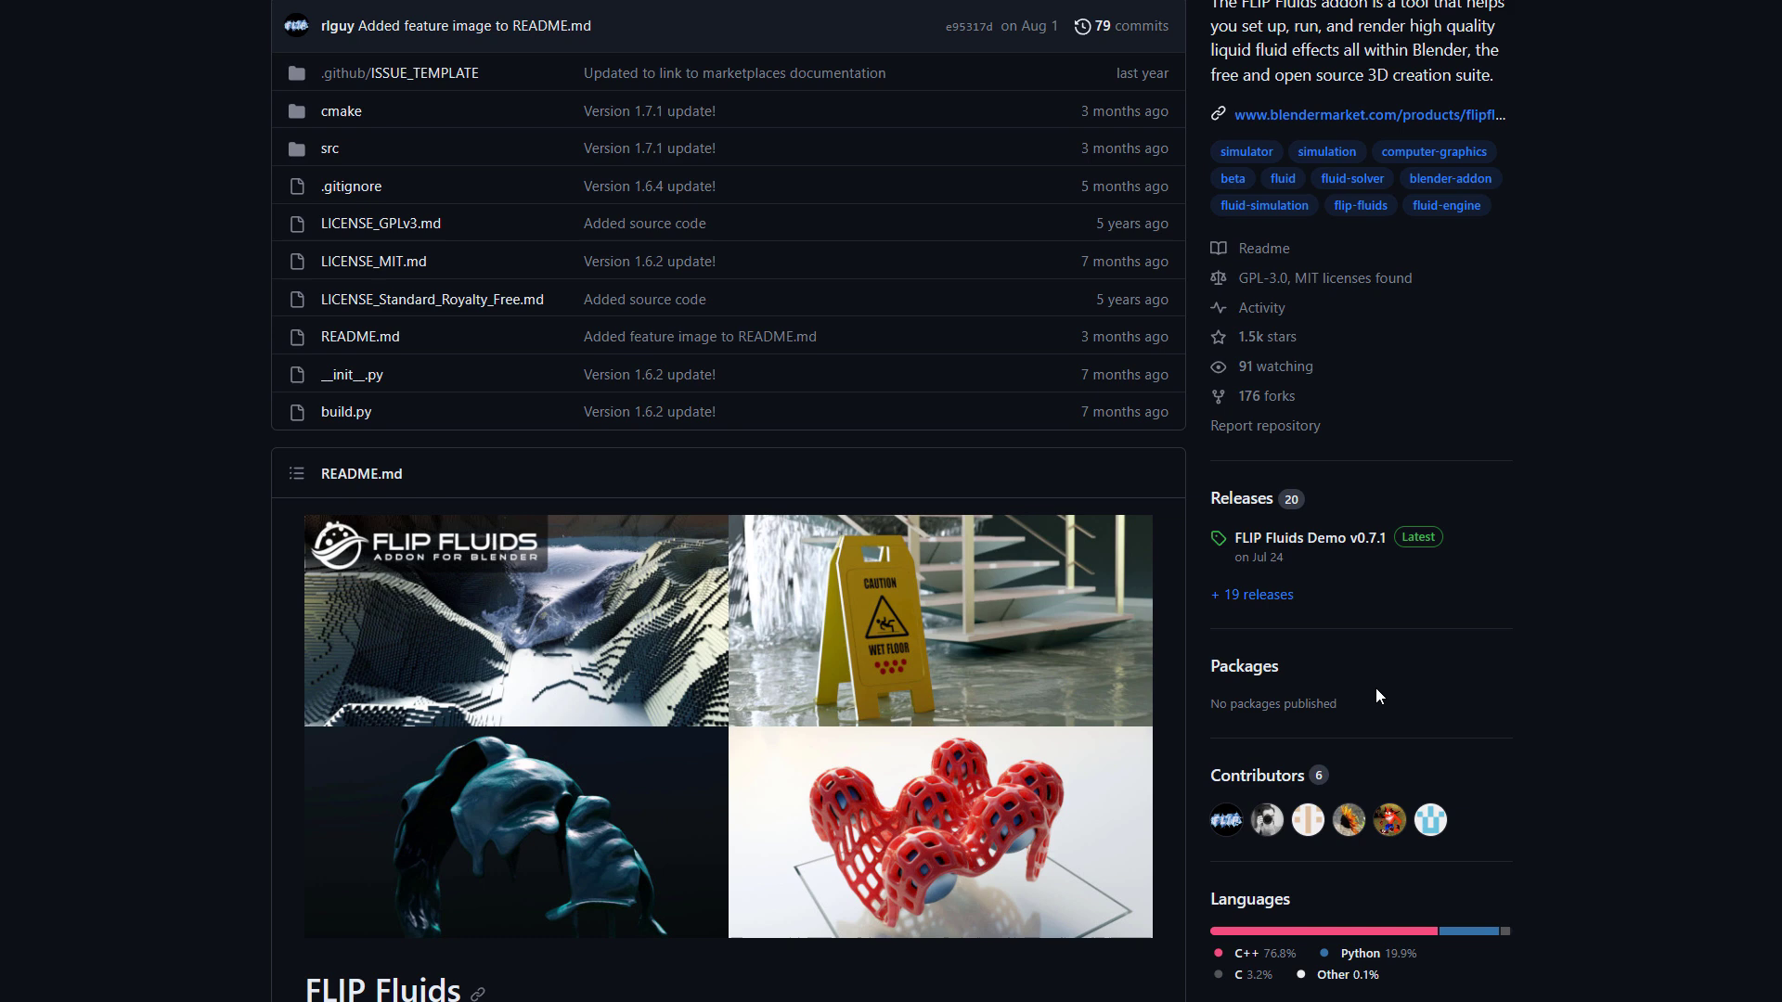
scroll(down, 3)
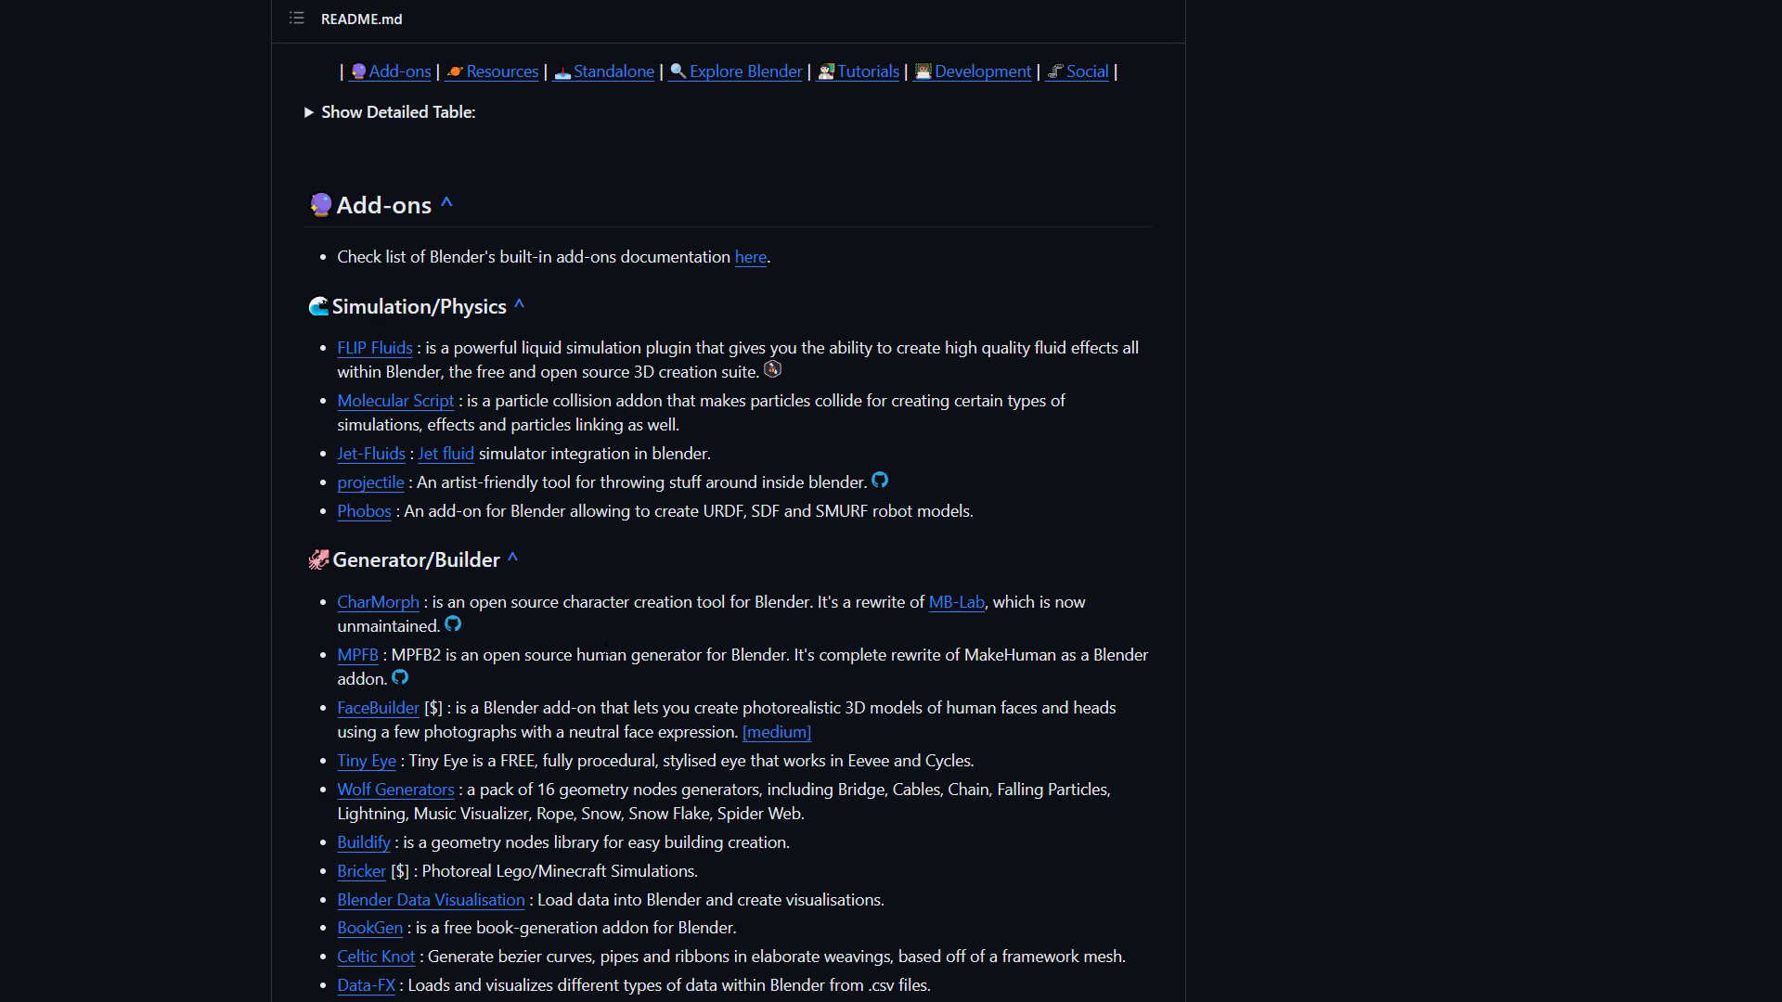
mouse_move(1247, 520)
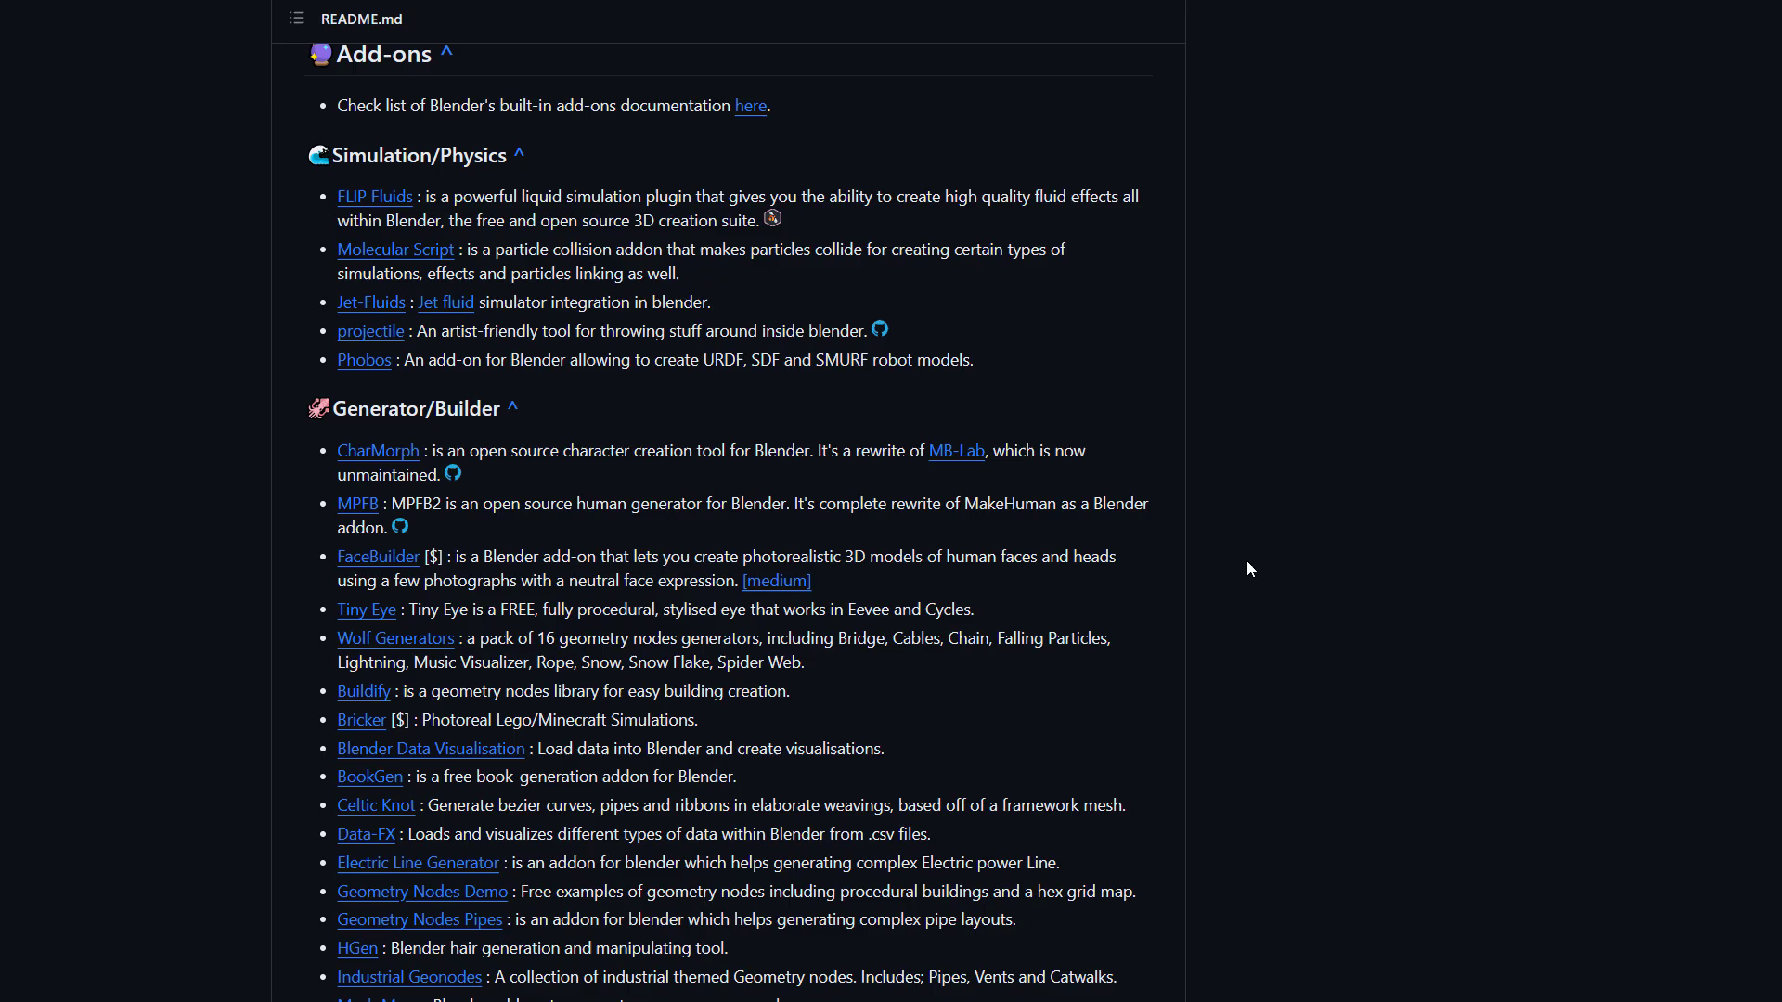
scroll(down, 3)
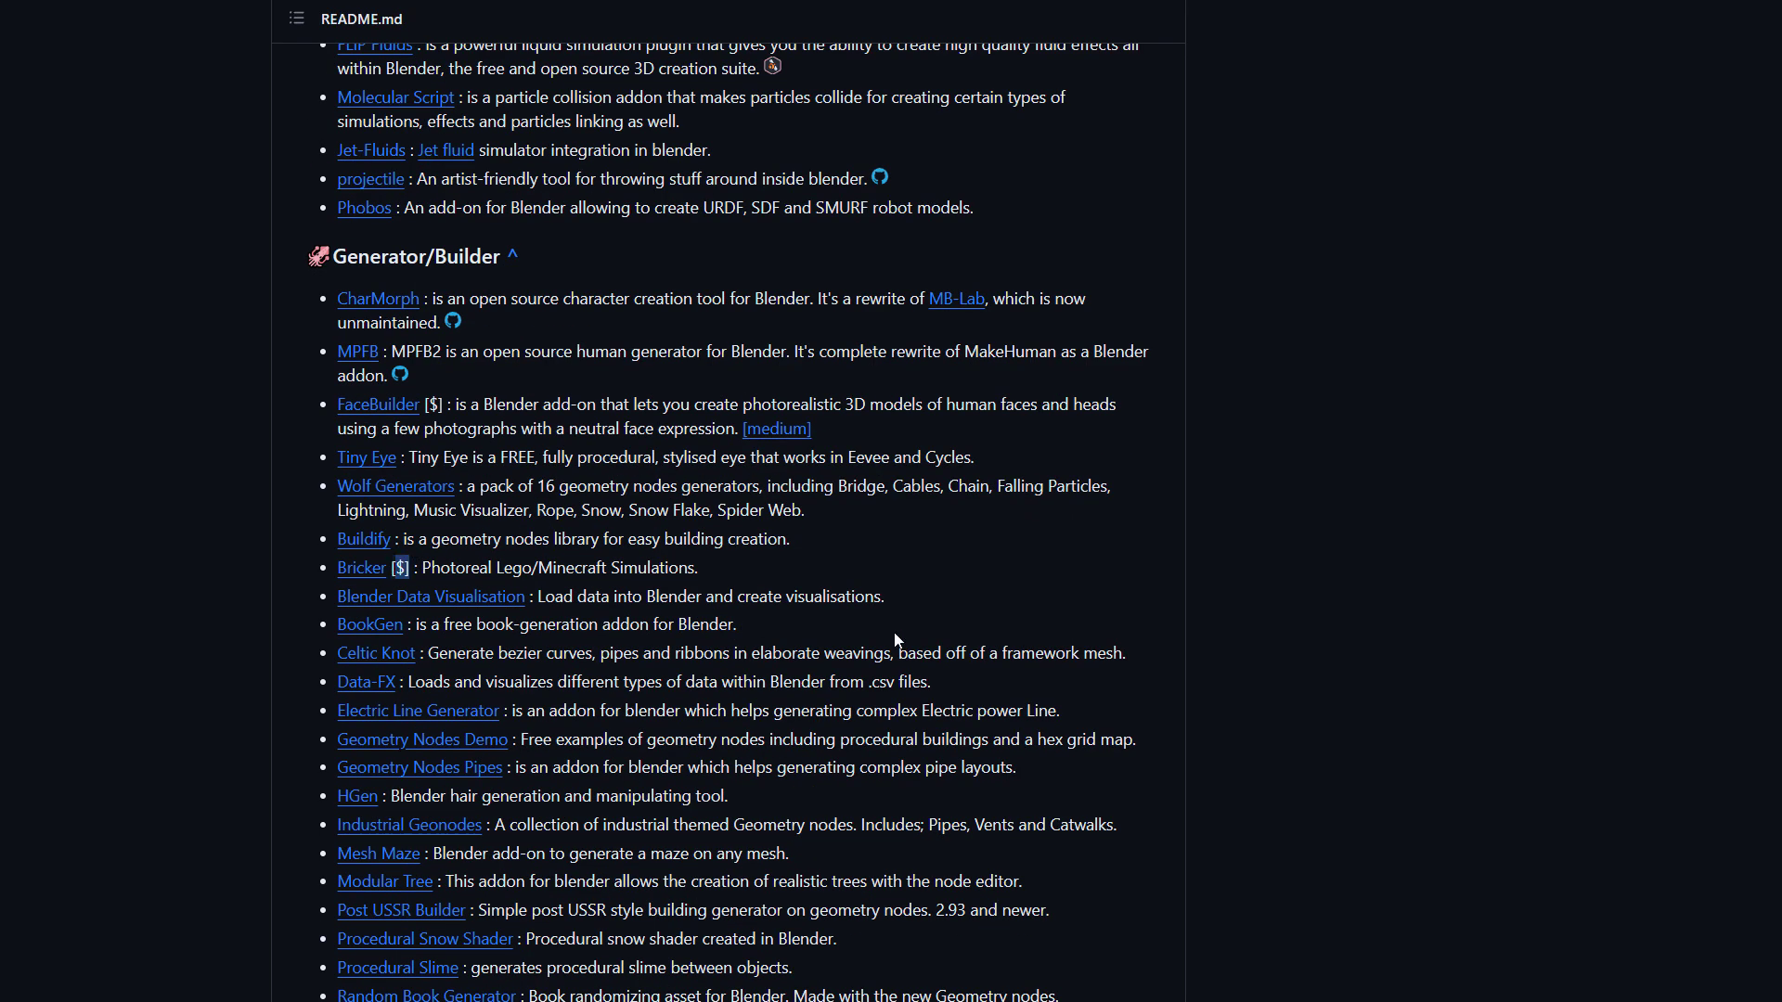
scroll(up, 3)
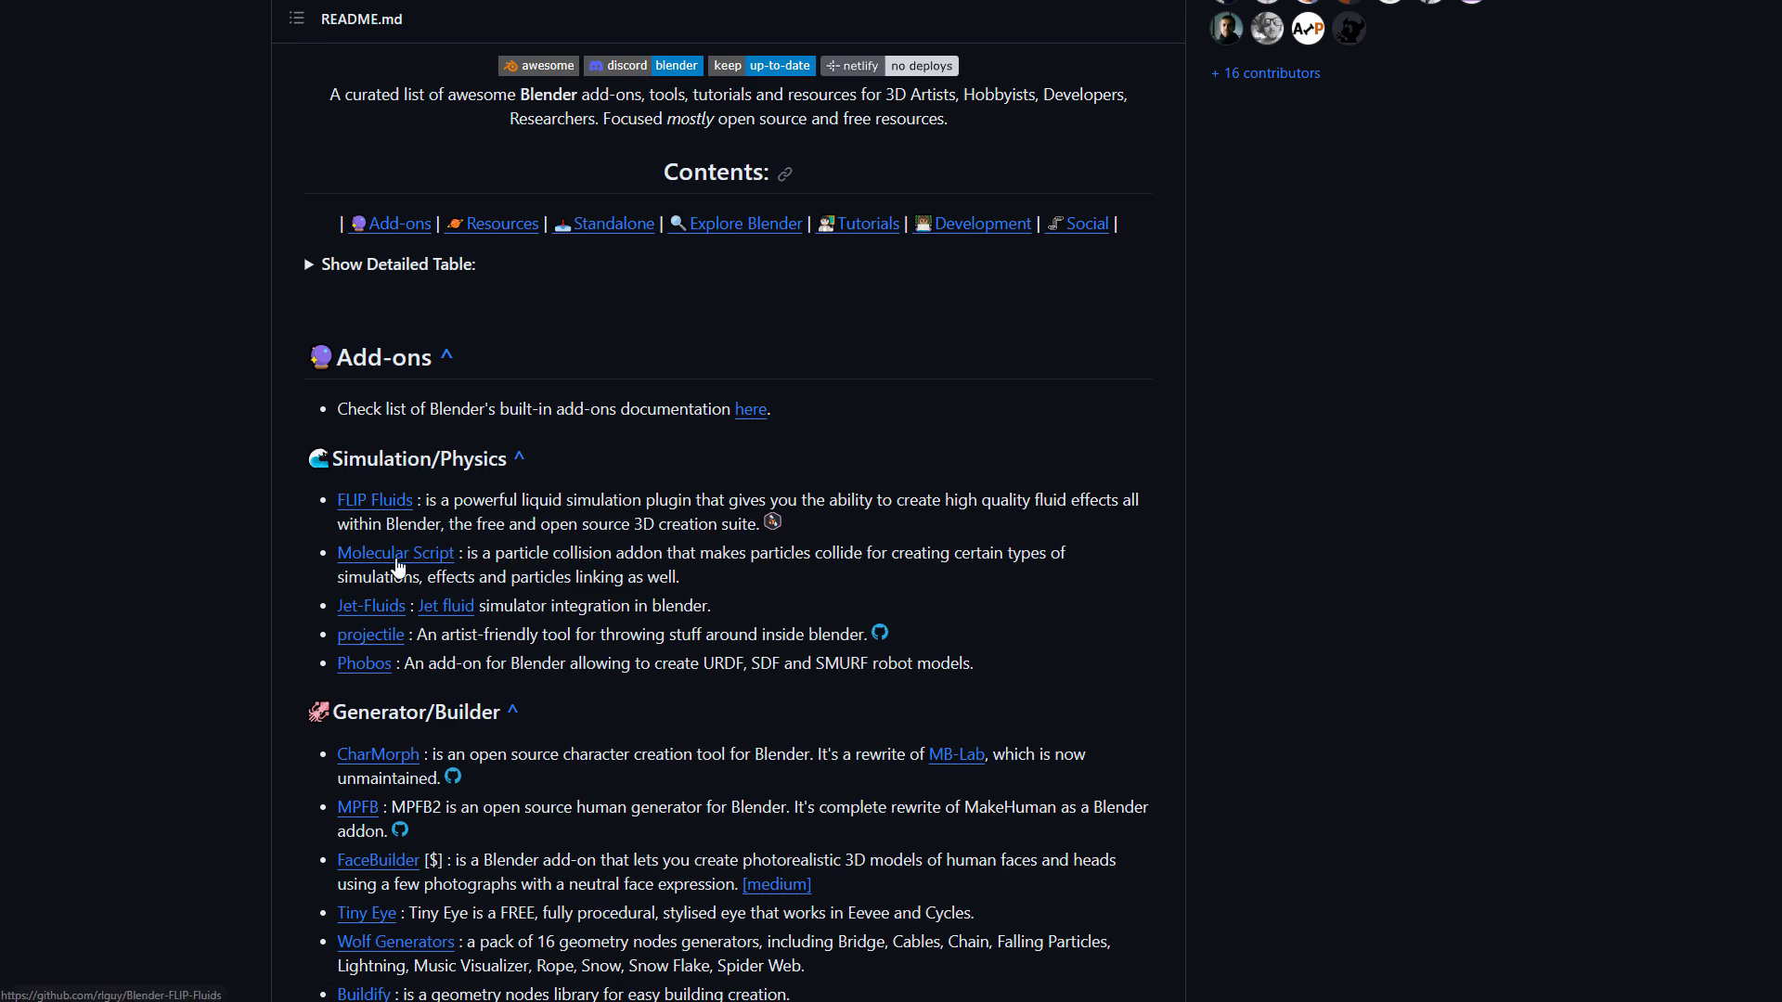
mouse_move(423, 475)
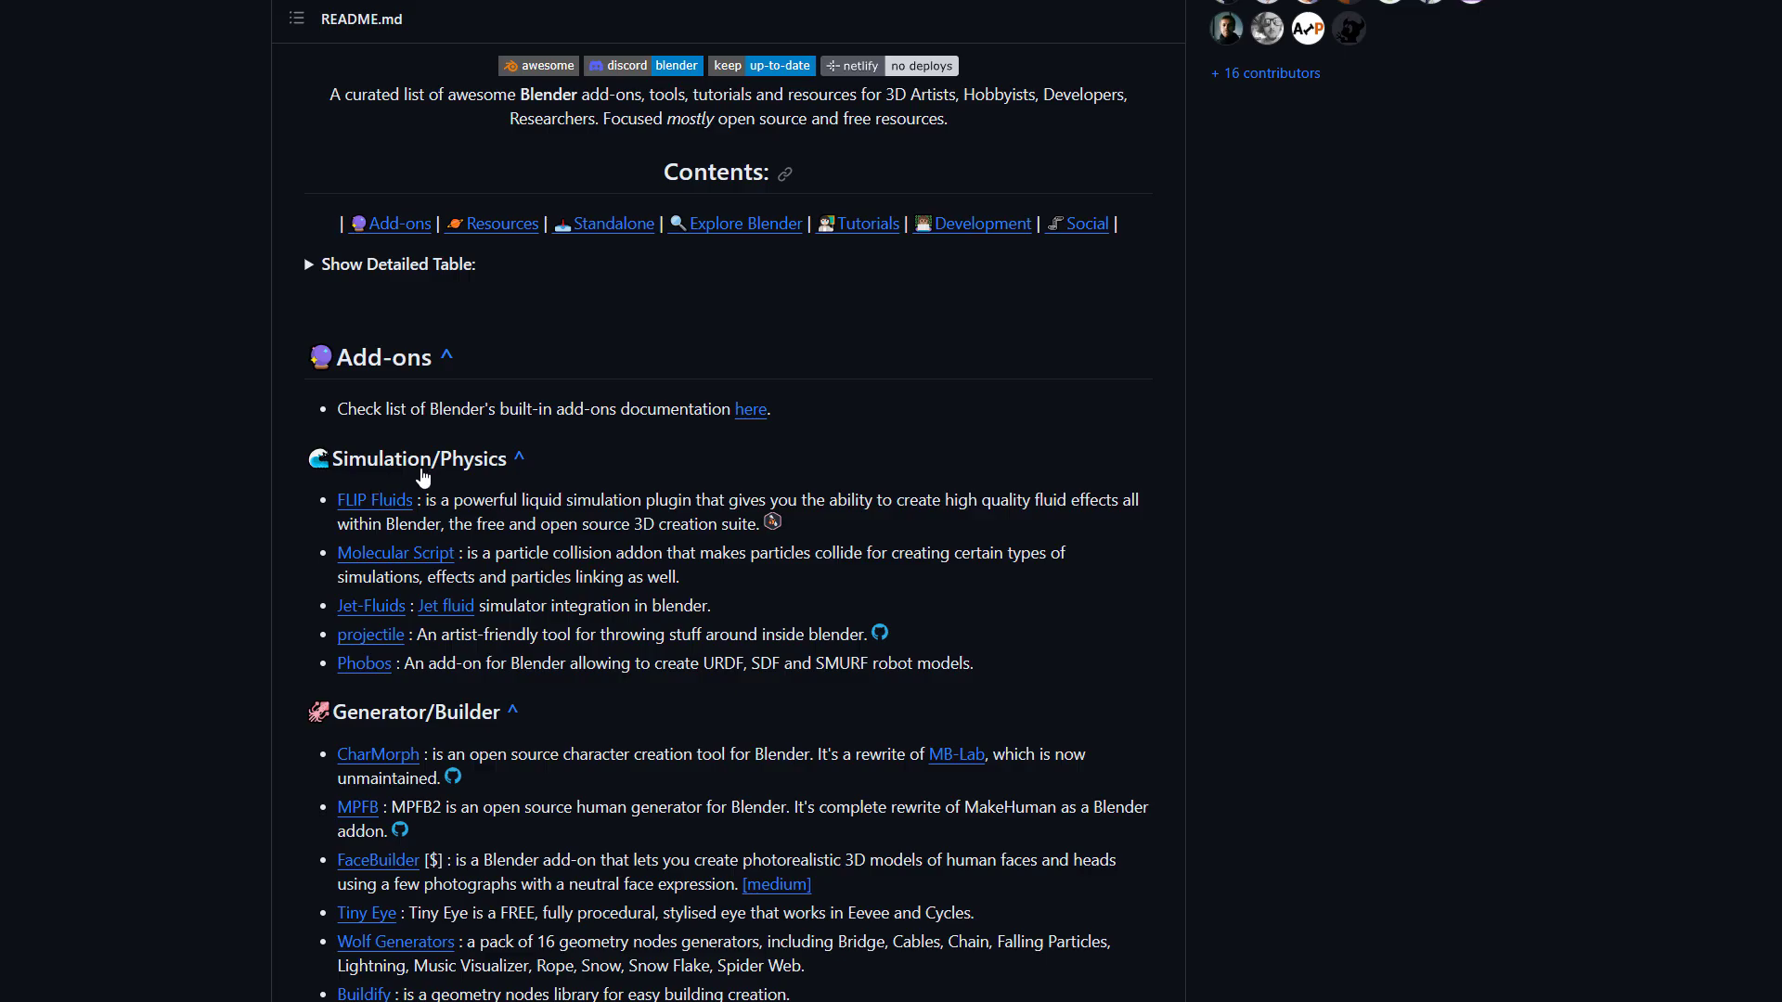
scroll(down, 3)
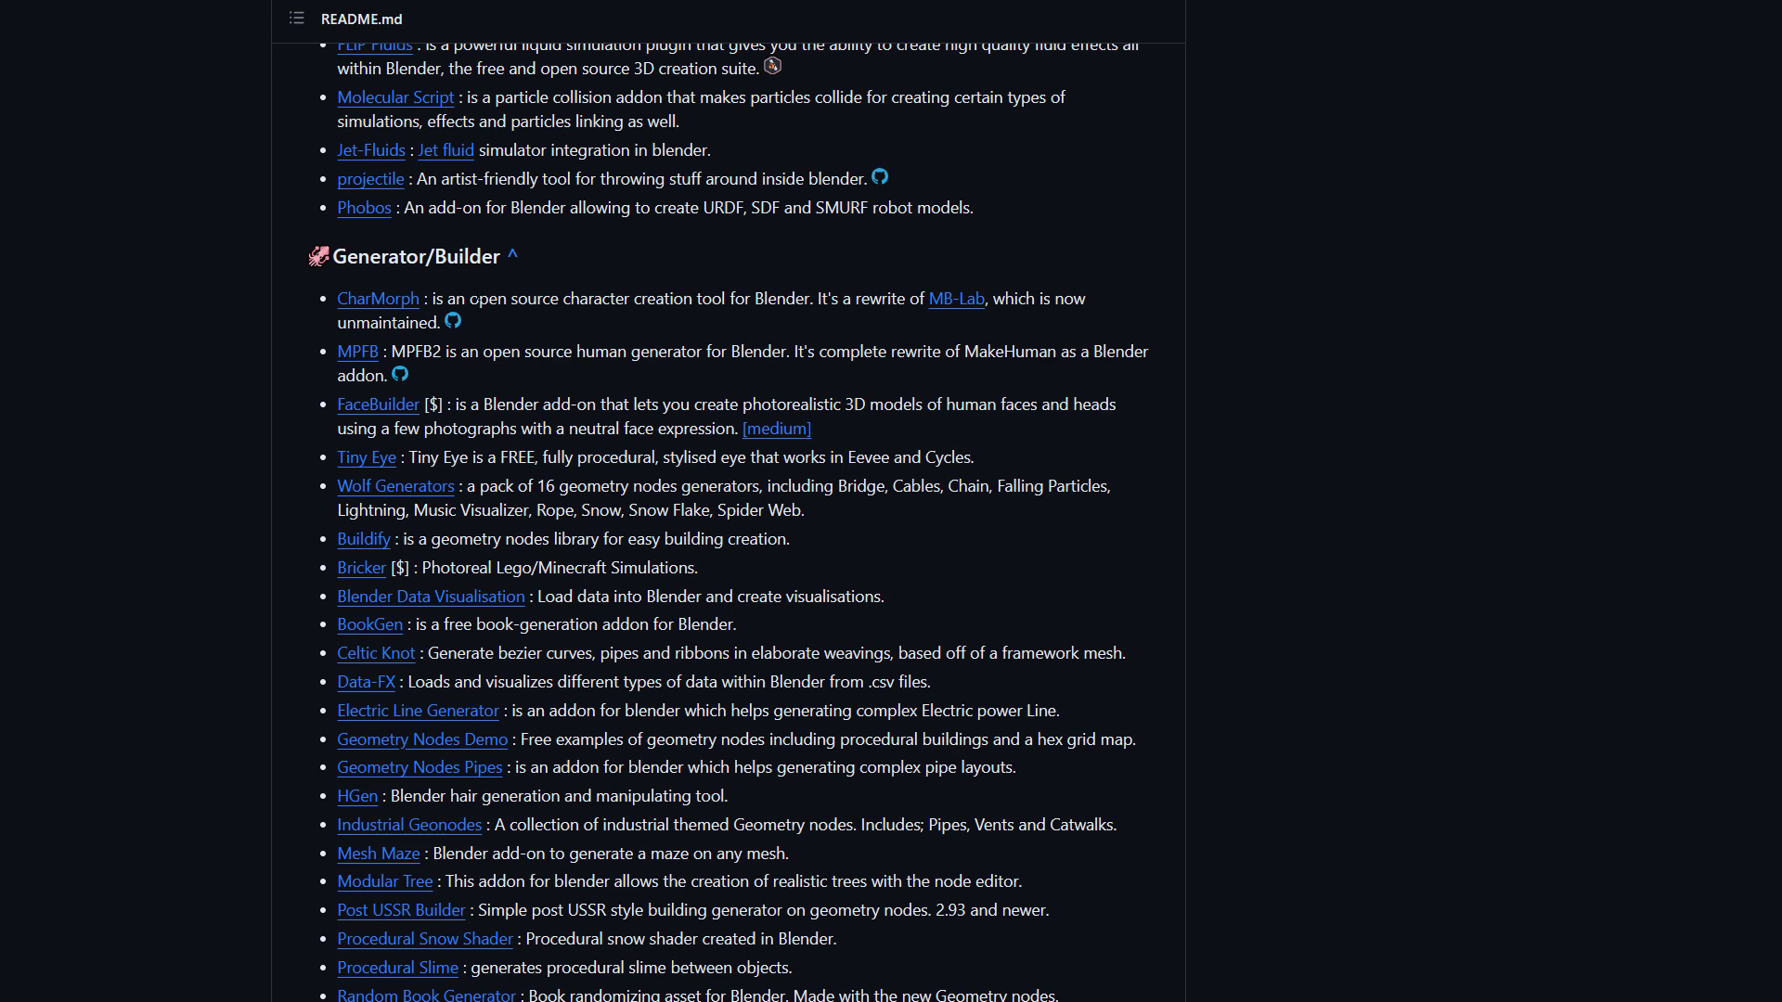
scroll(down, 3)
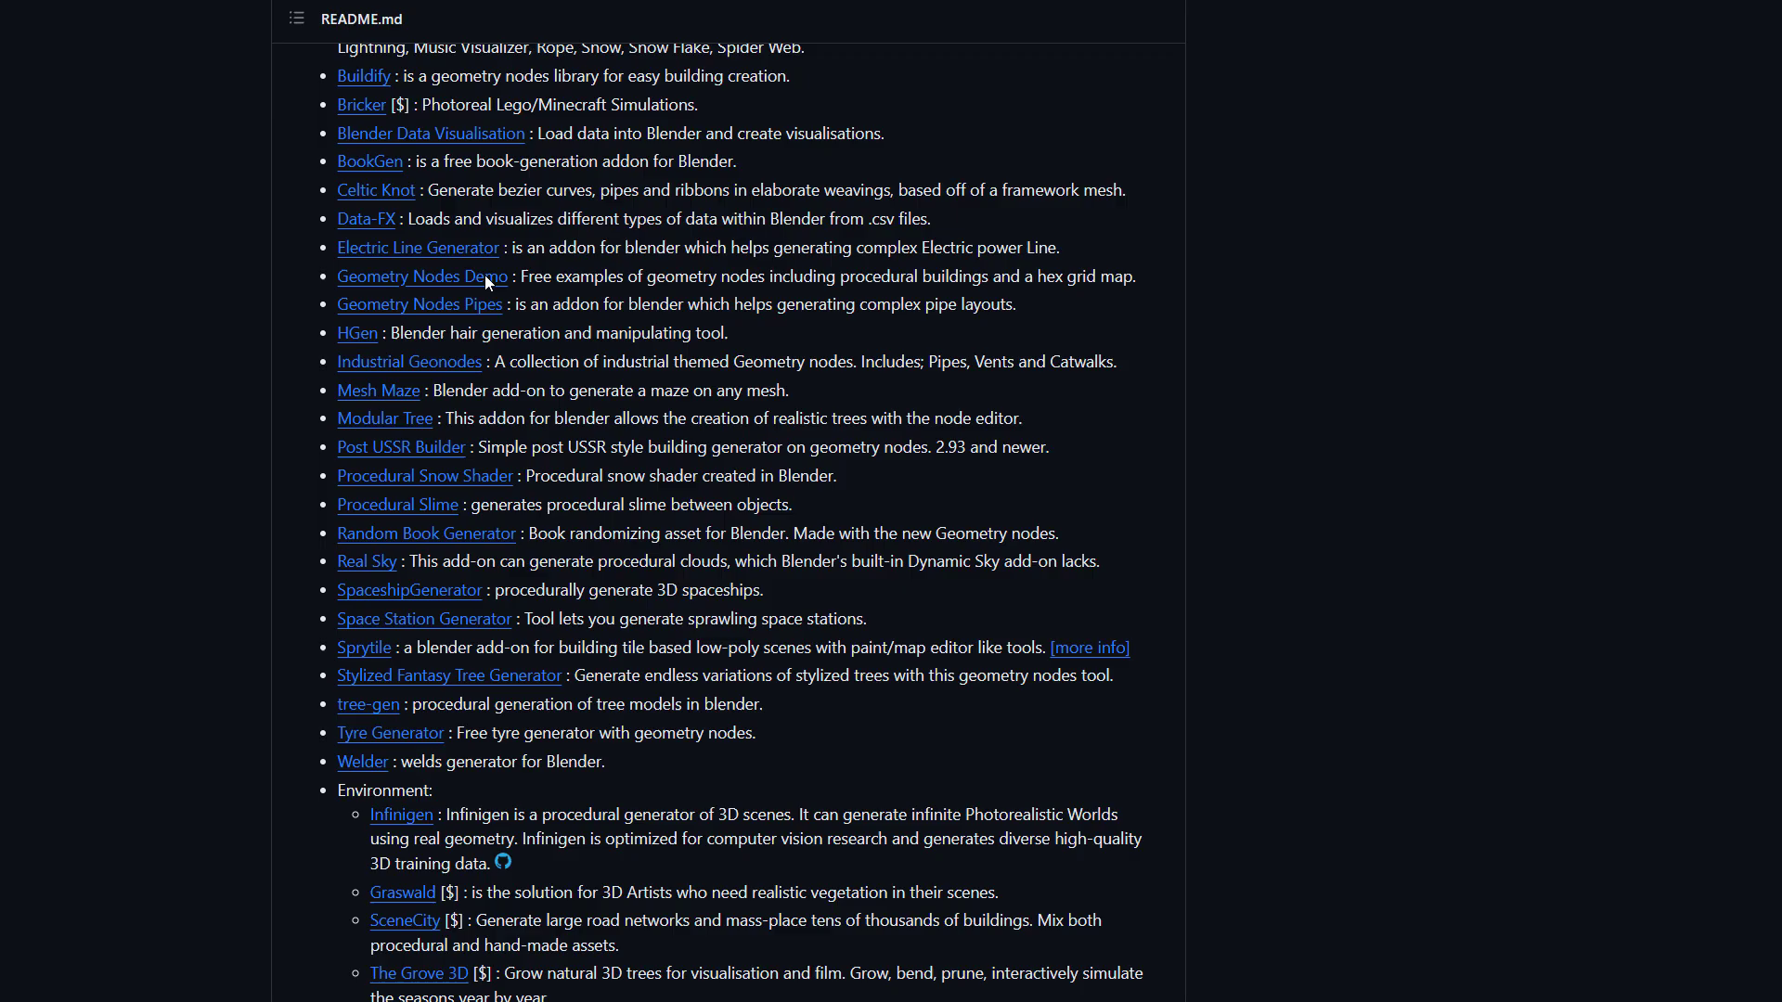
scroll(down, 3)
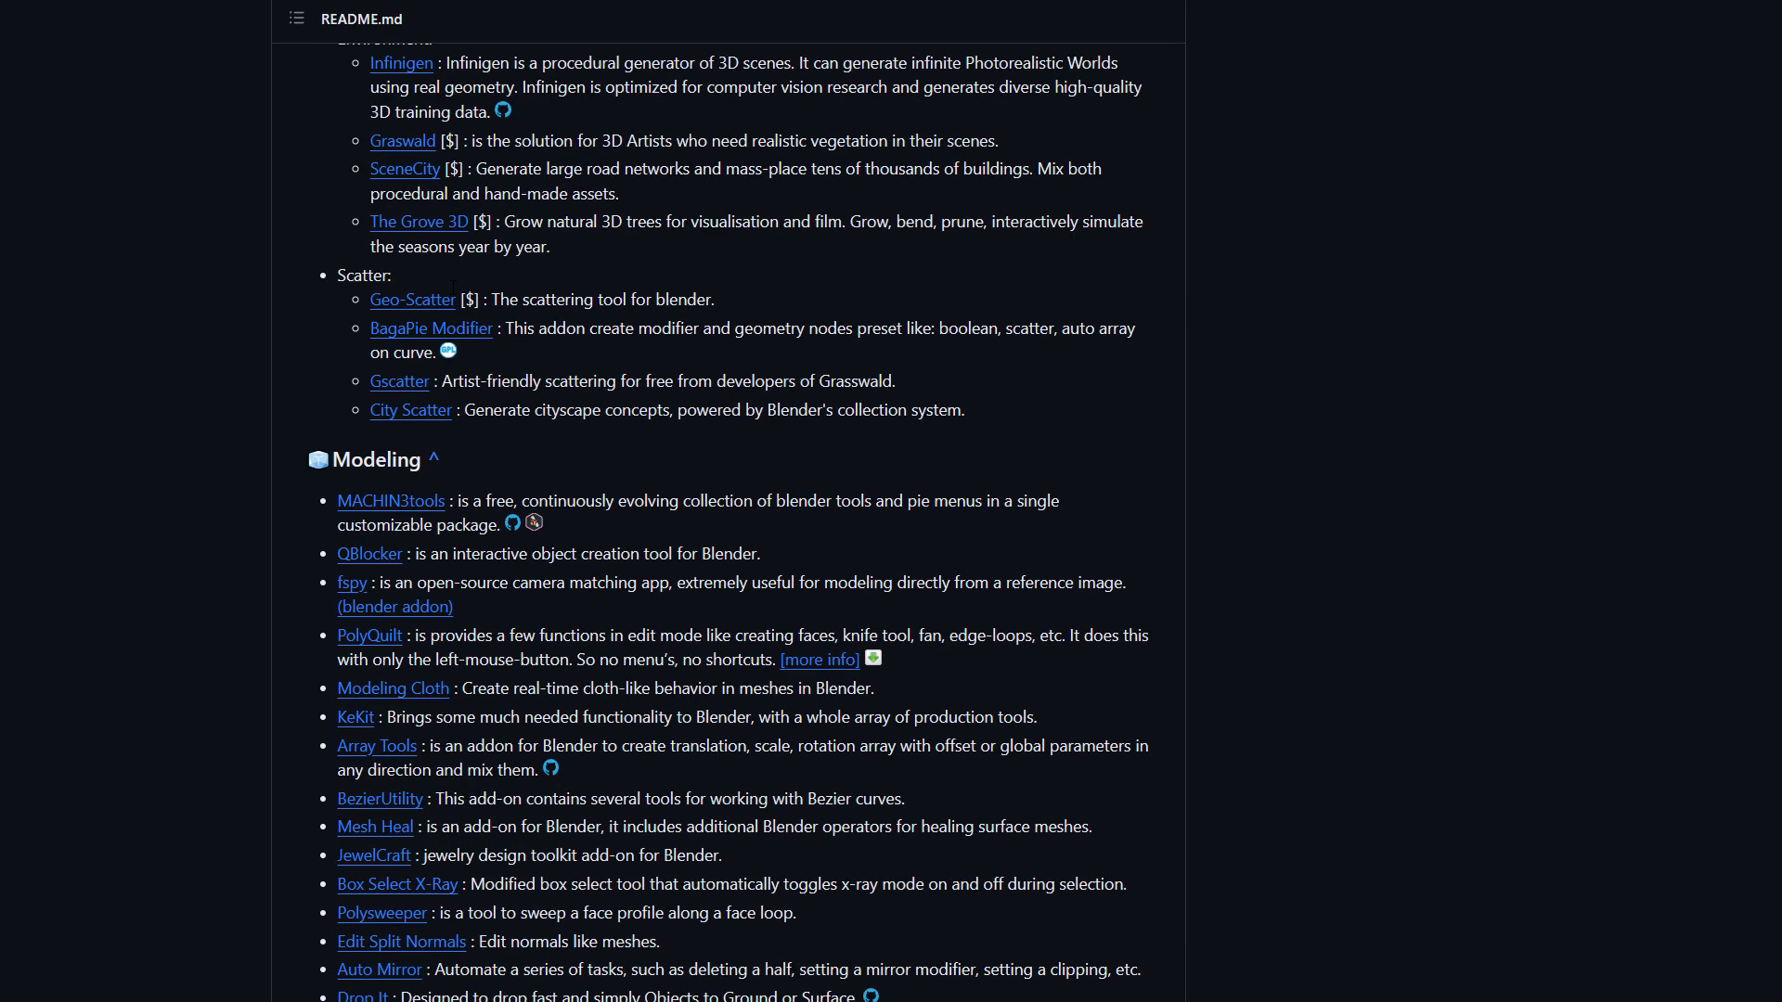
Continue scrolling past rendering, texture and misc add-ons to the 3D-model resources
scroll(down, 3)
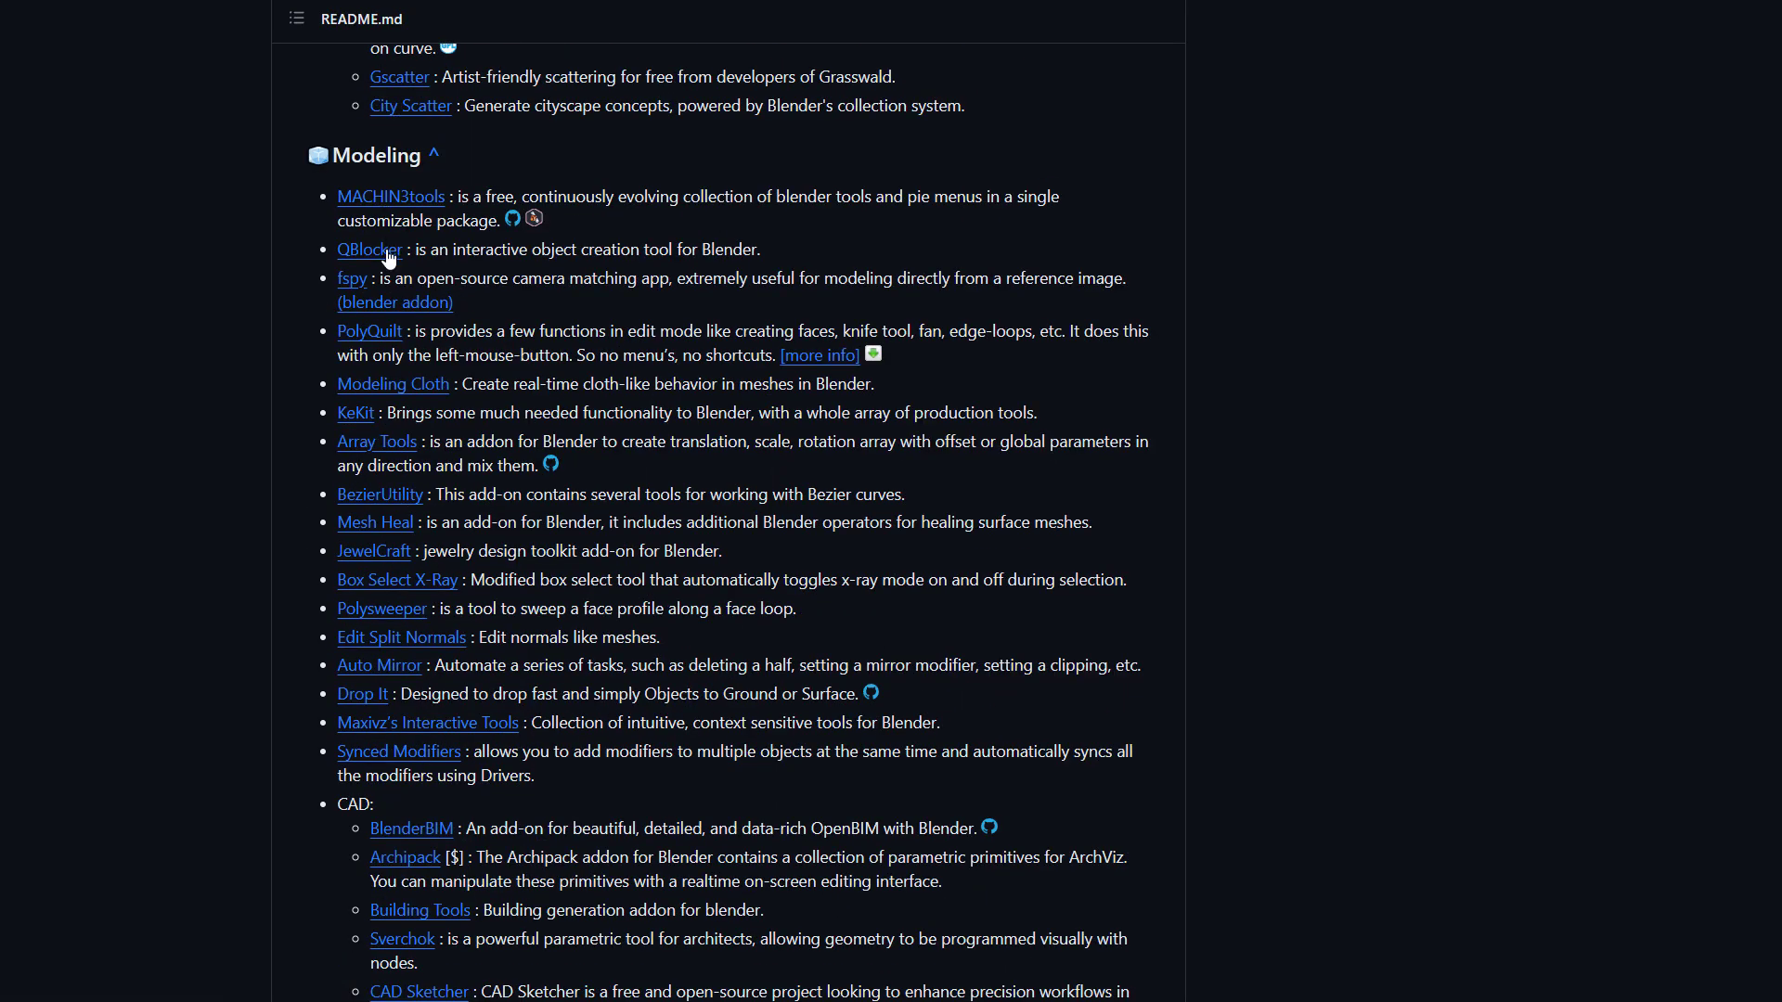
scroll(down, 3)
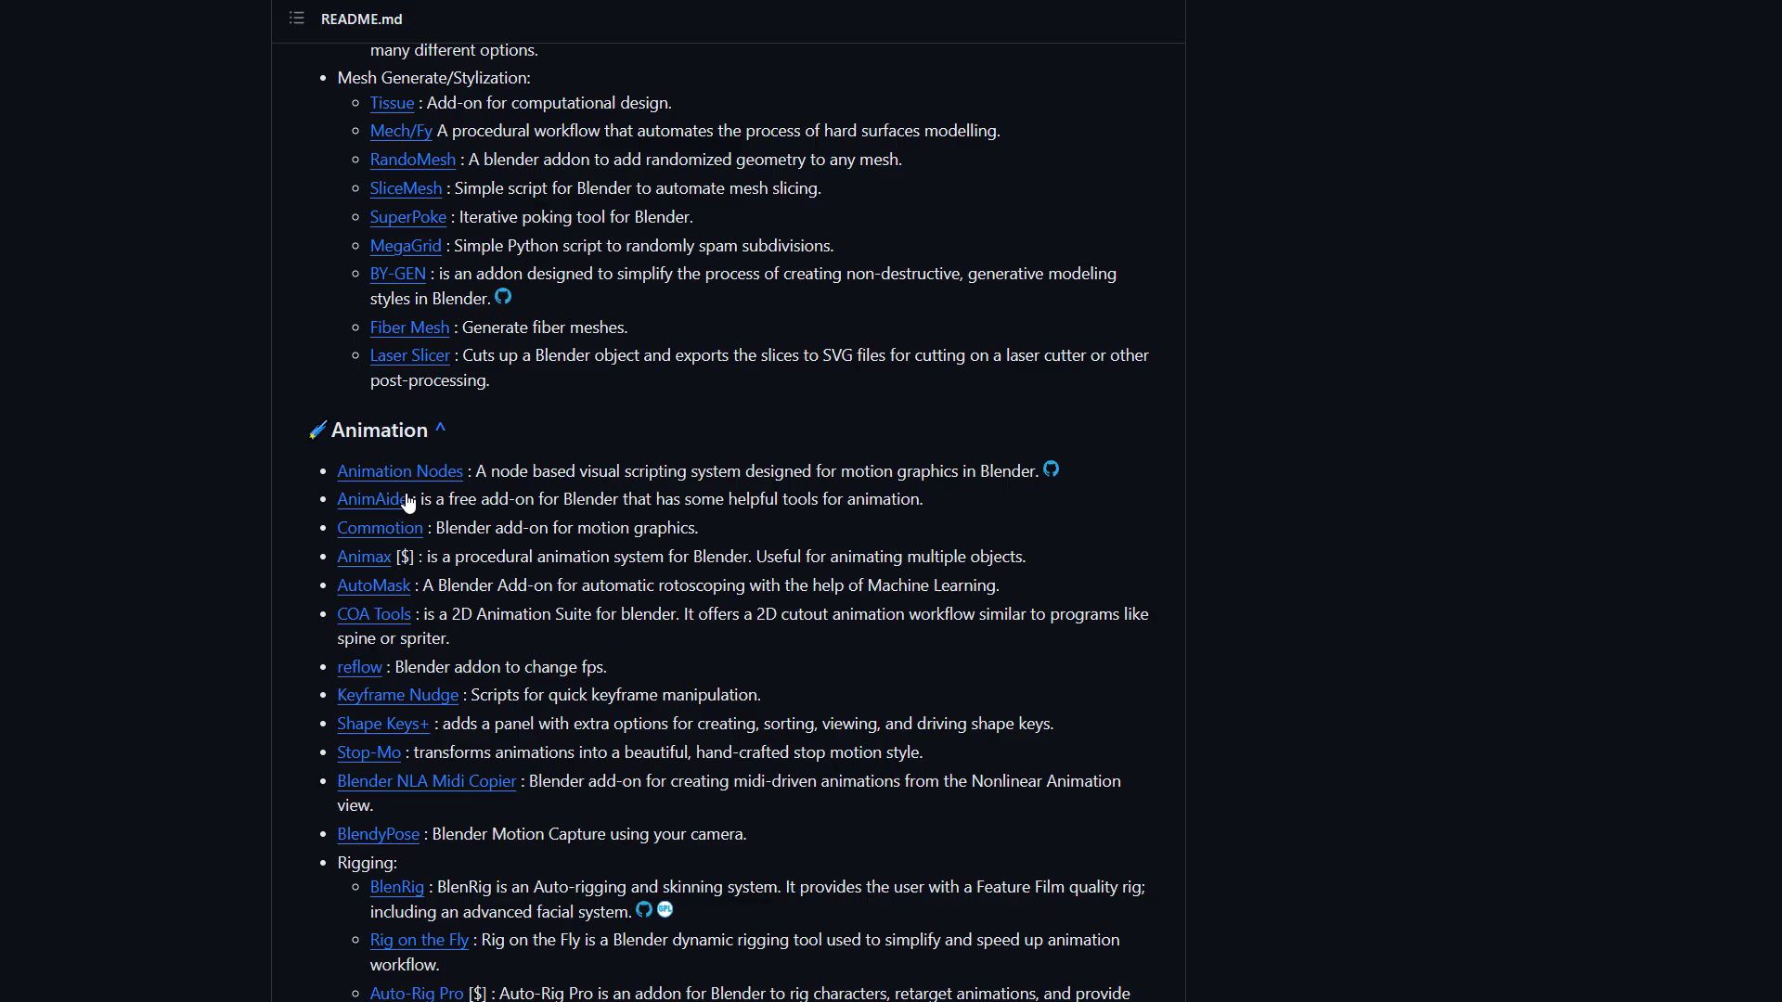
scroll(down, 3)
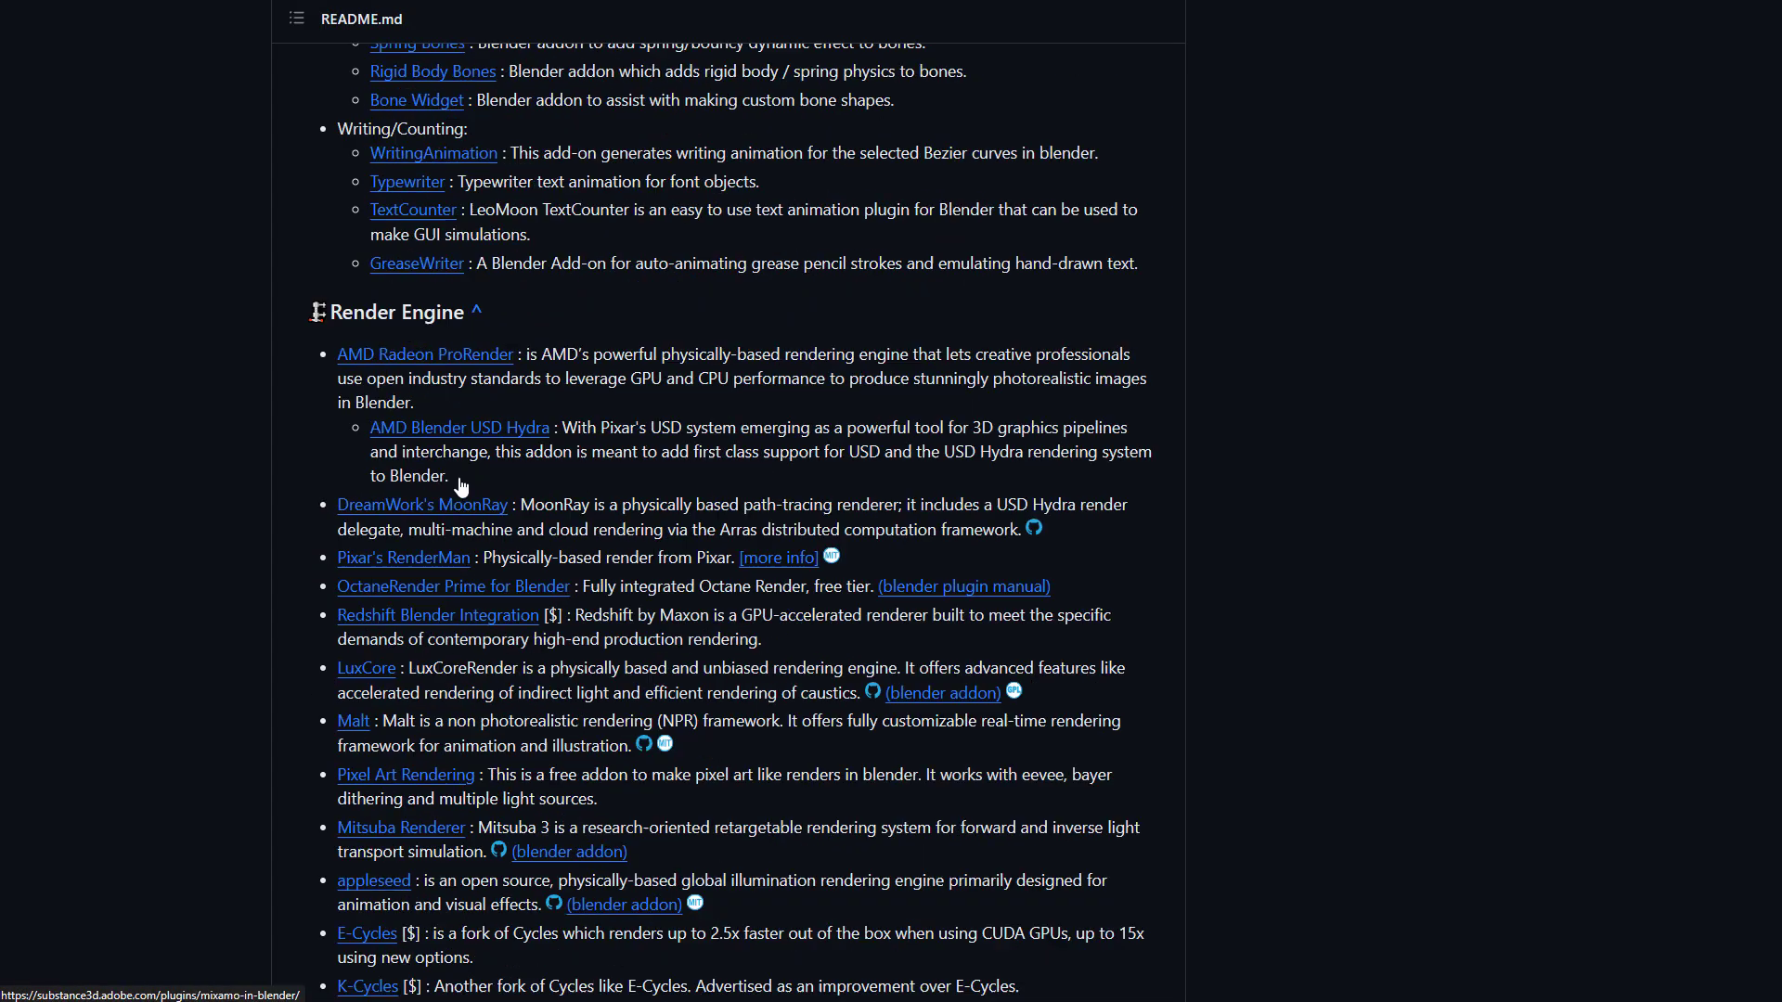
scroll(down, 3)
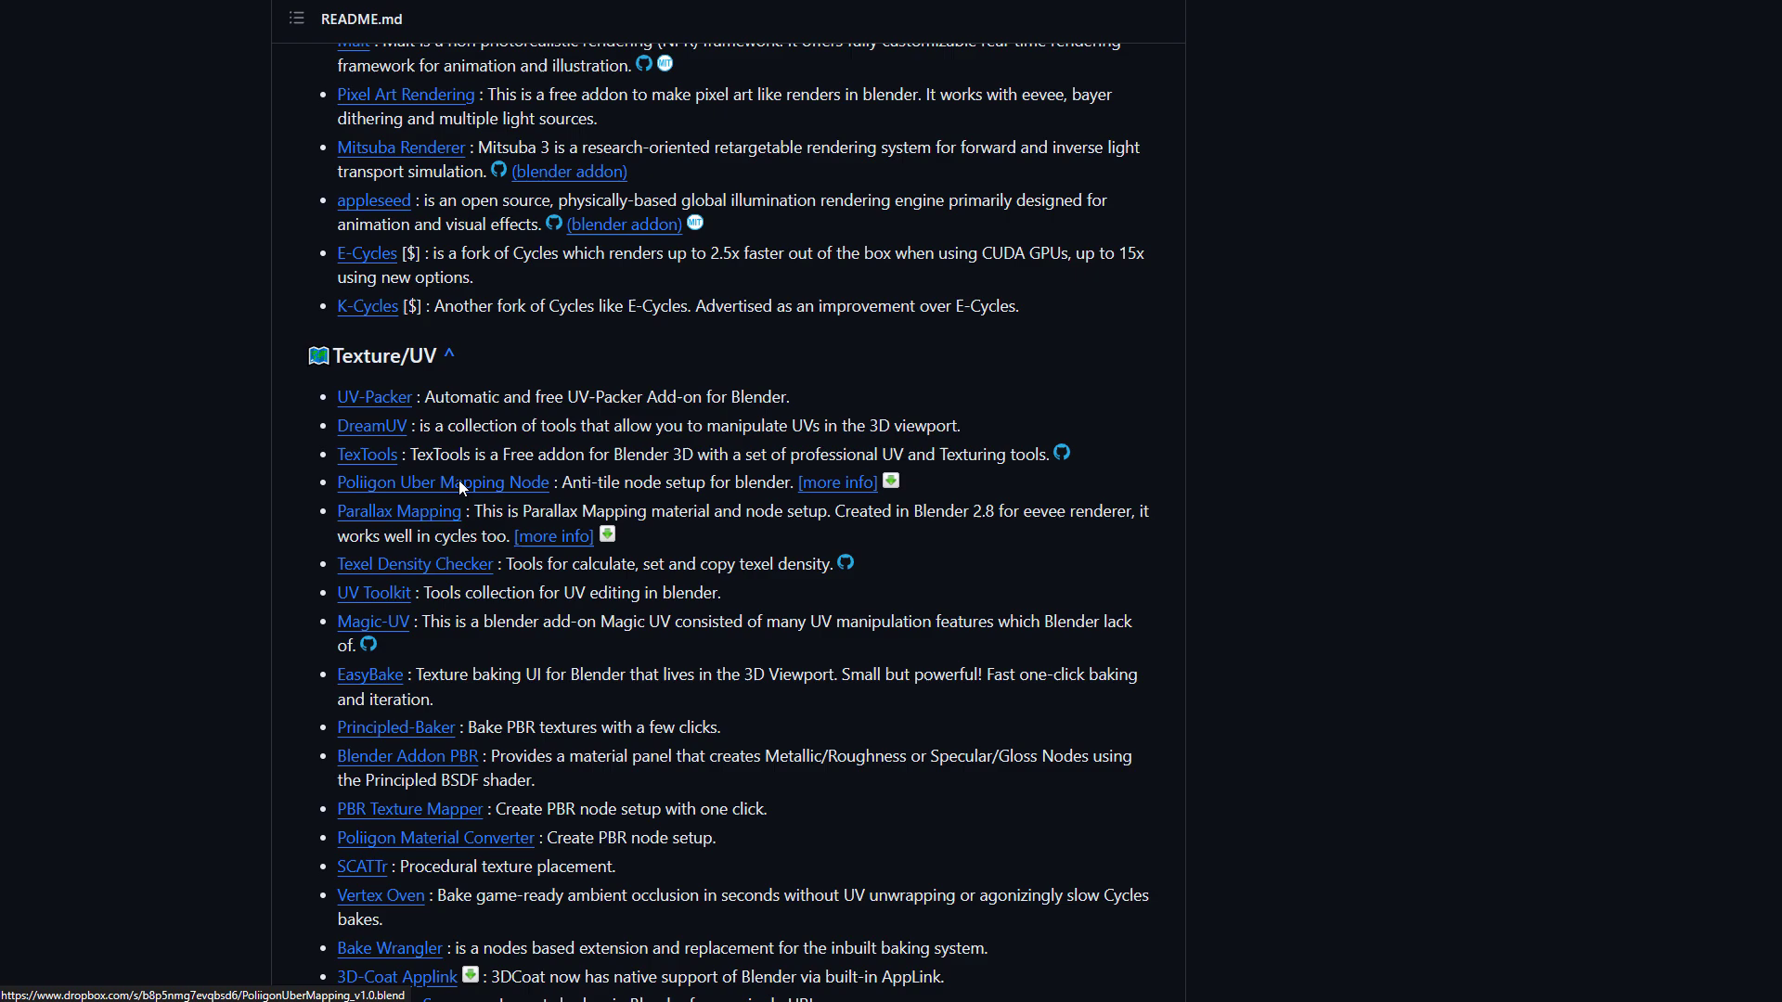
scroll(down, 3)
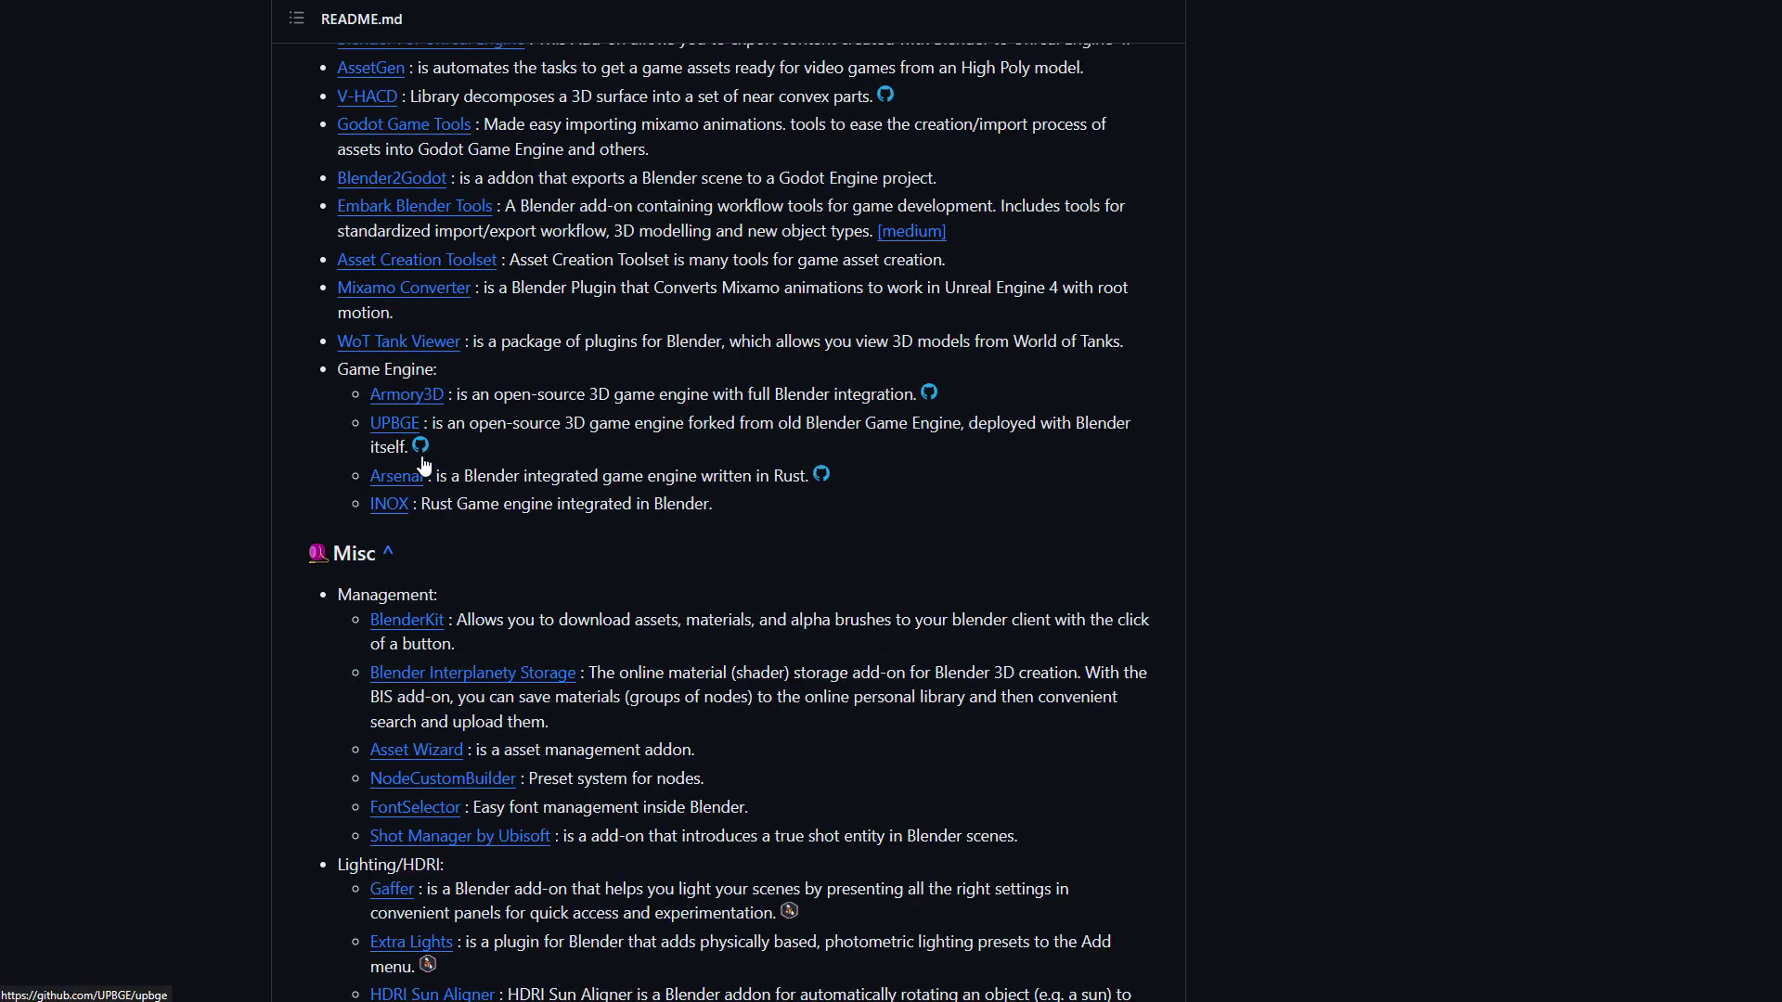
scroll(down, 3)
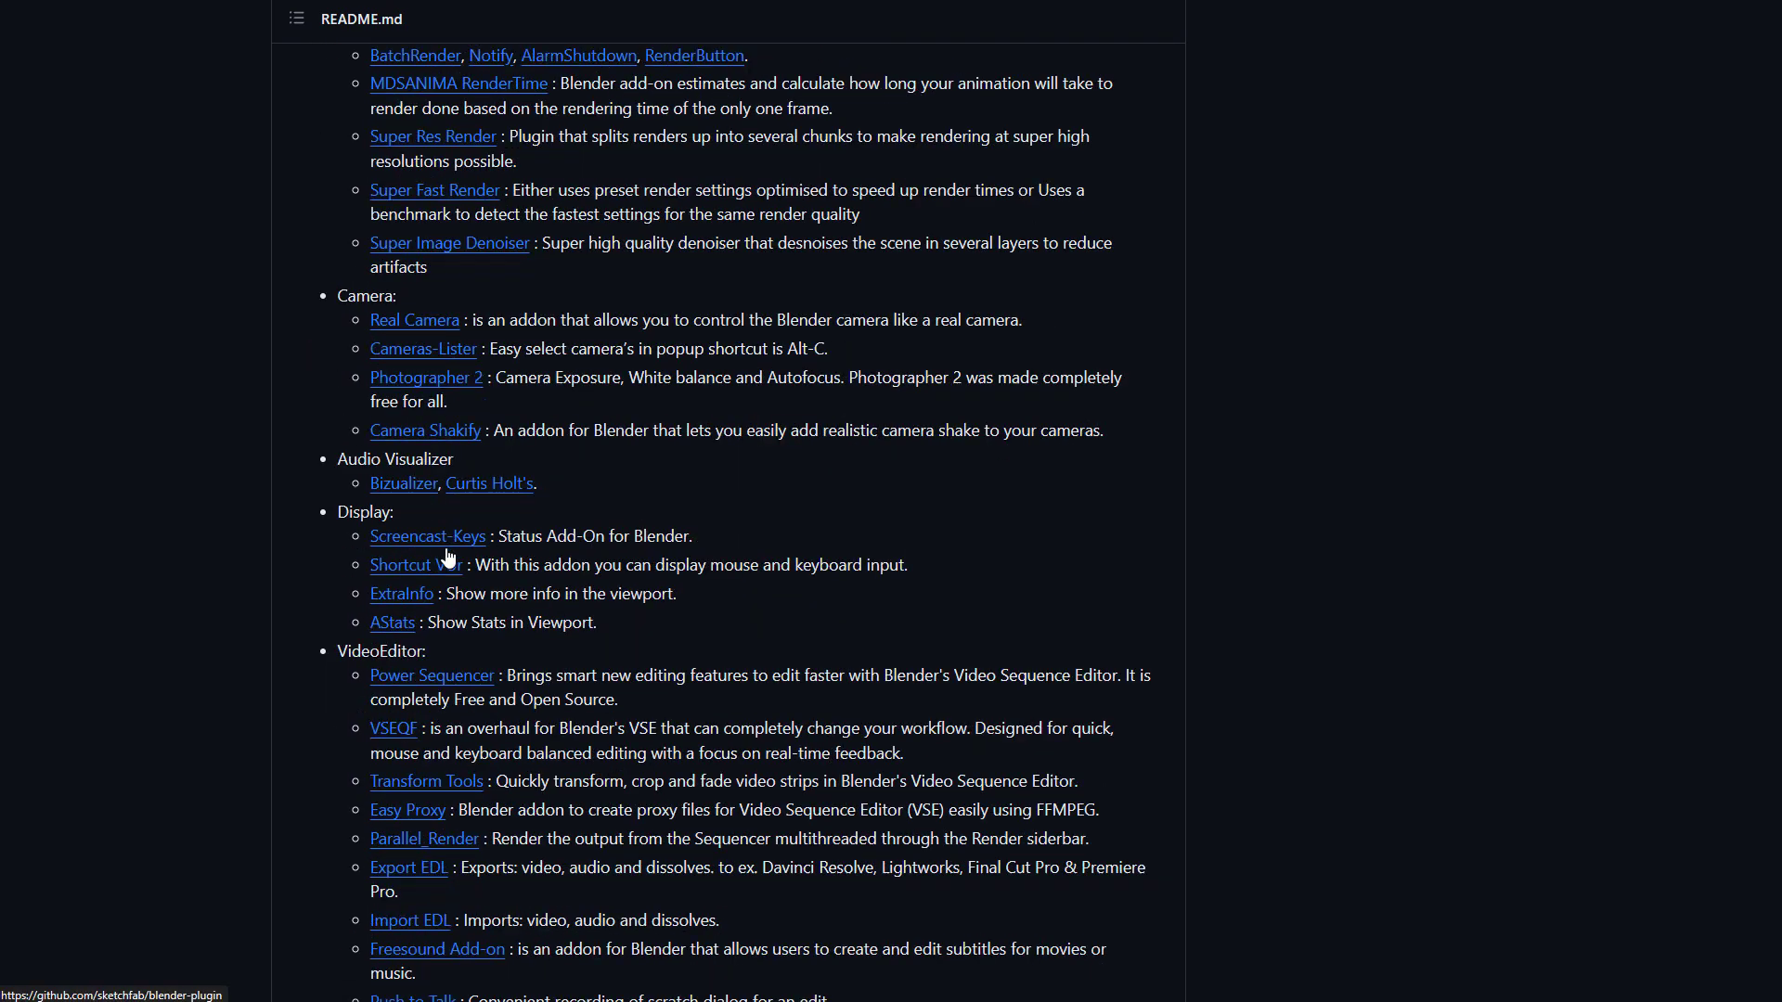
scroll(down, 3)
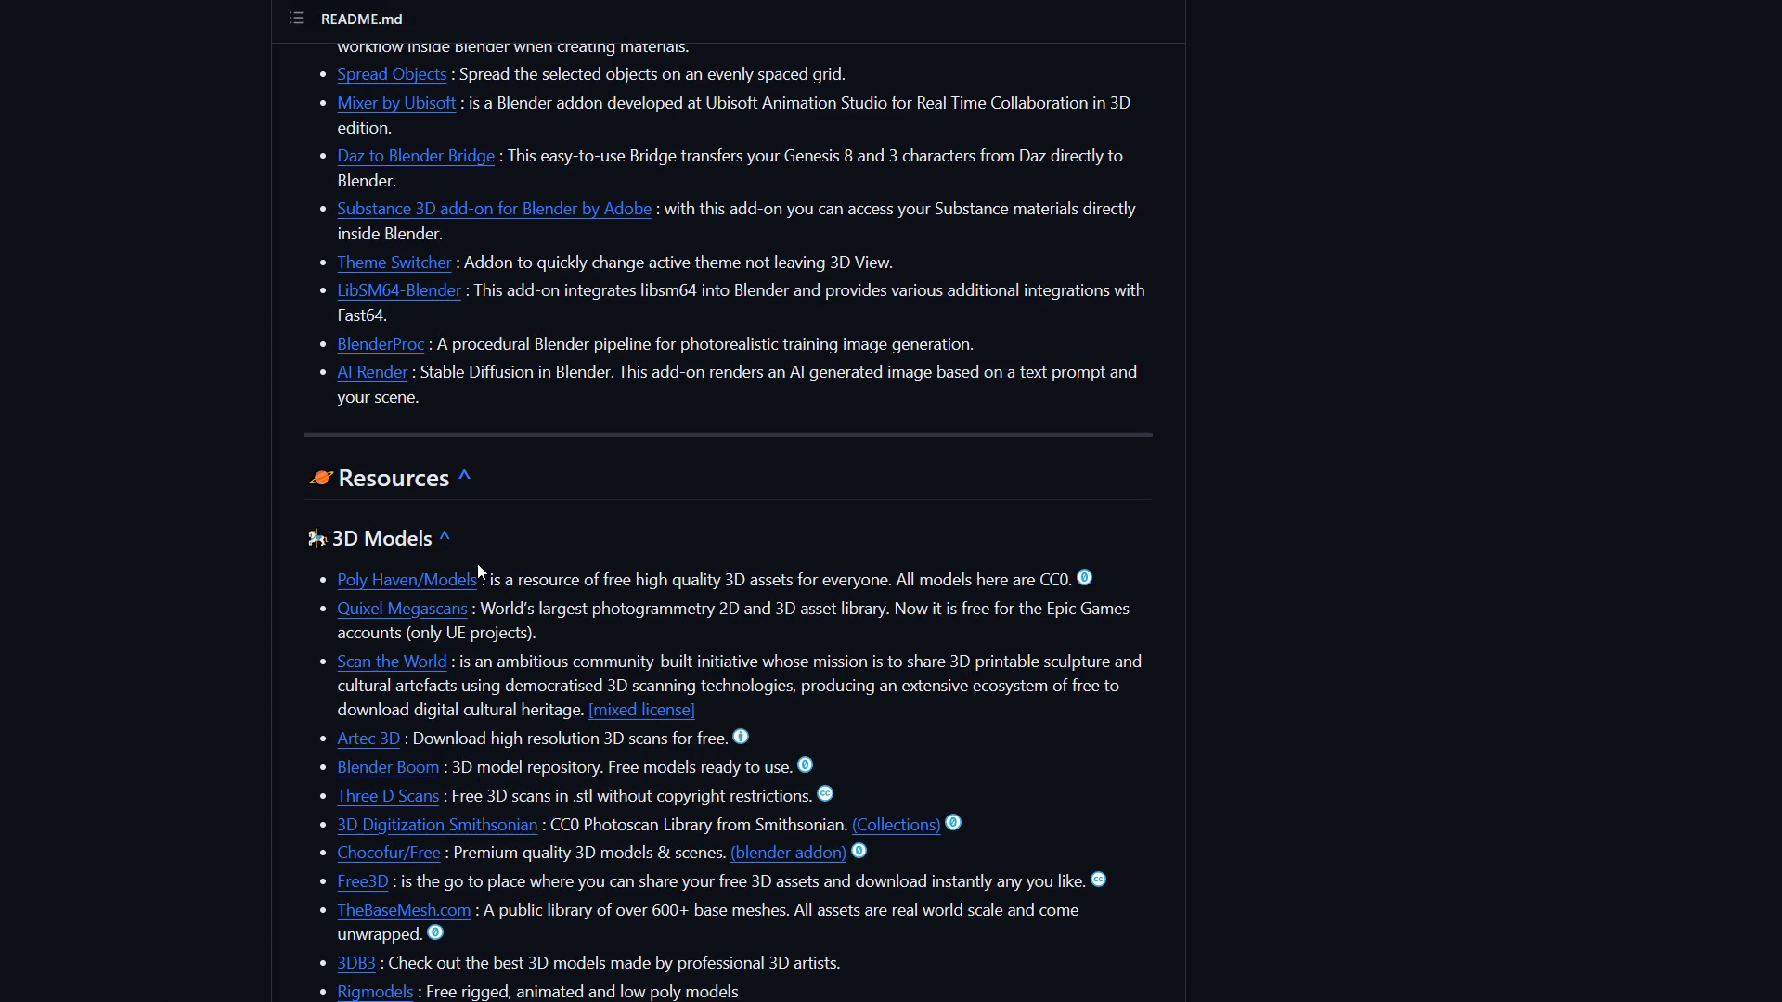
Scroll the Resources > 3D Models list and open the Blender Boom free models page
scroll(down, 3)
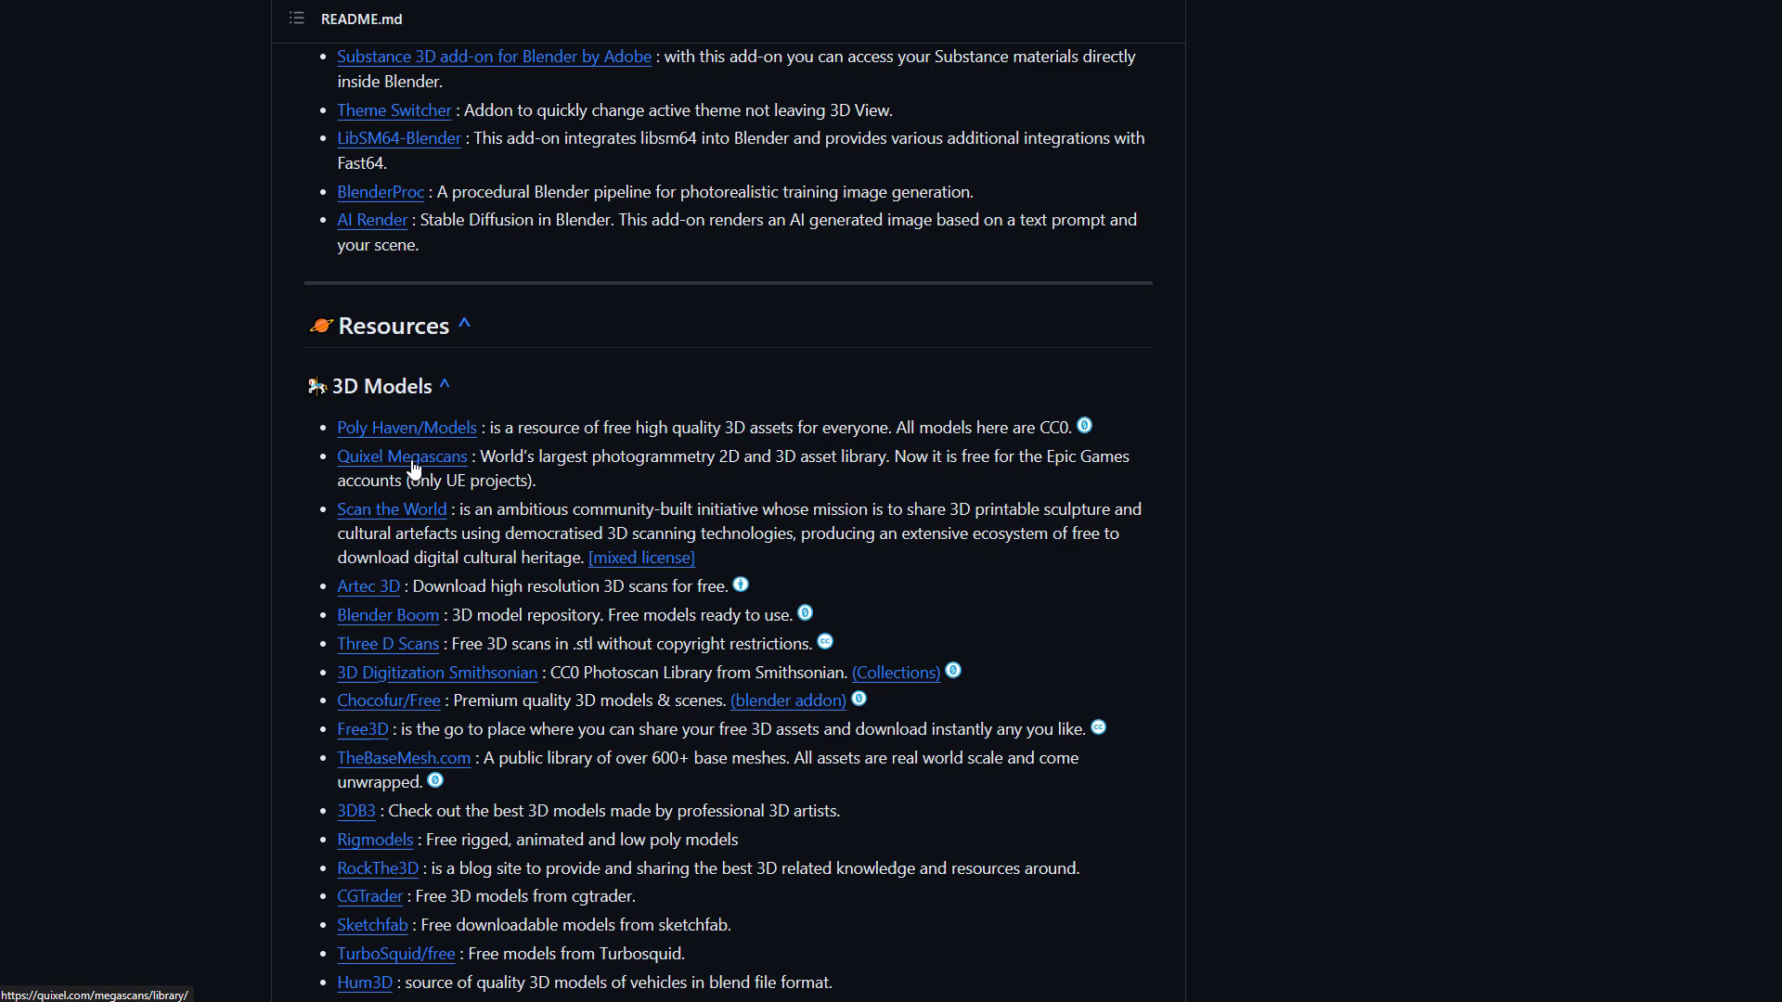
scroll(down, 3)
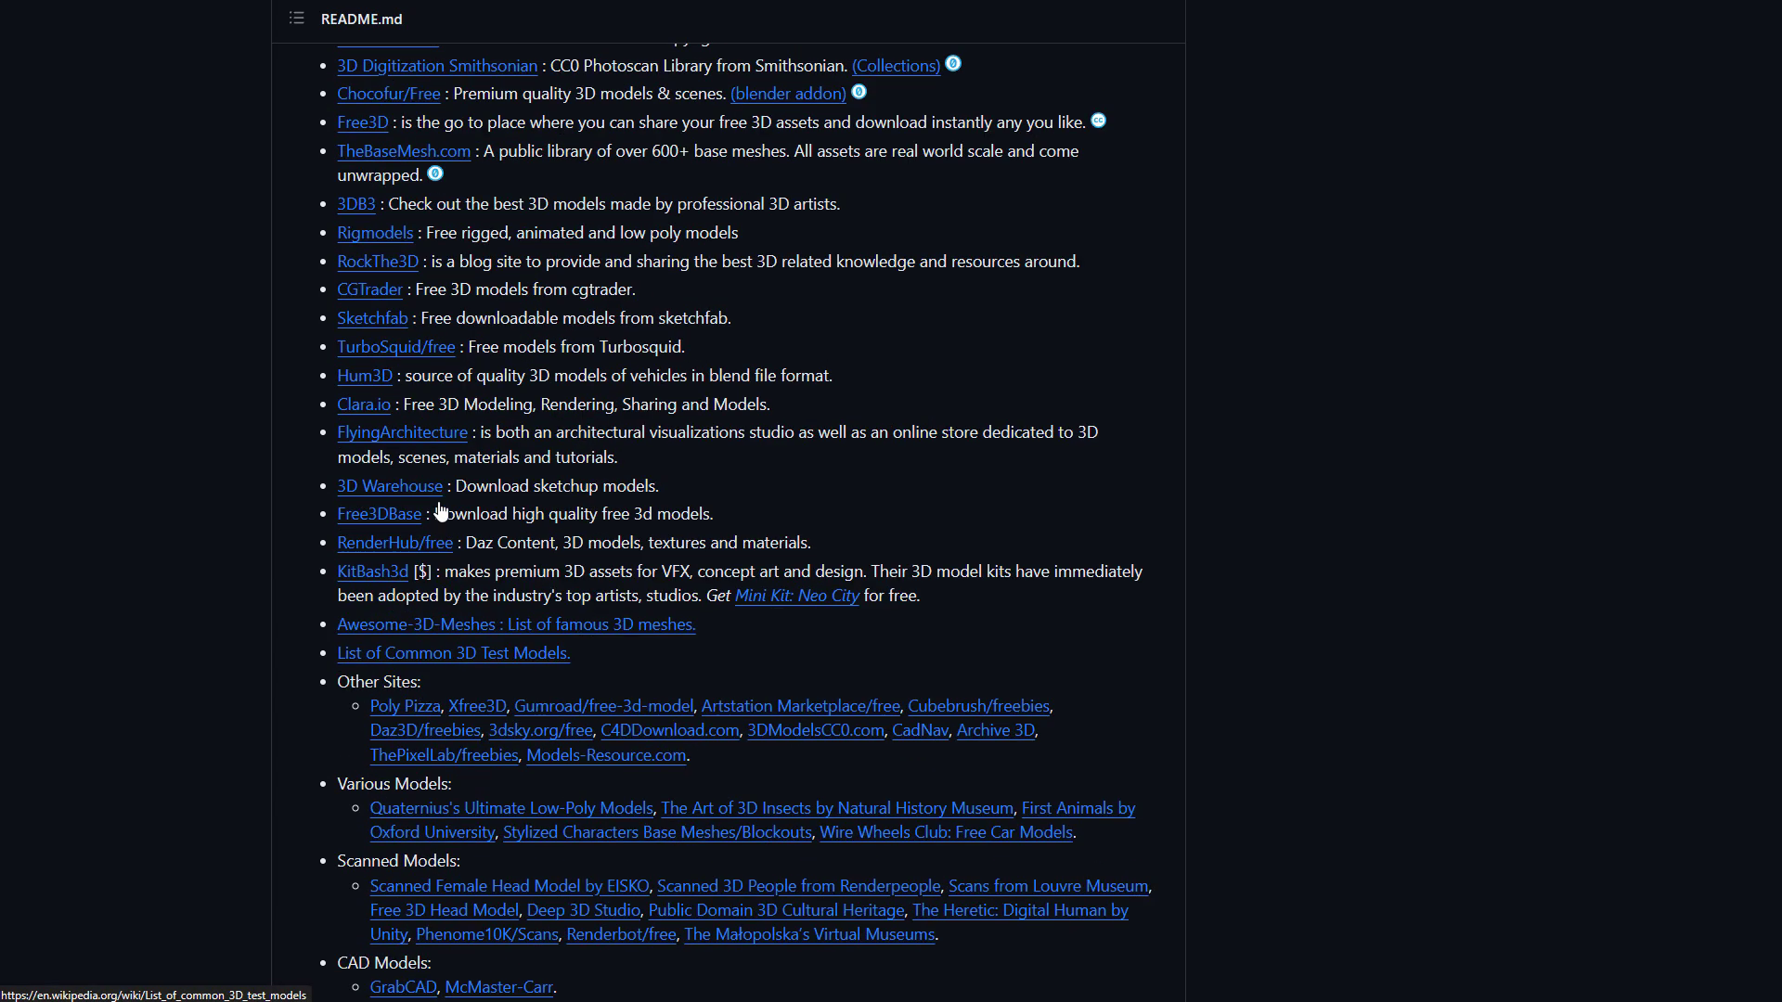
scroll(up, 3)
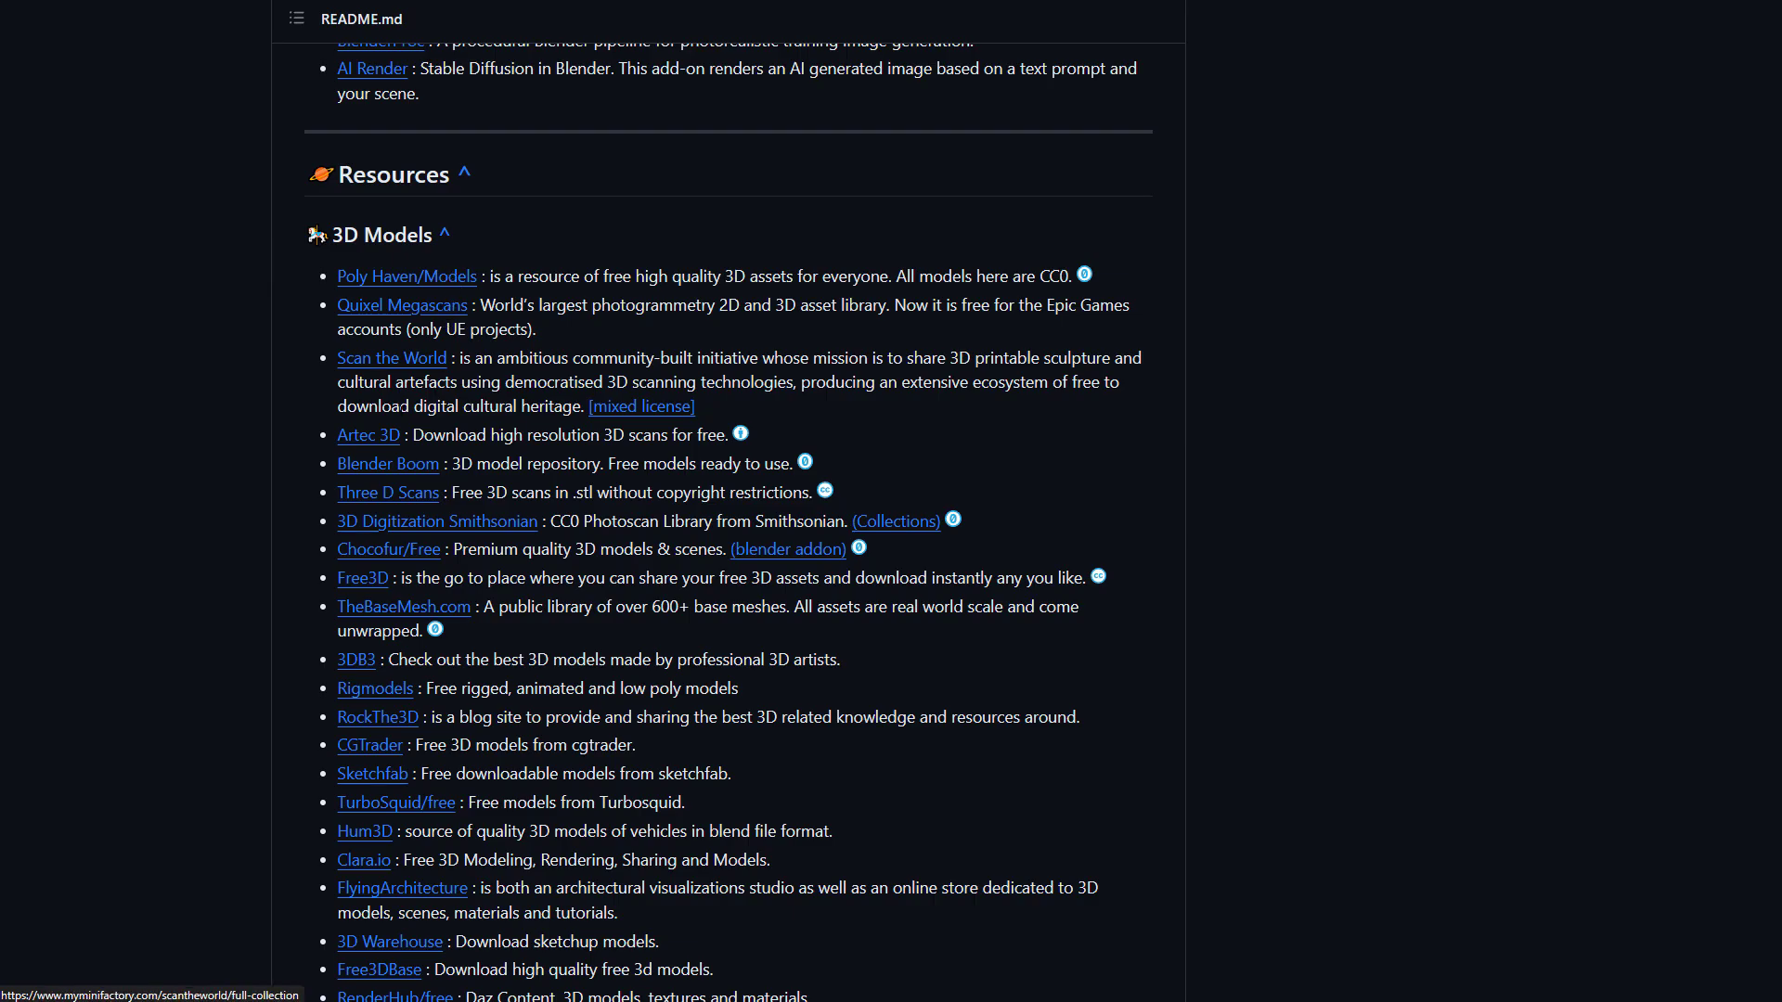
mouse_move(388, 464)
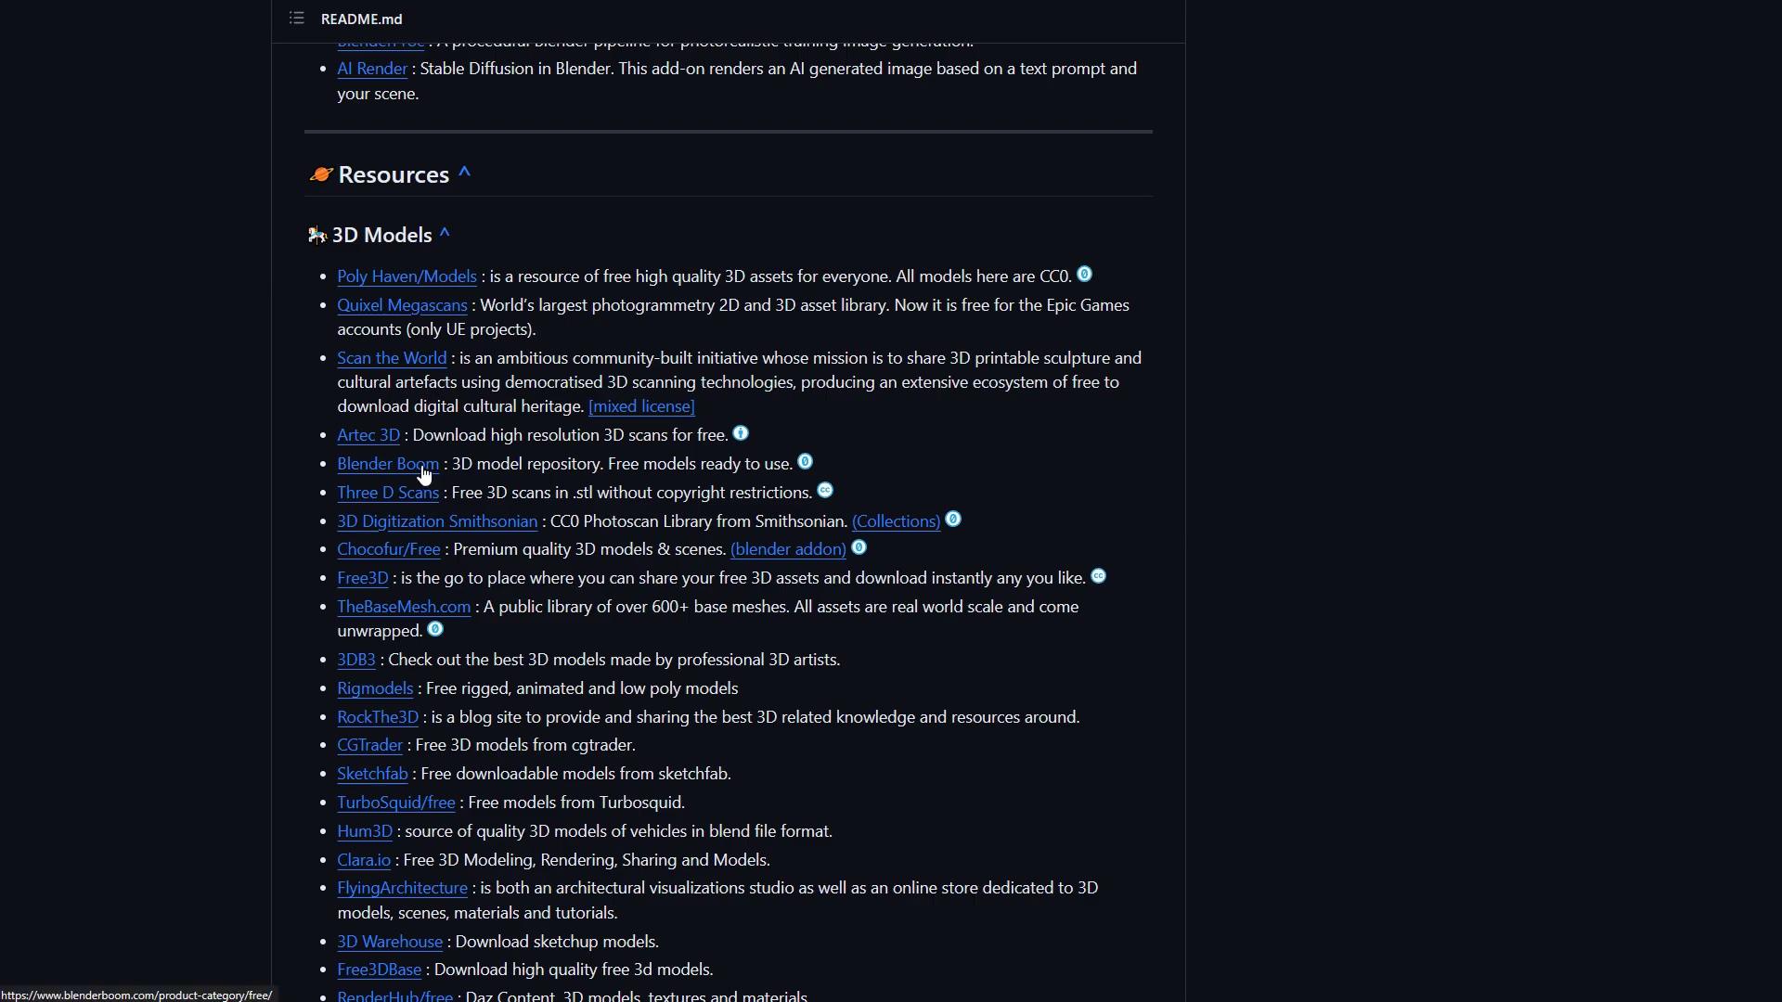
mouse_move(141, 777)
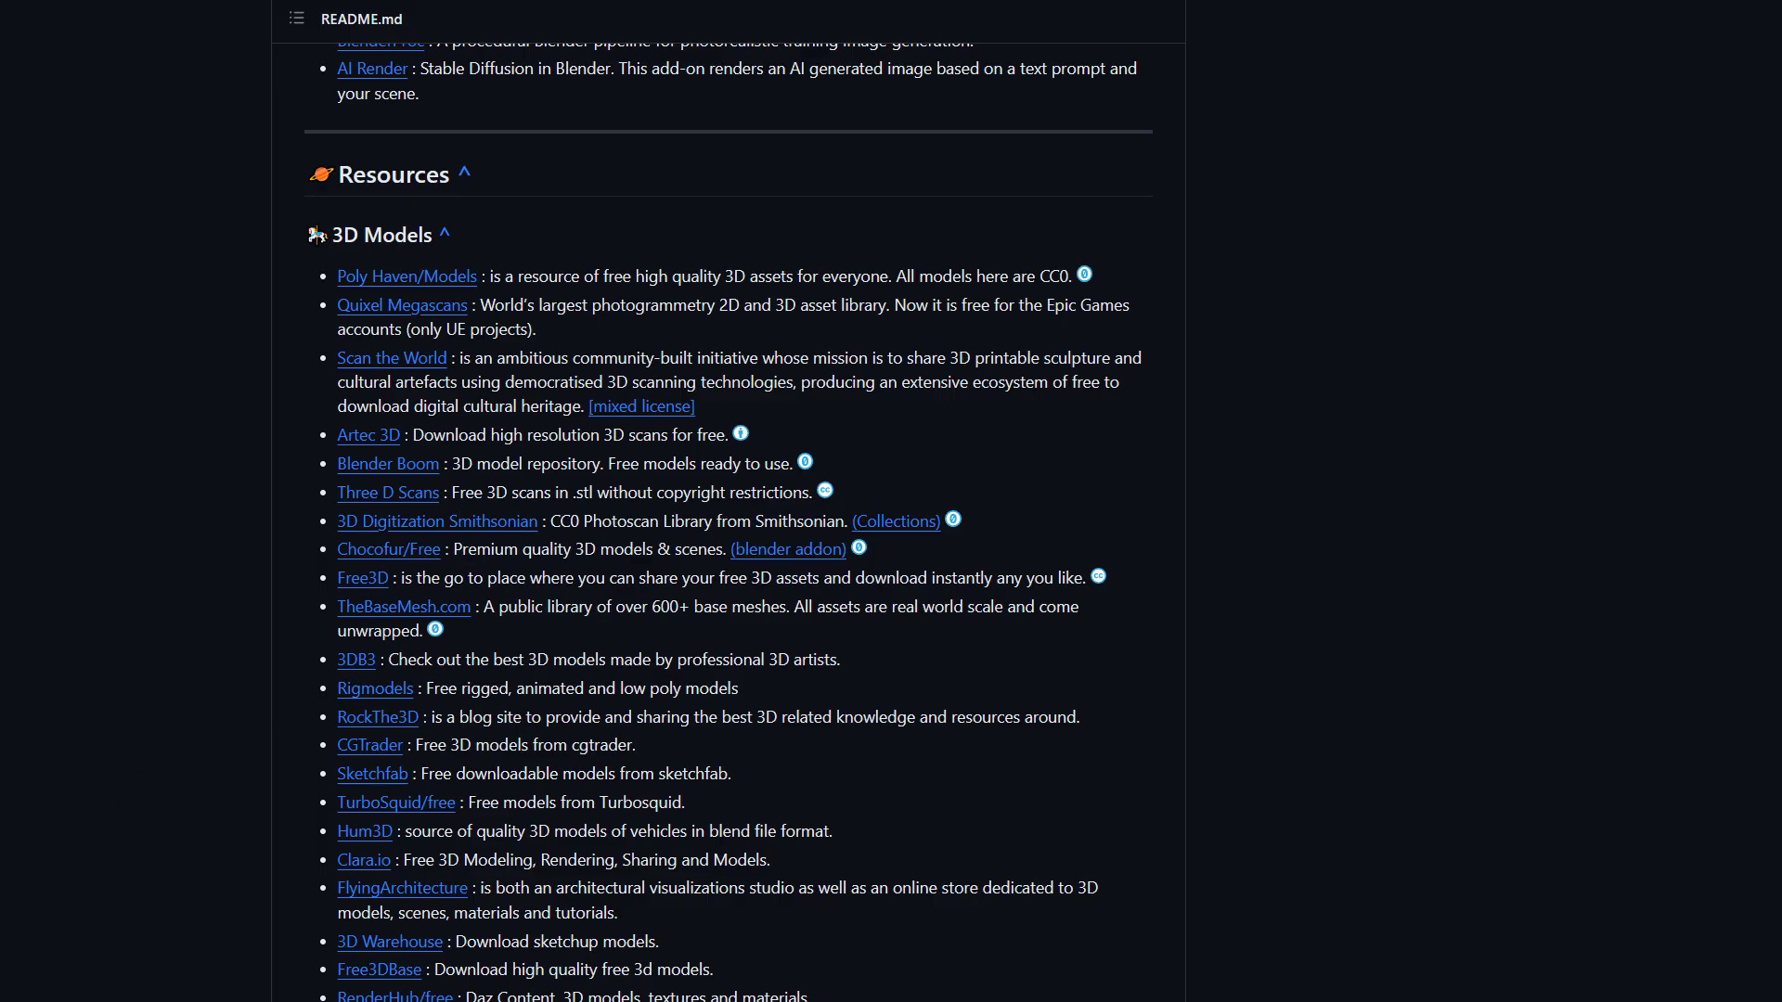
click(388, 464)
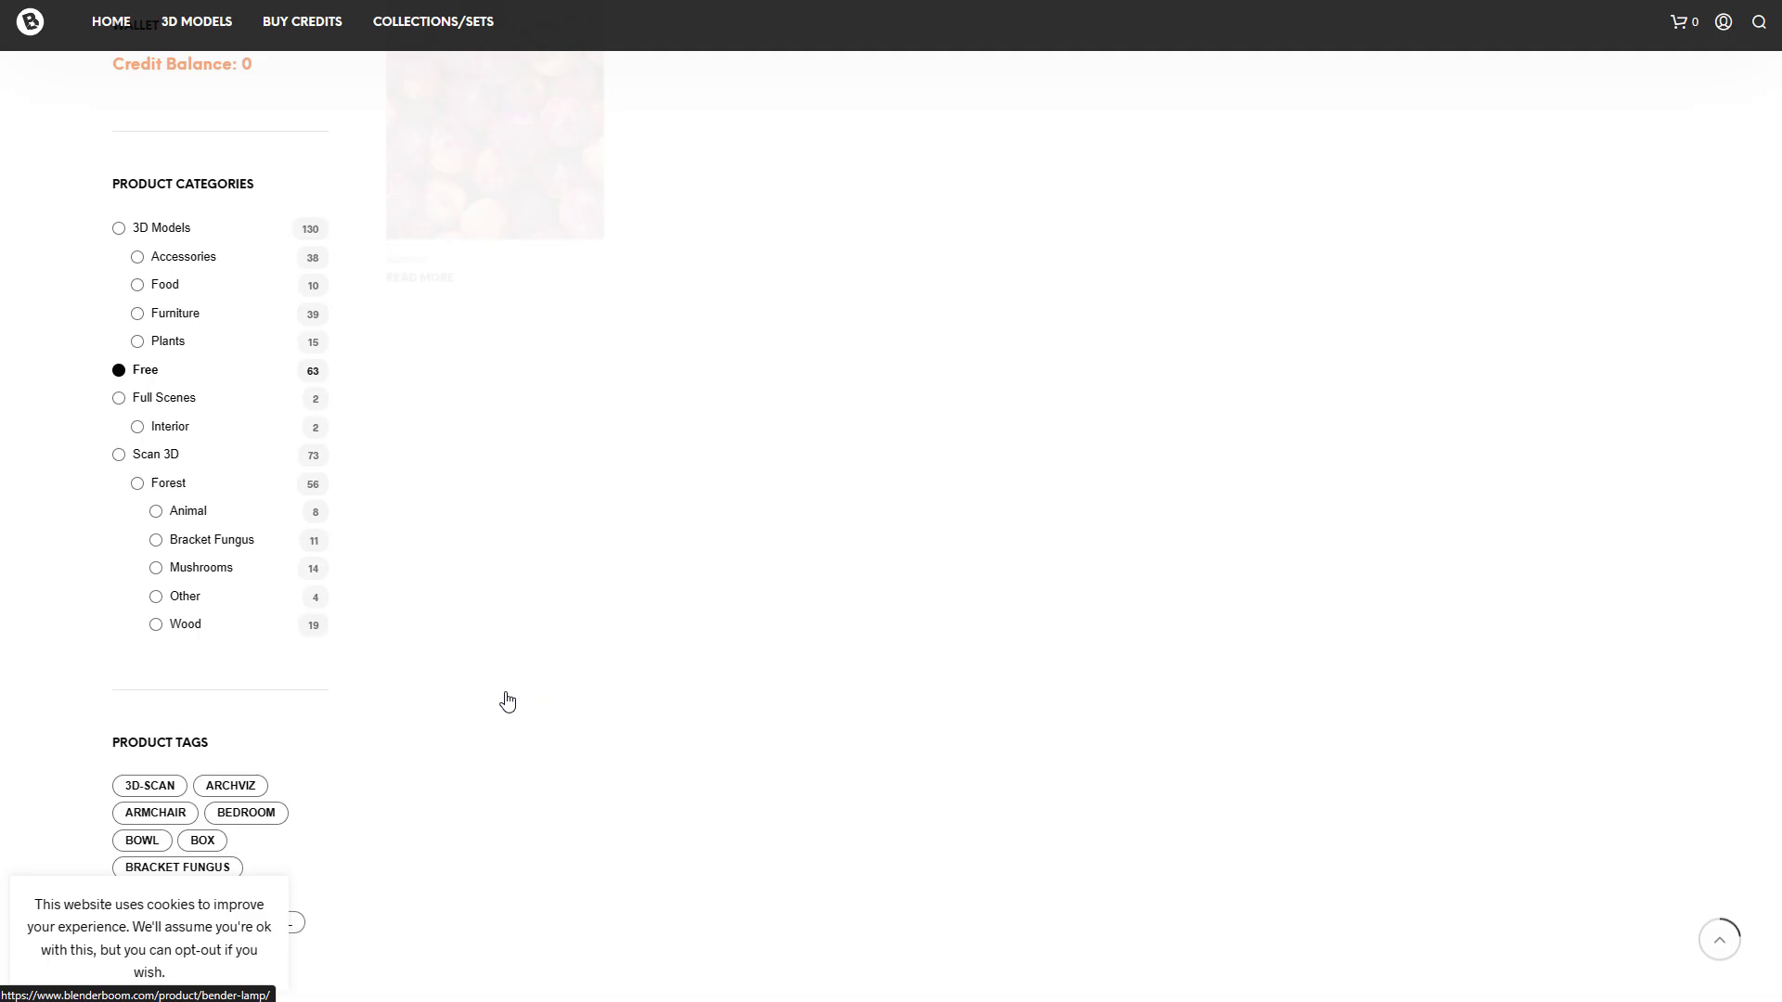
scroll(up, 3)
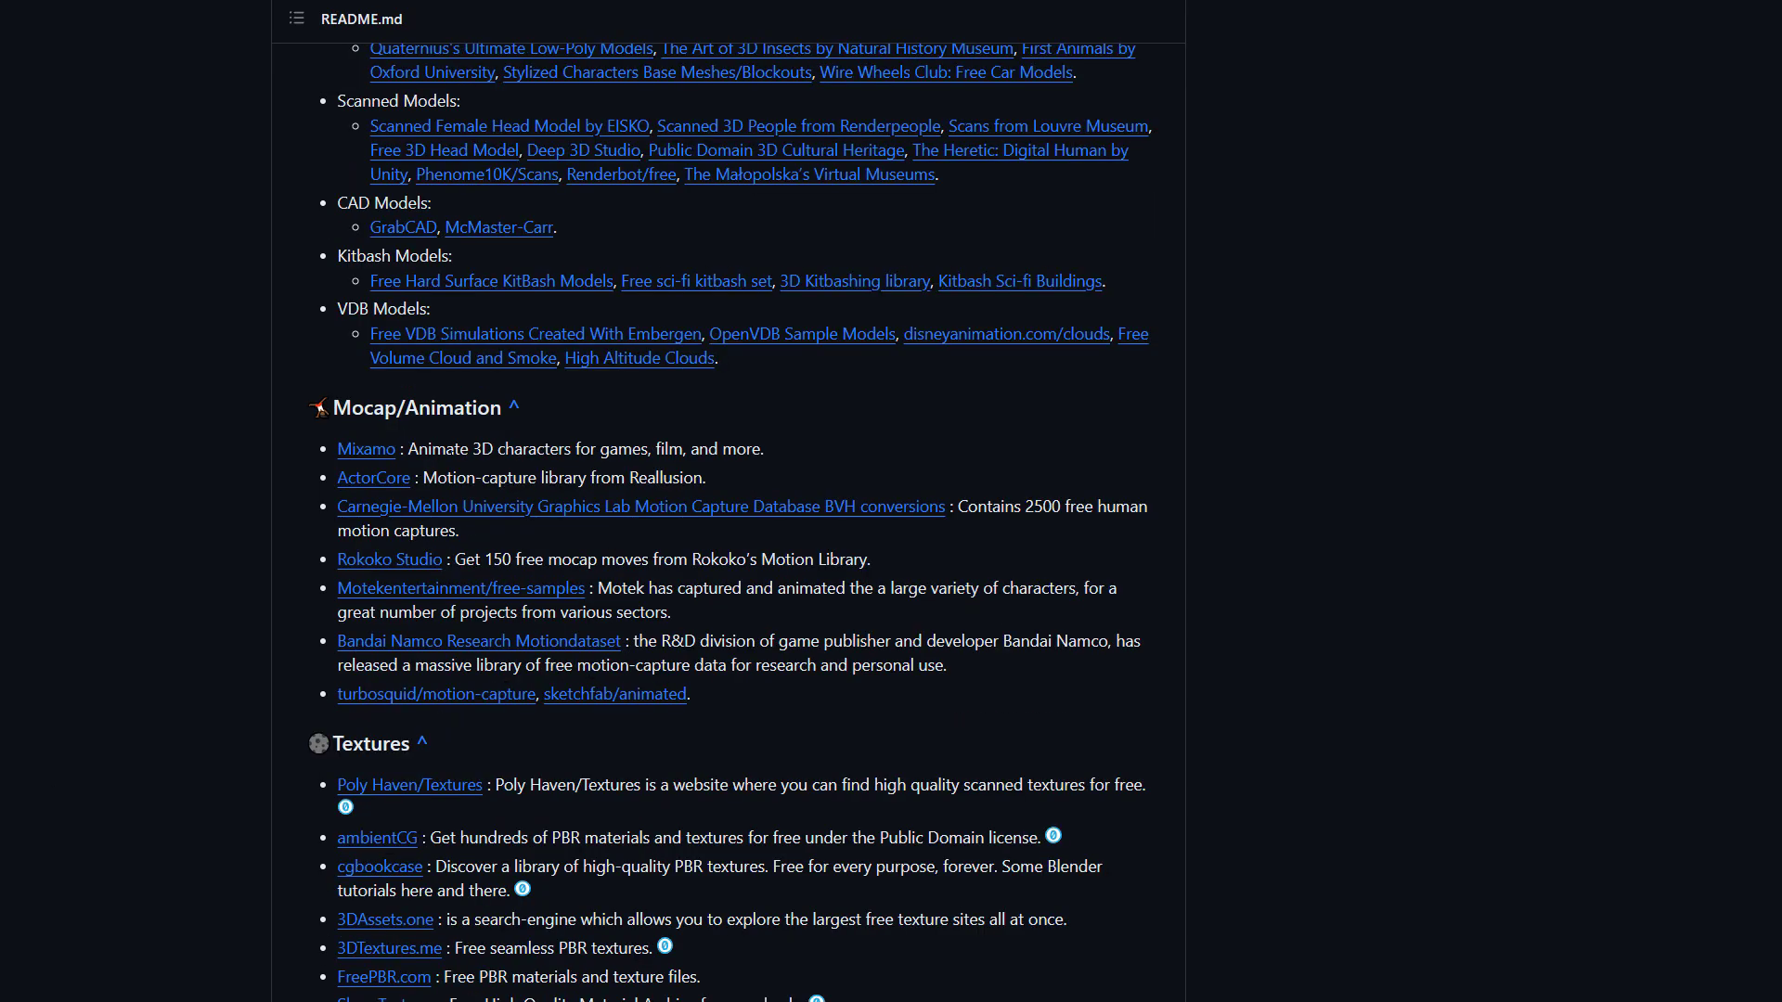
Scroll the README through Mocap/Animation, Textures, HDRIs and Photogrammetry to the Terrain tools
scroll(down, 3)
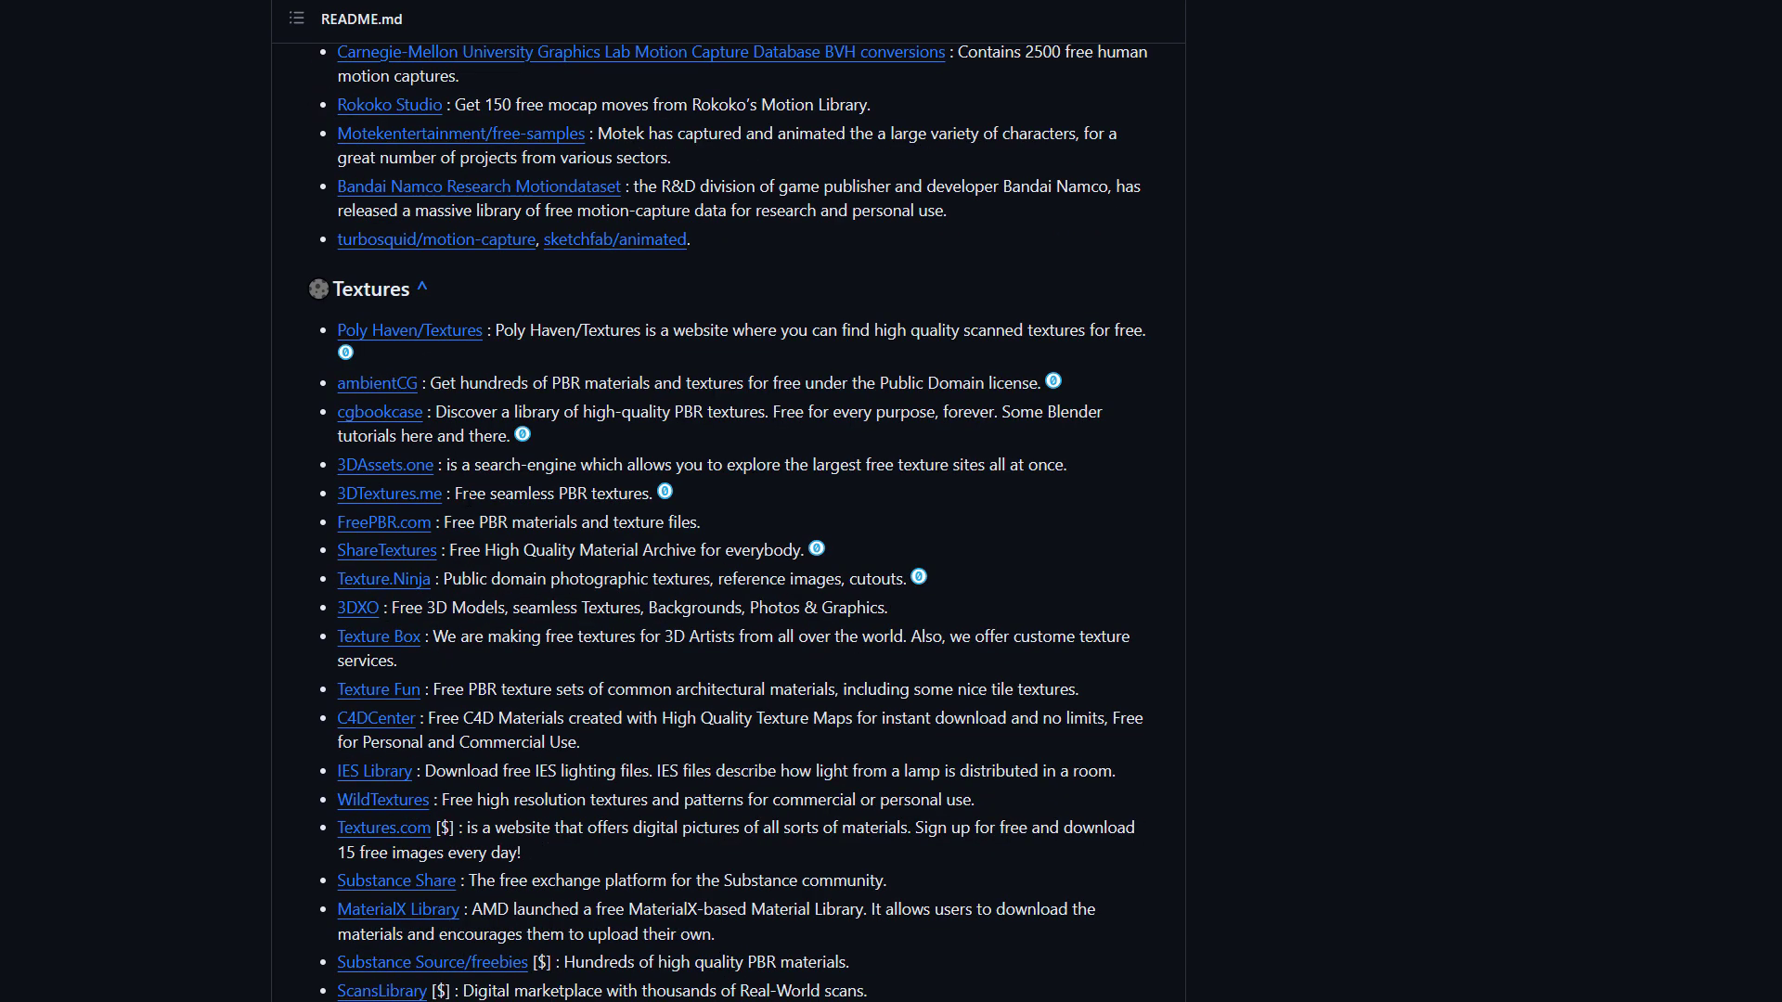
scroll(down, 3)
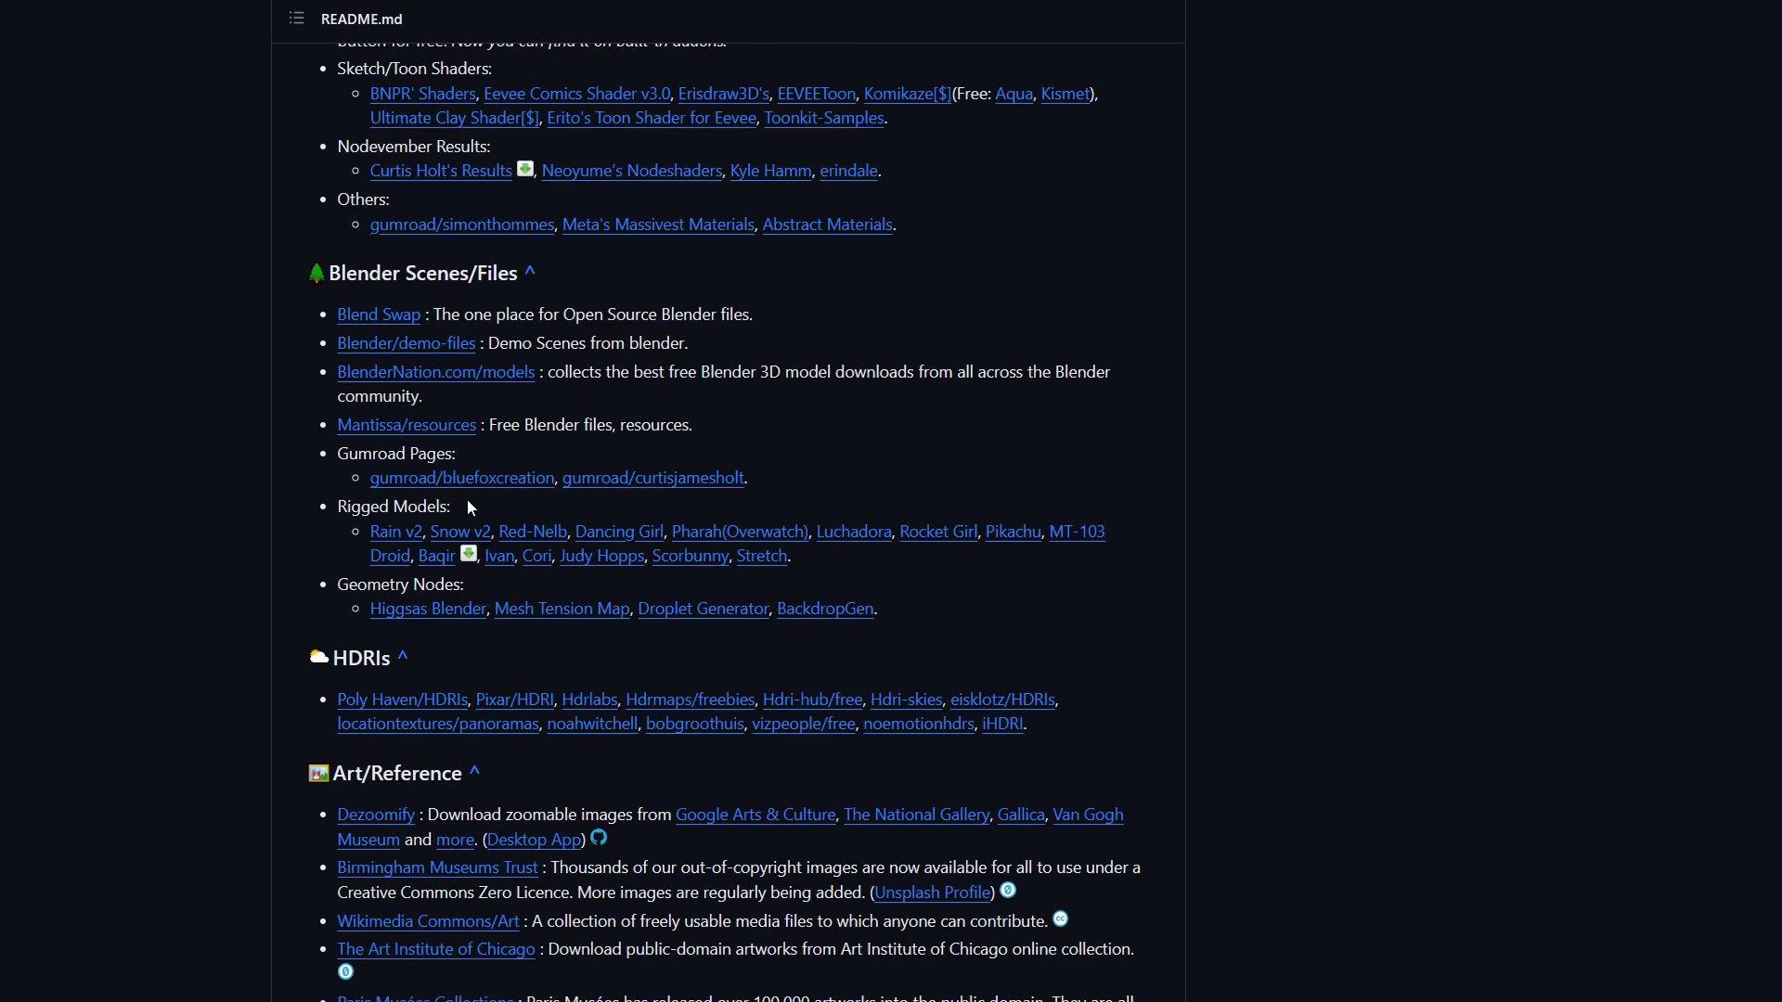
scroll(down, 3)
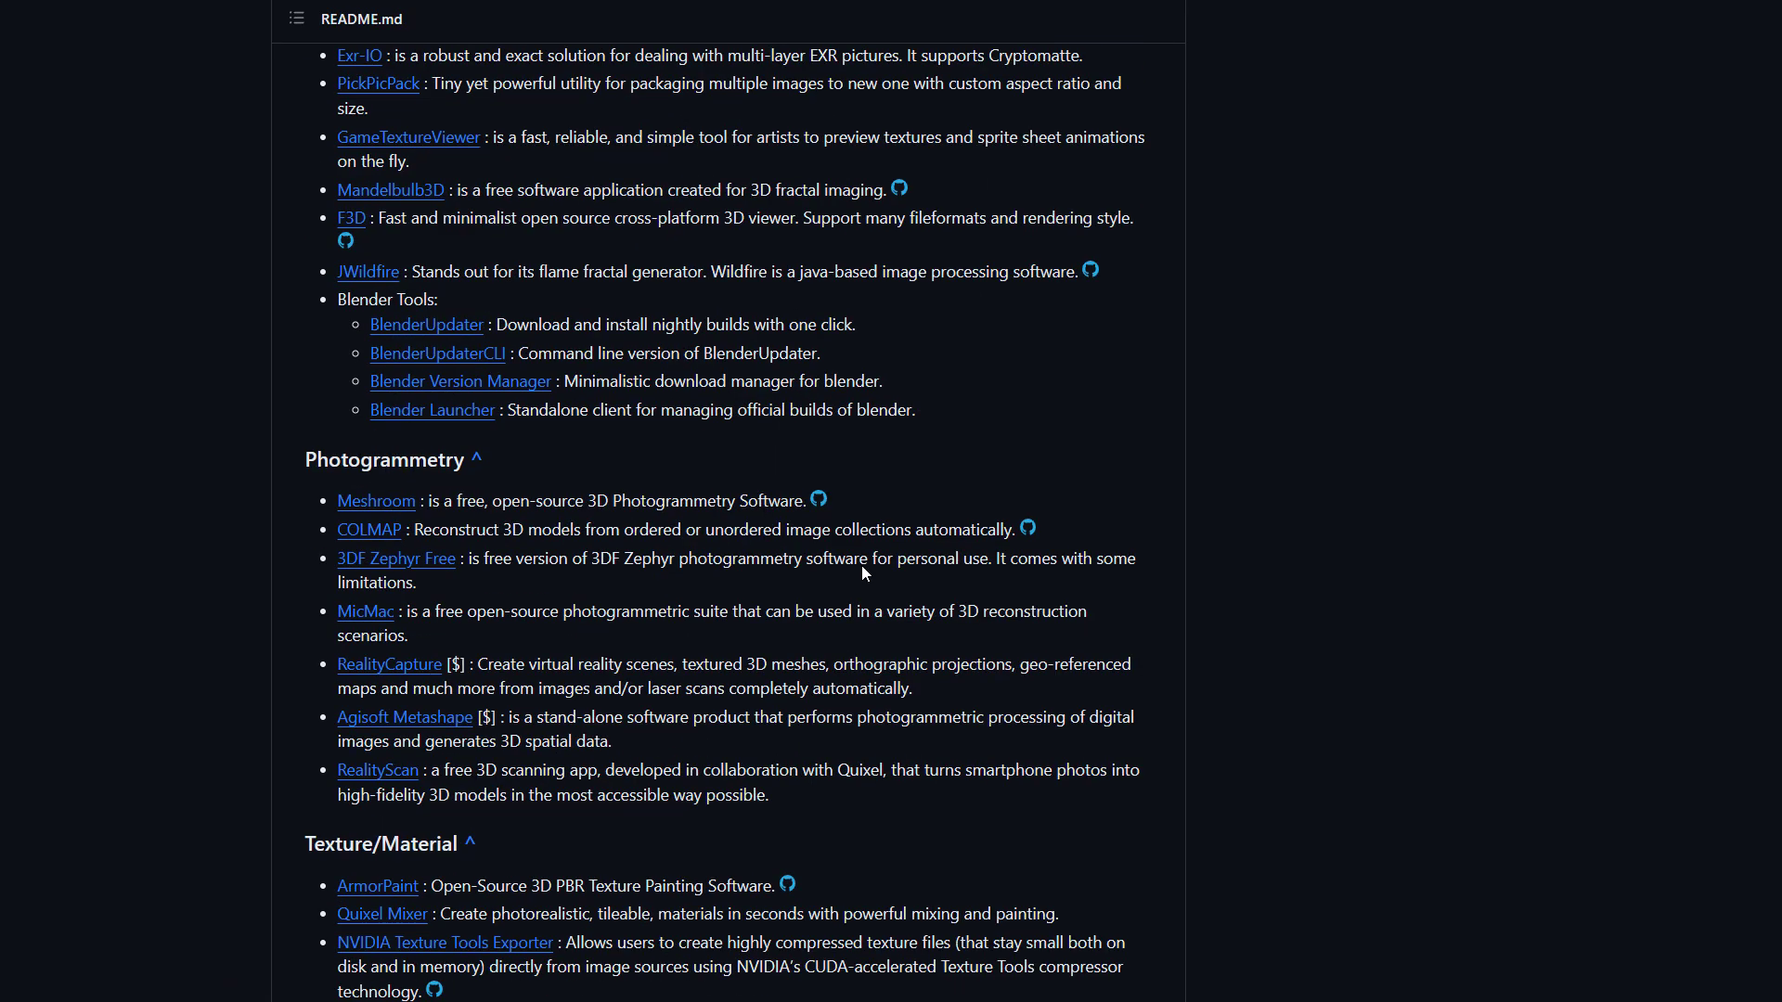
scroll(down, 3)
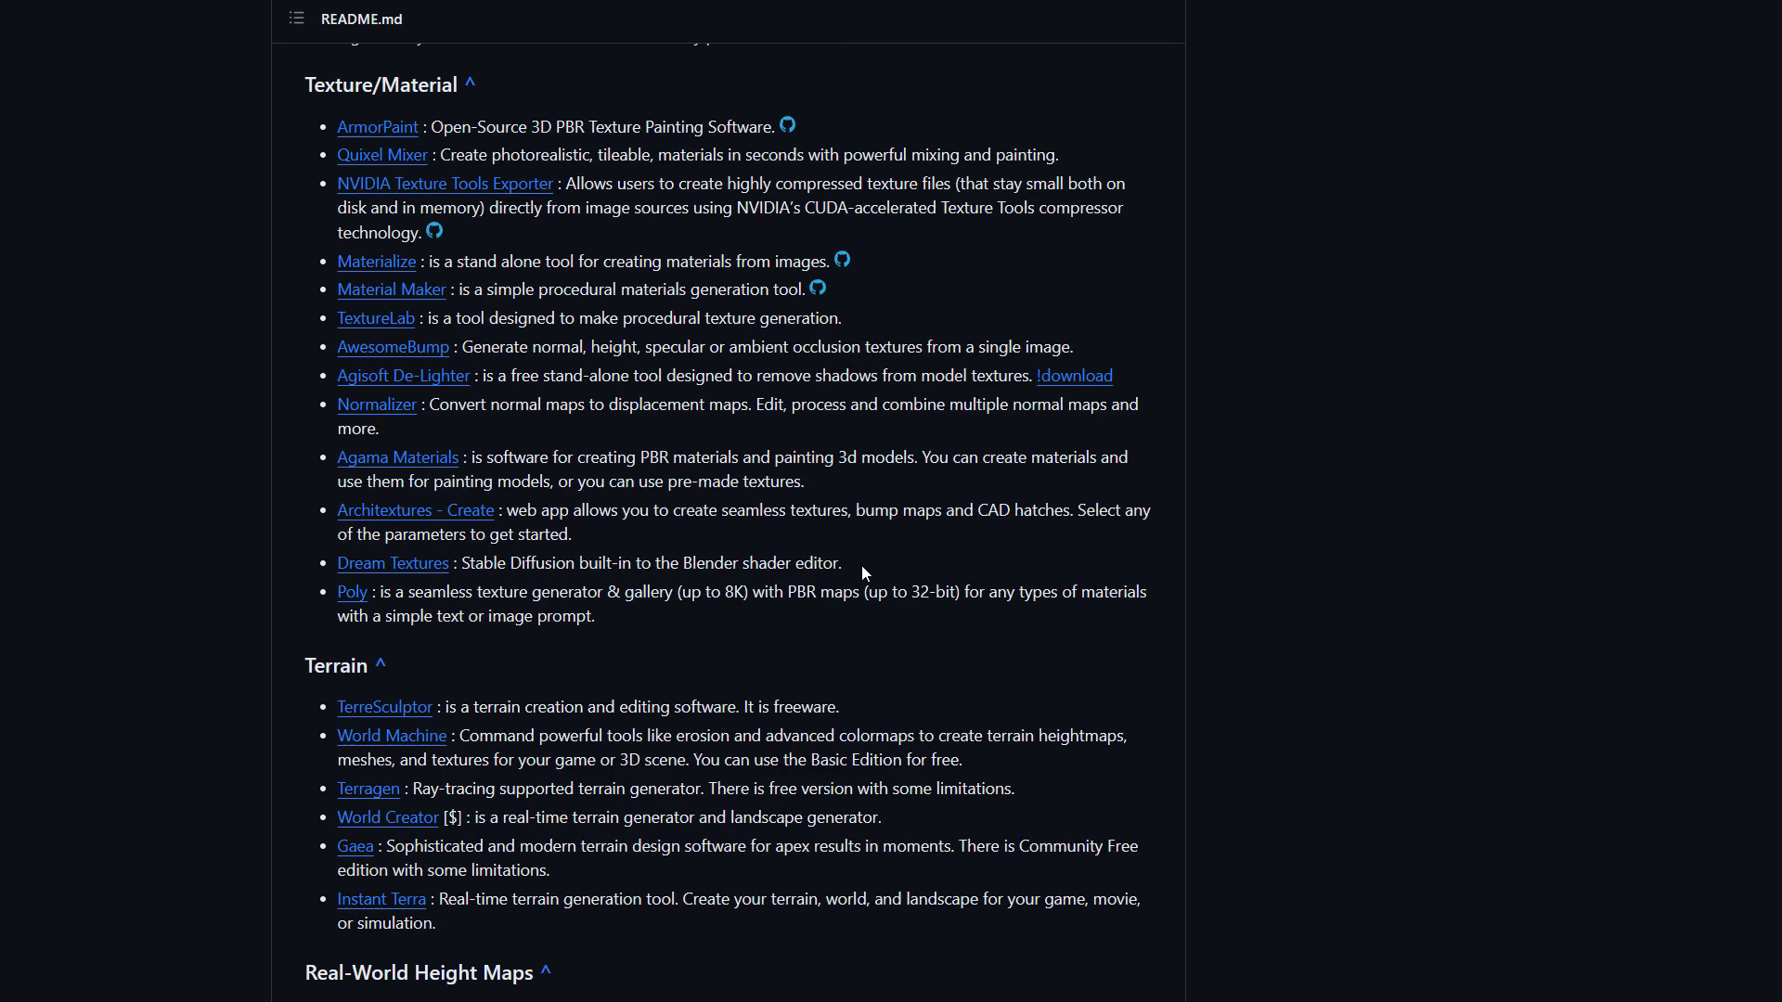
scroll(down, 3)
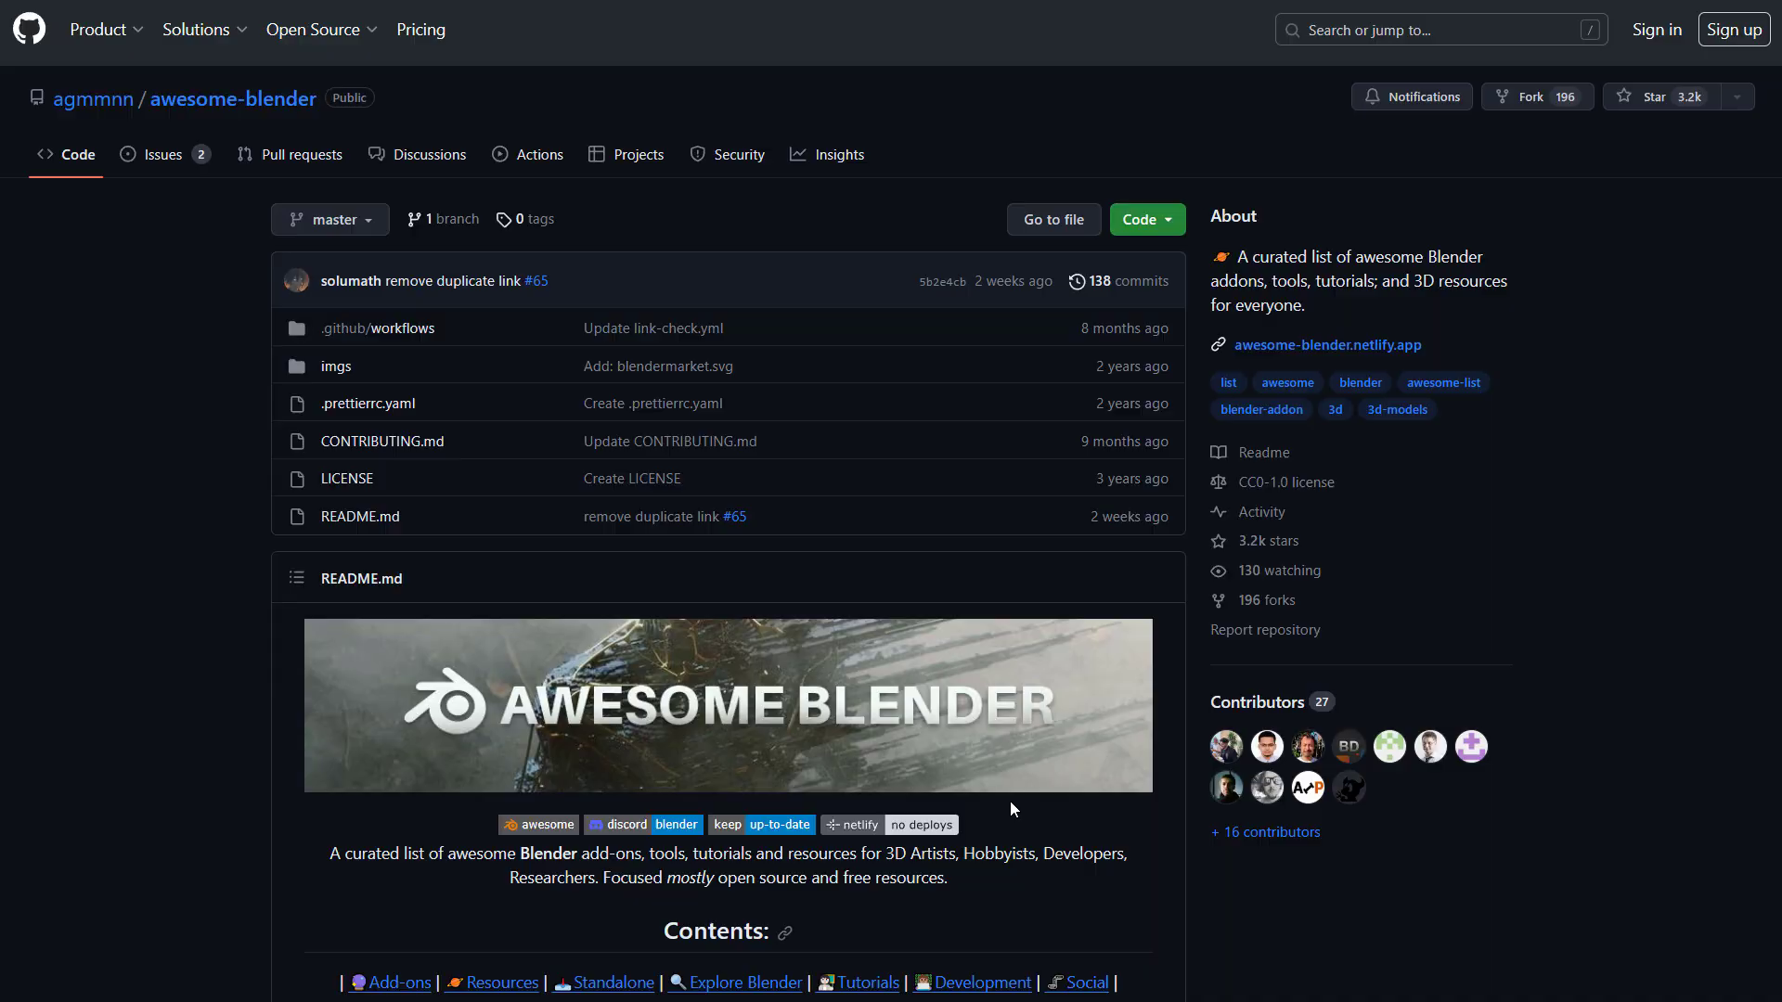
Scroll the README from the repository top through the Add-ons, Modeling and Sculpt sections
scroll(down, 3)
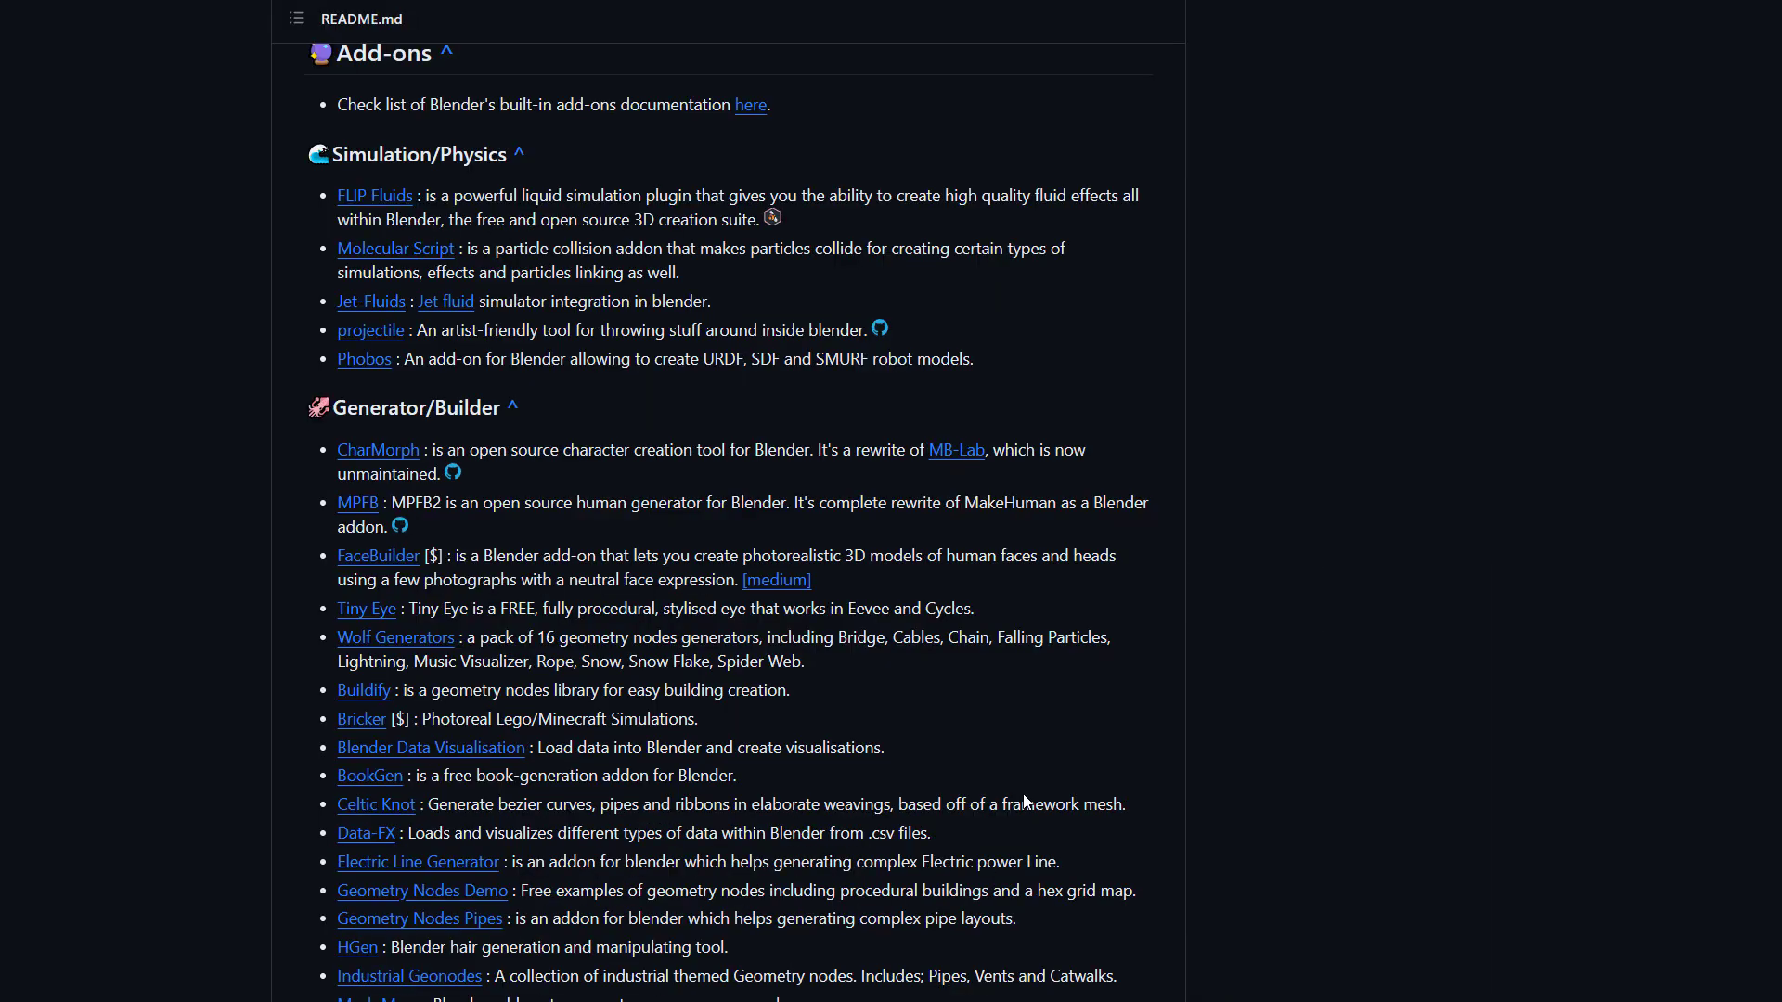
scroll(down, 3)
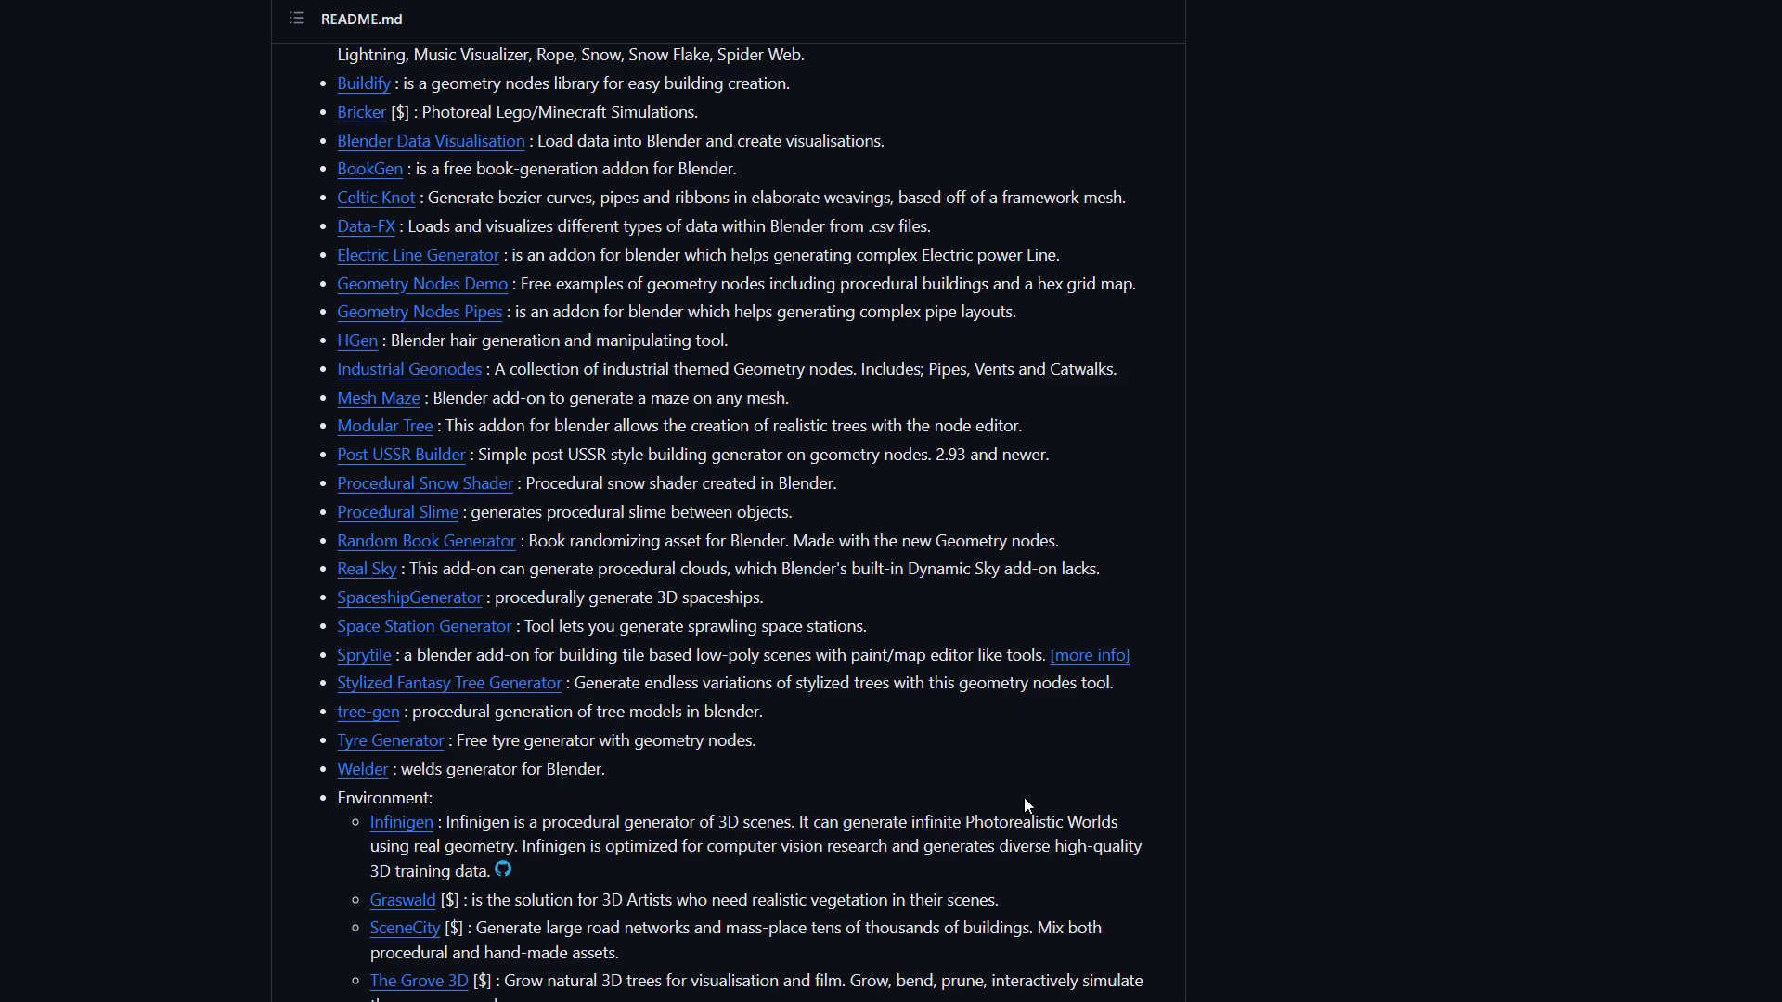
mouse_move(980, 791)
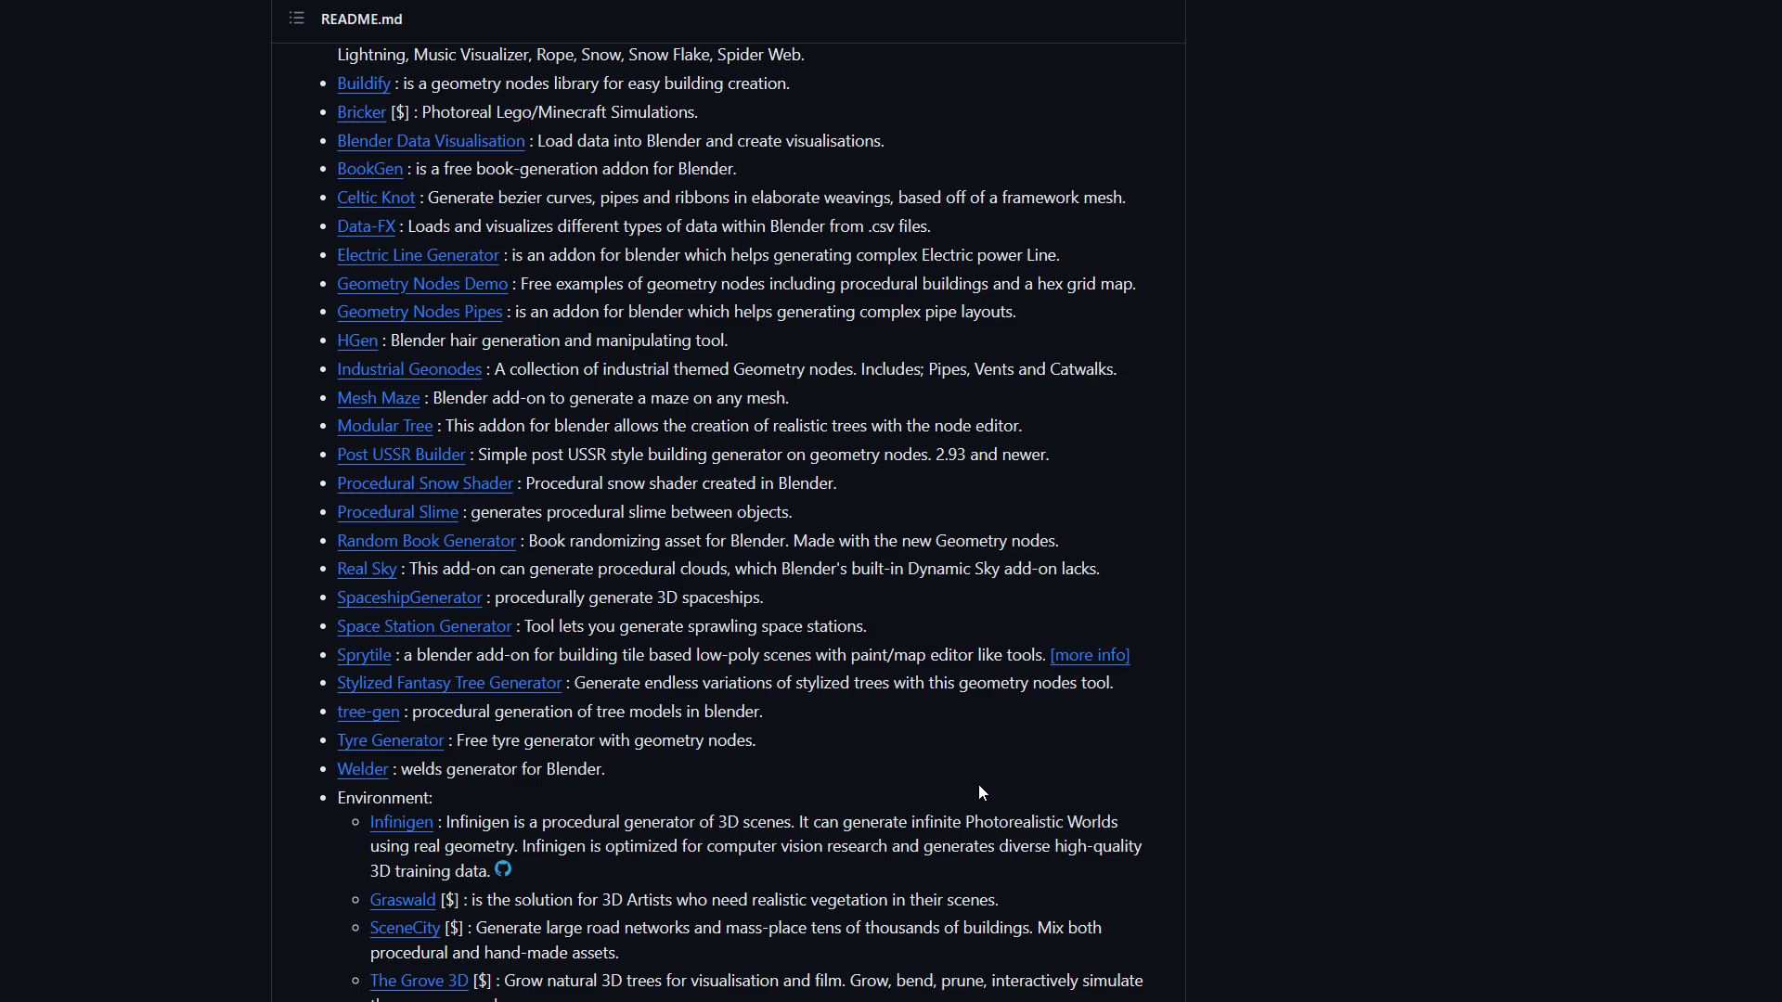
scroll(up, 3)
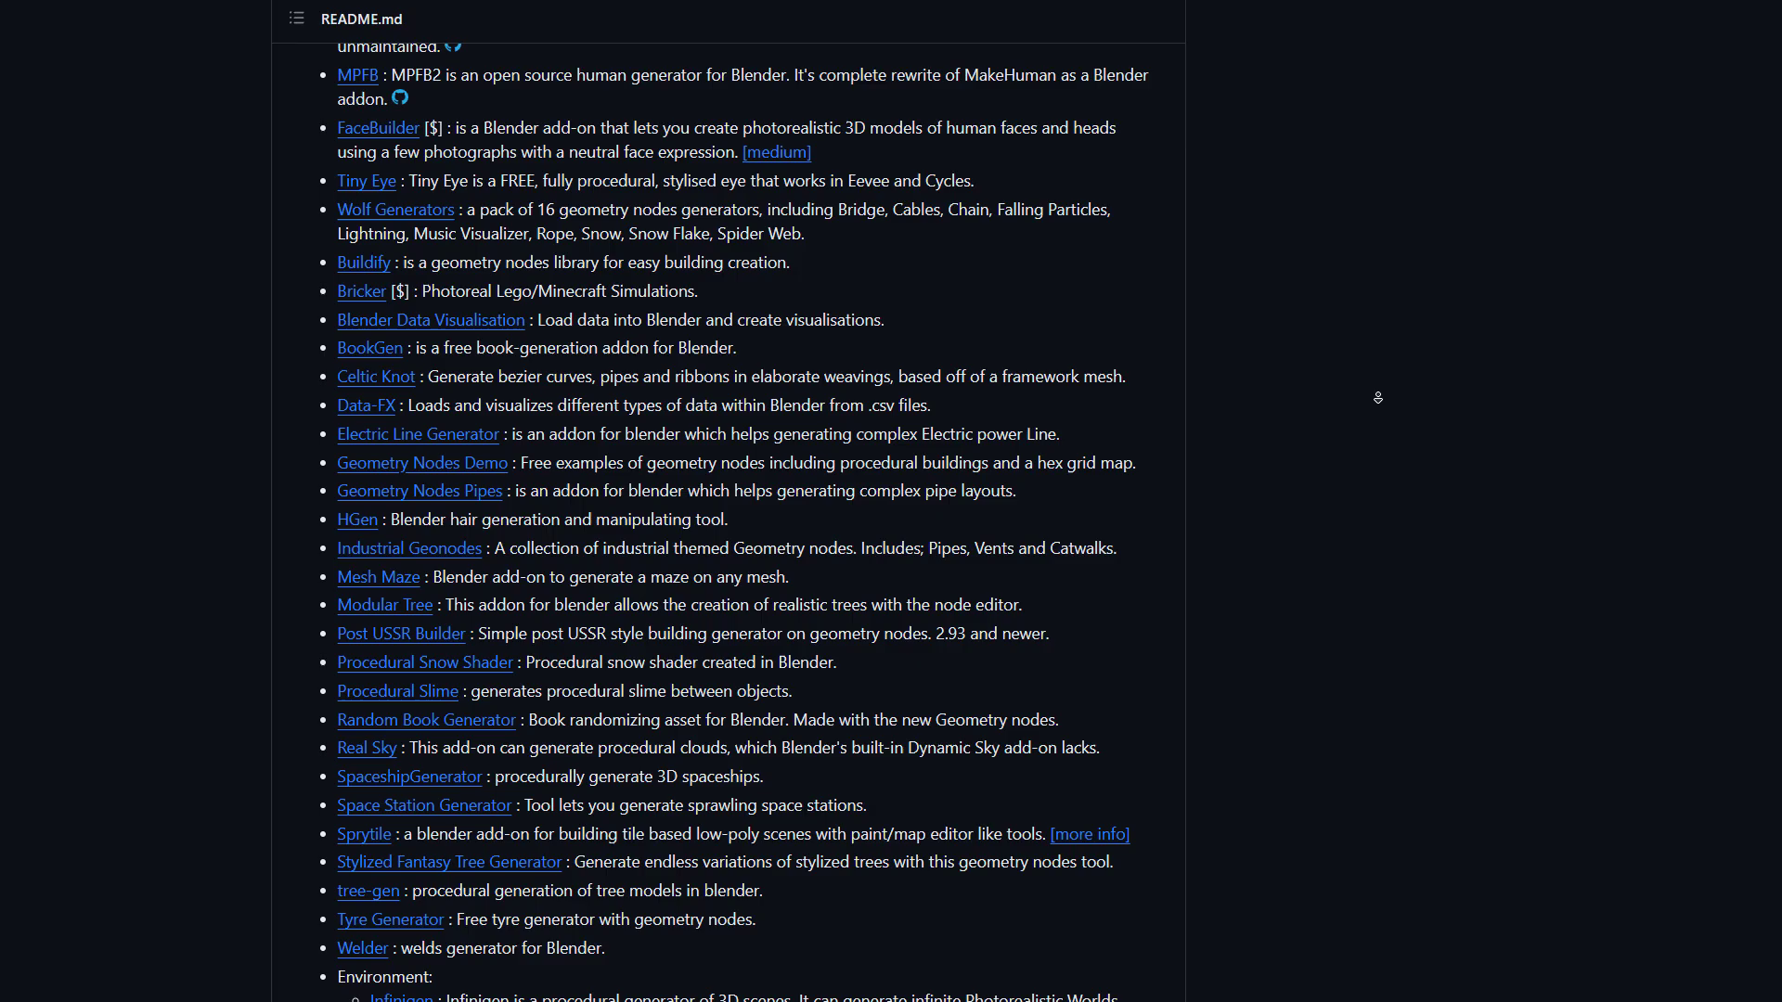
scroll(down, 3)
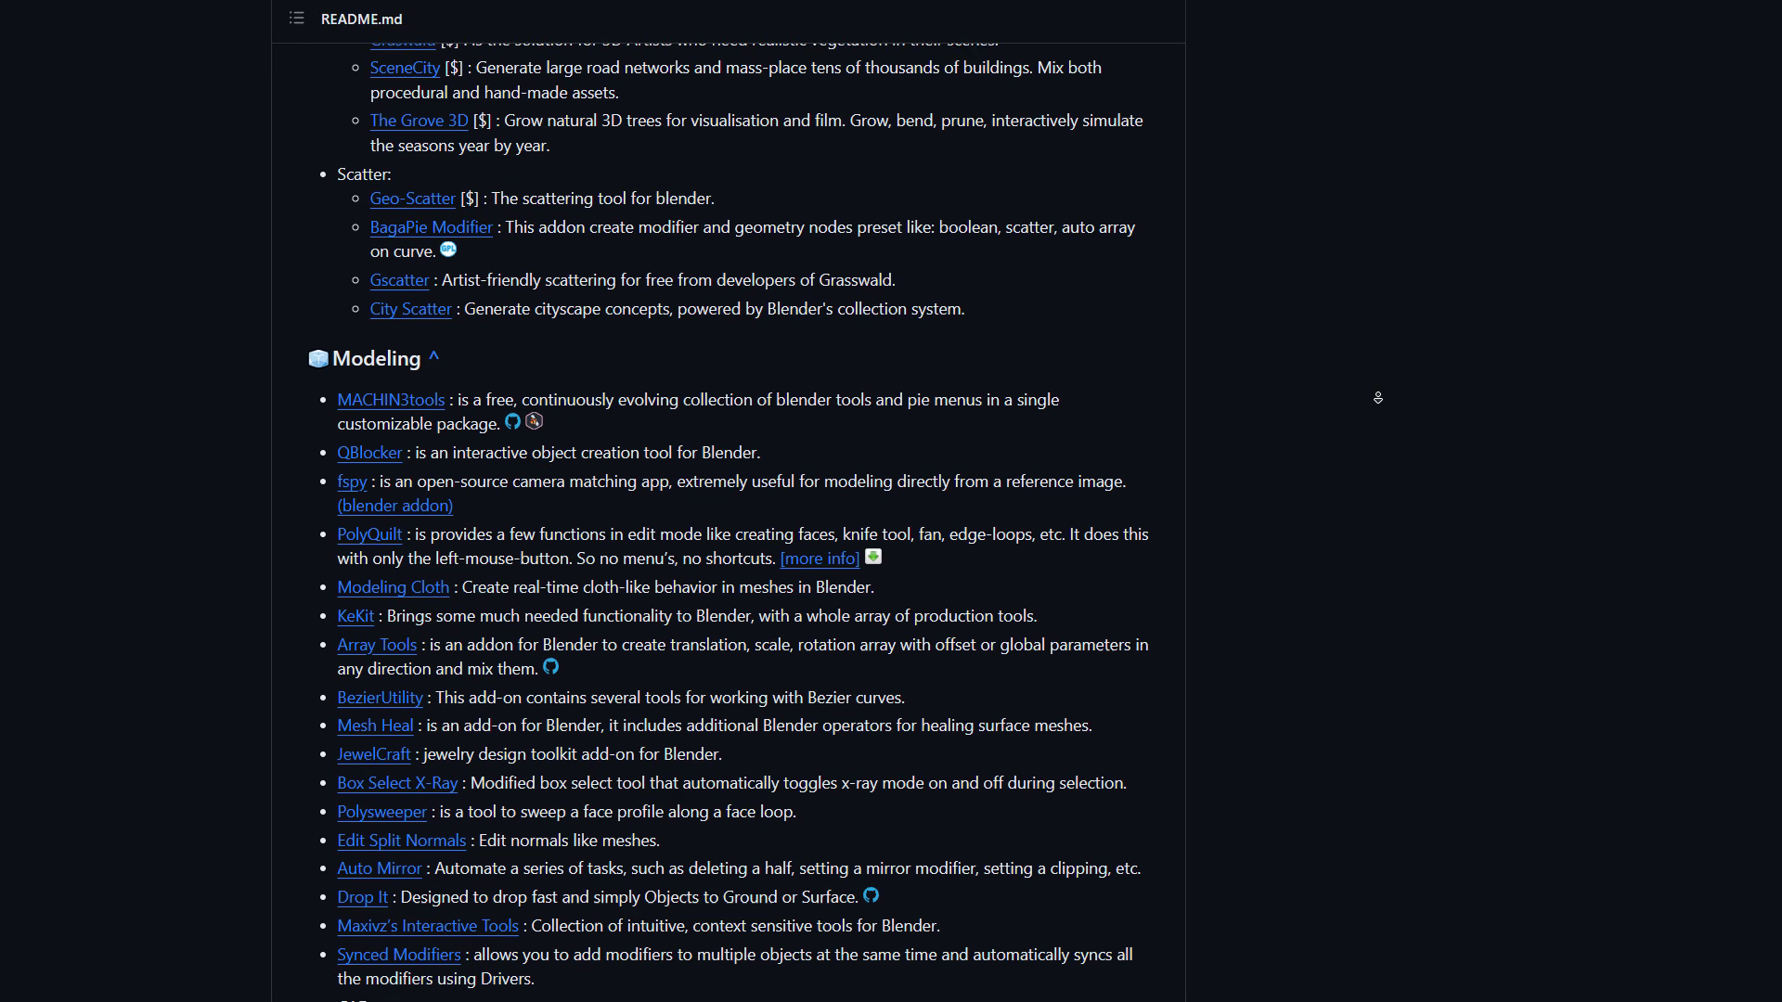
scroll(down, 3)
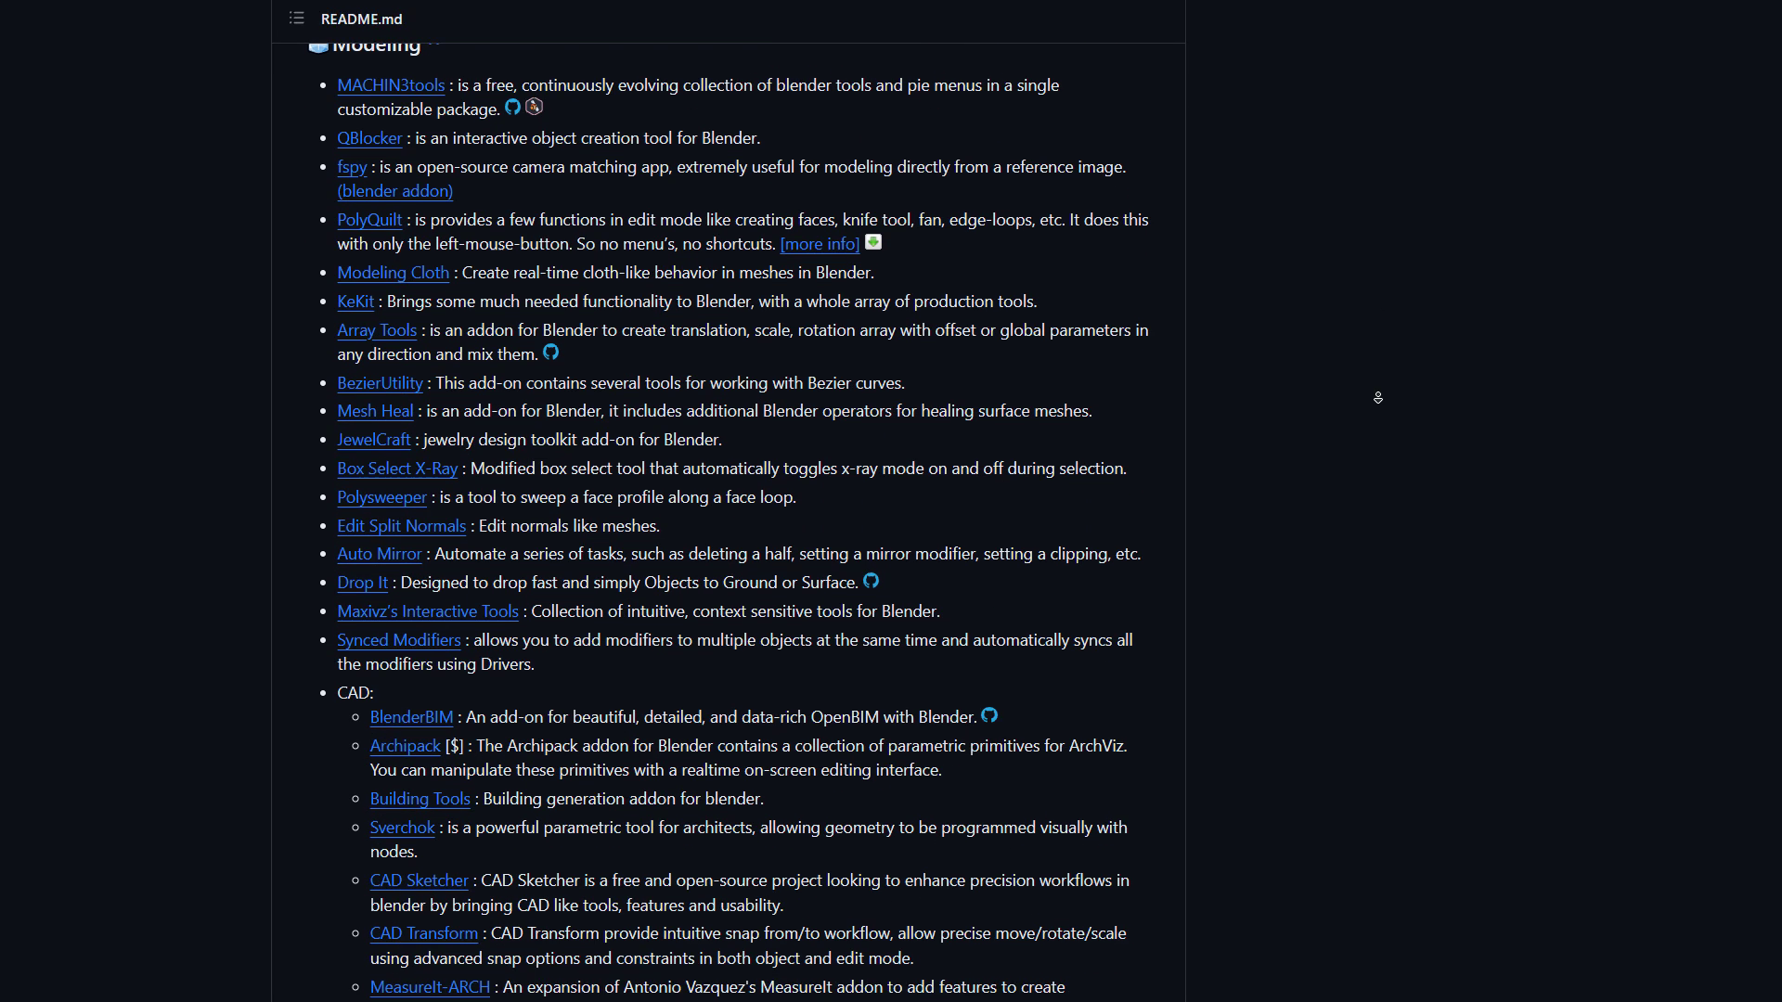
scroll(down, 3)
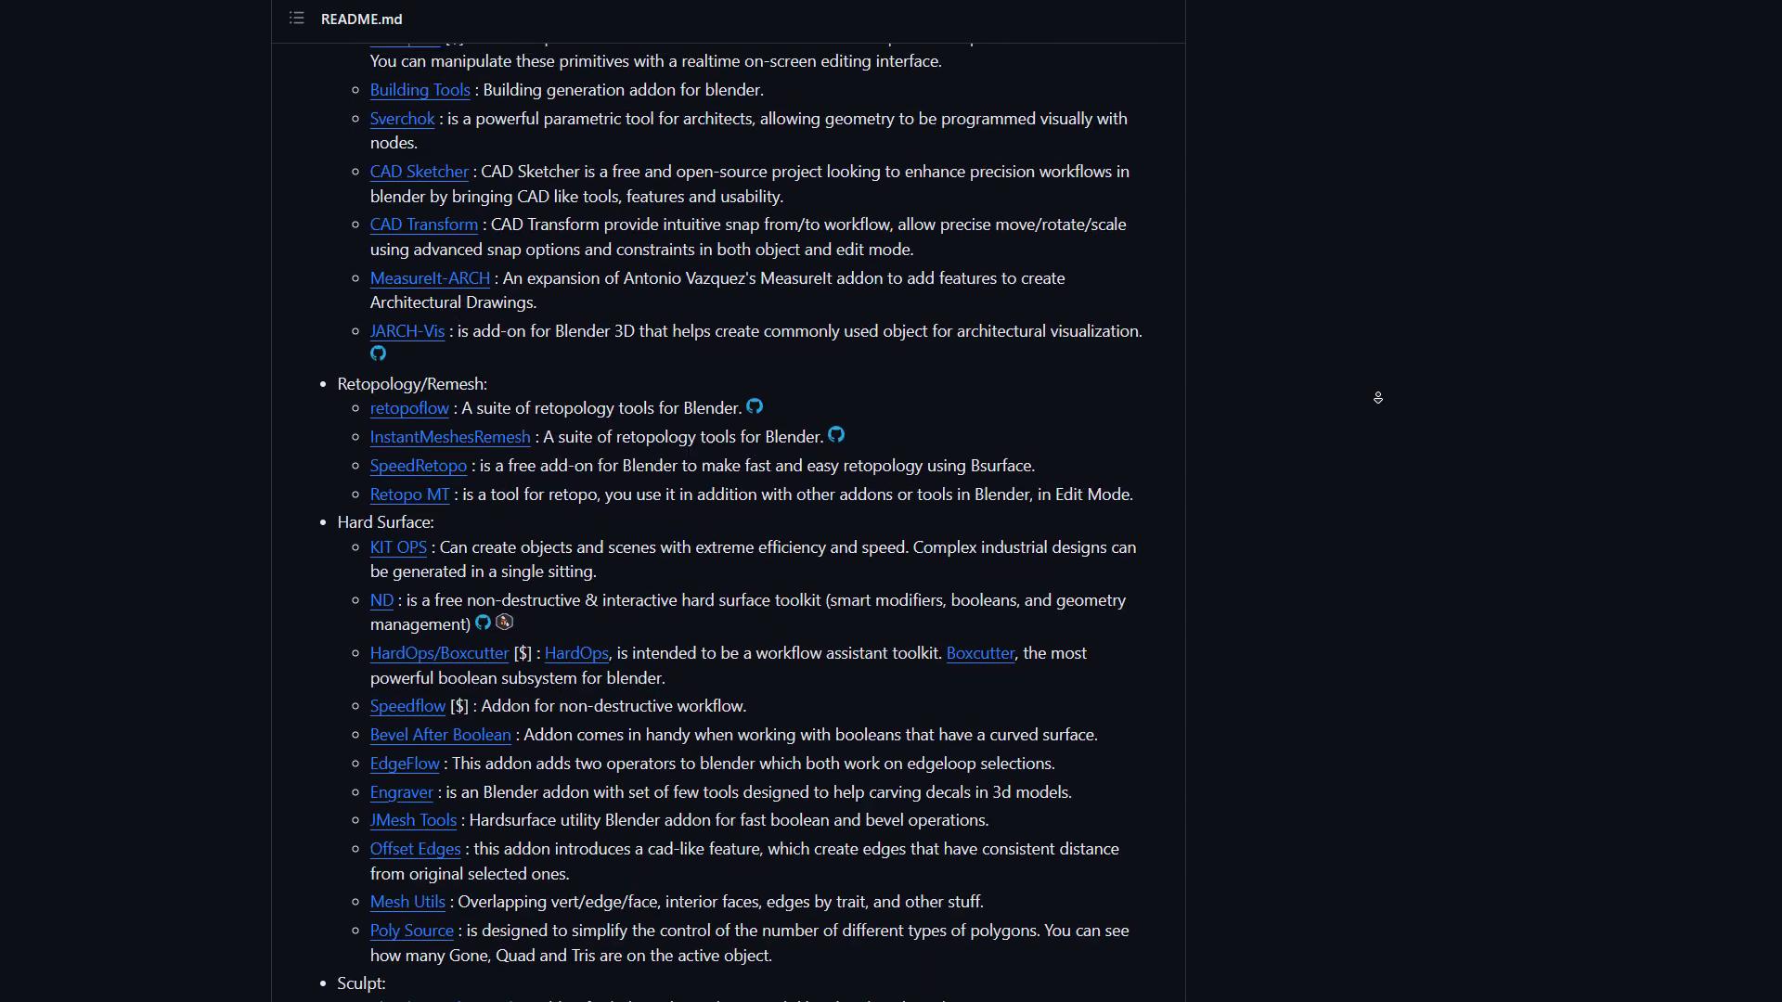
Continue down through Animation, Texture/UV, Import/Export to the Render, Camera and Display add-ons
scroll(down, 3)
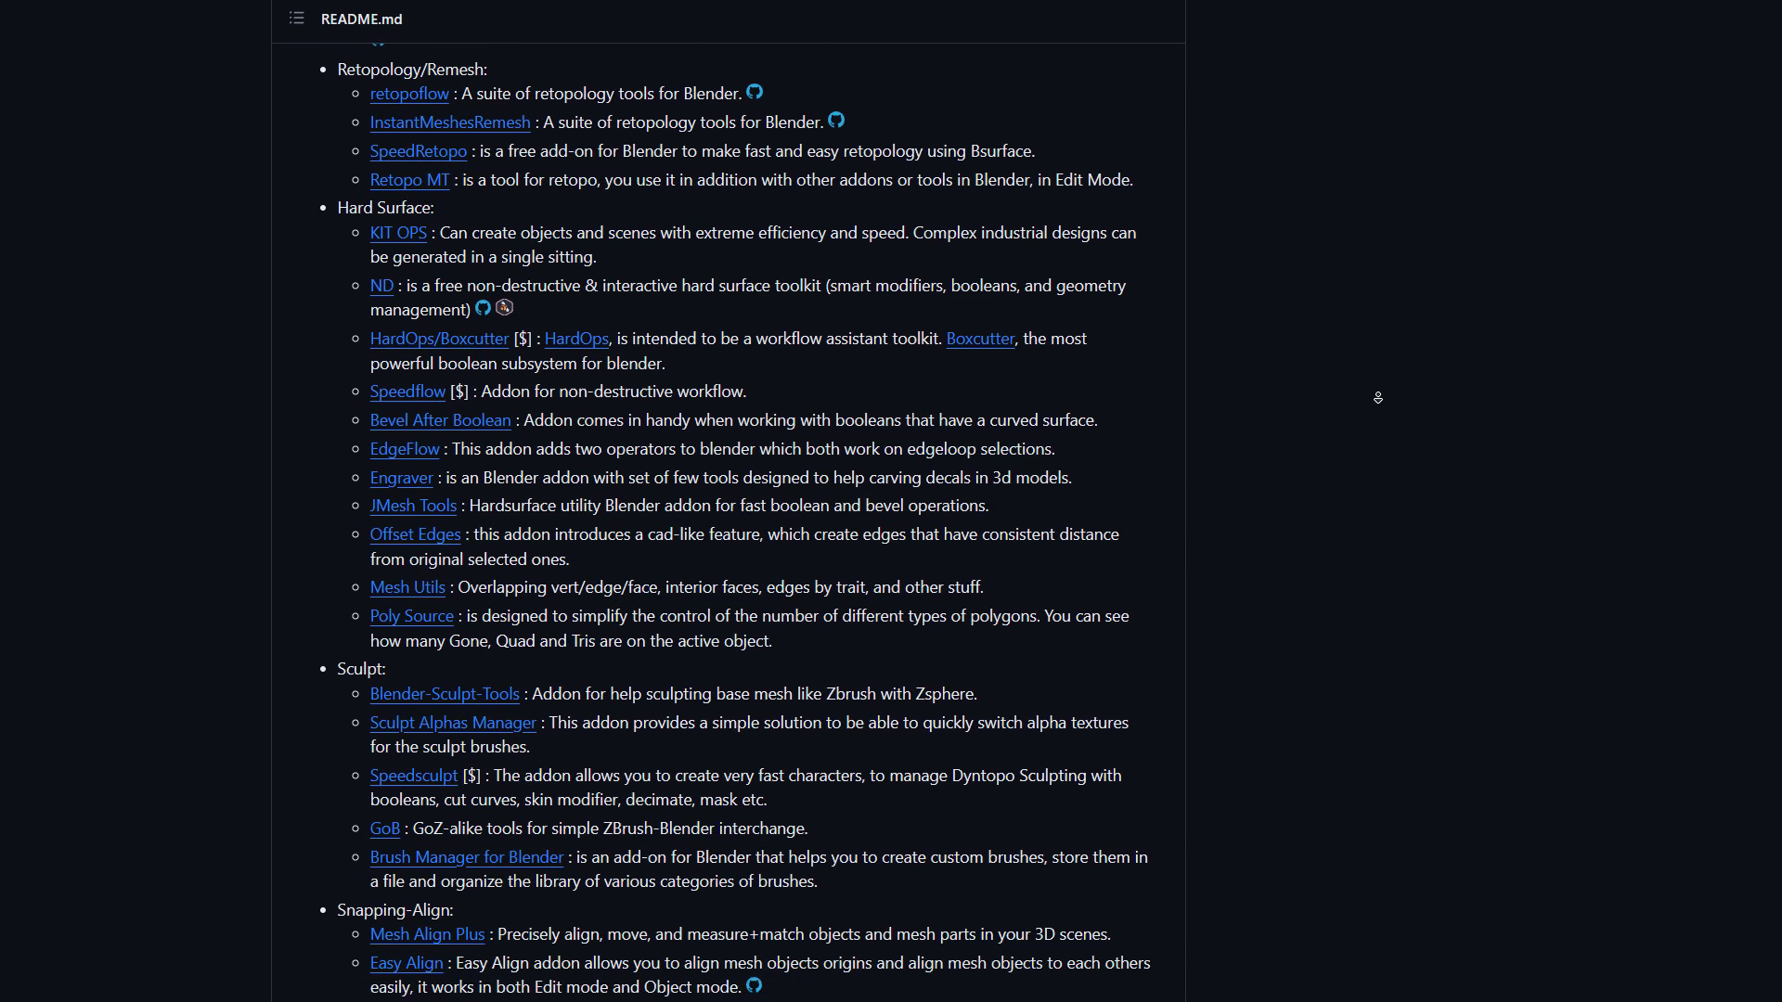
scroll(down, 3)
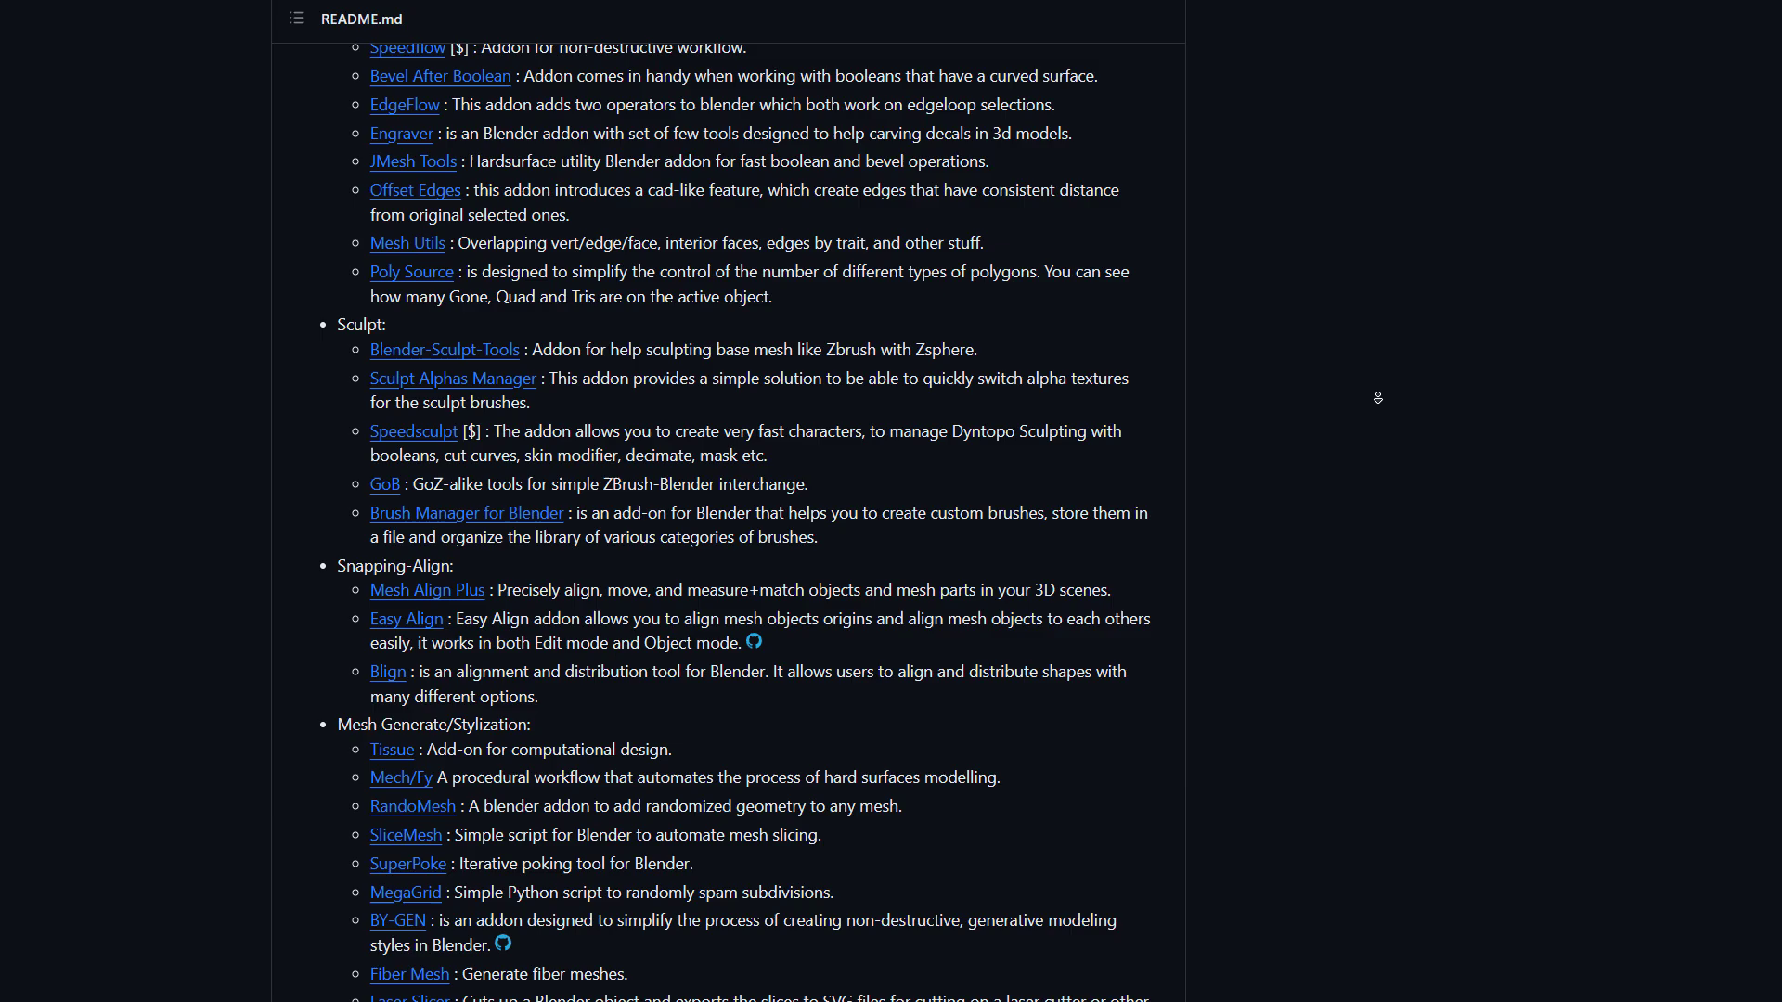
scroll(down, 3)
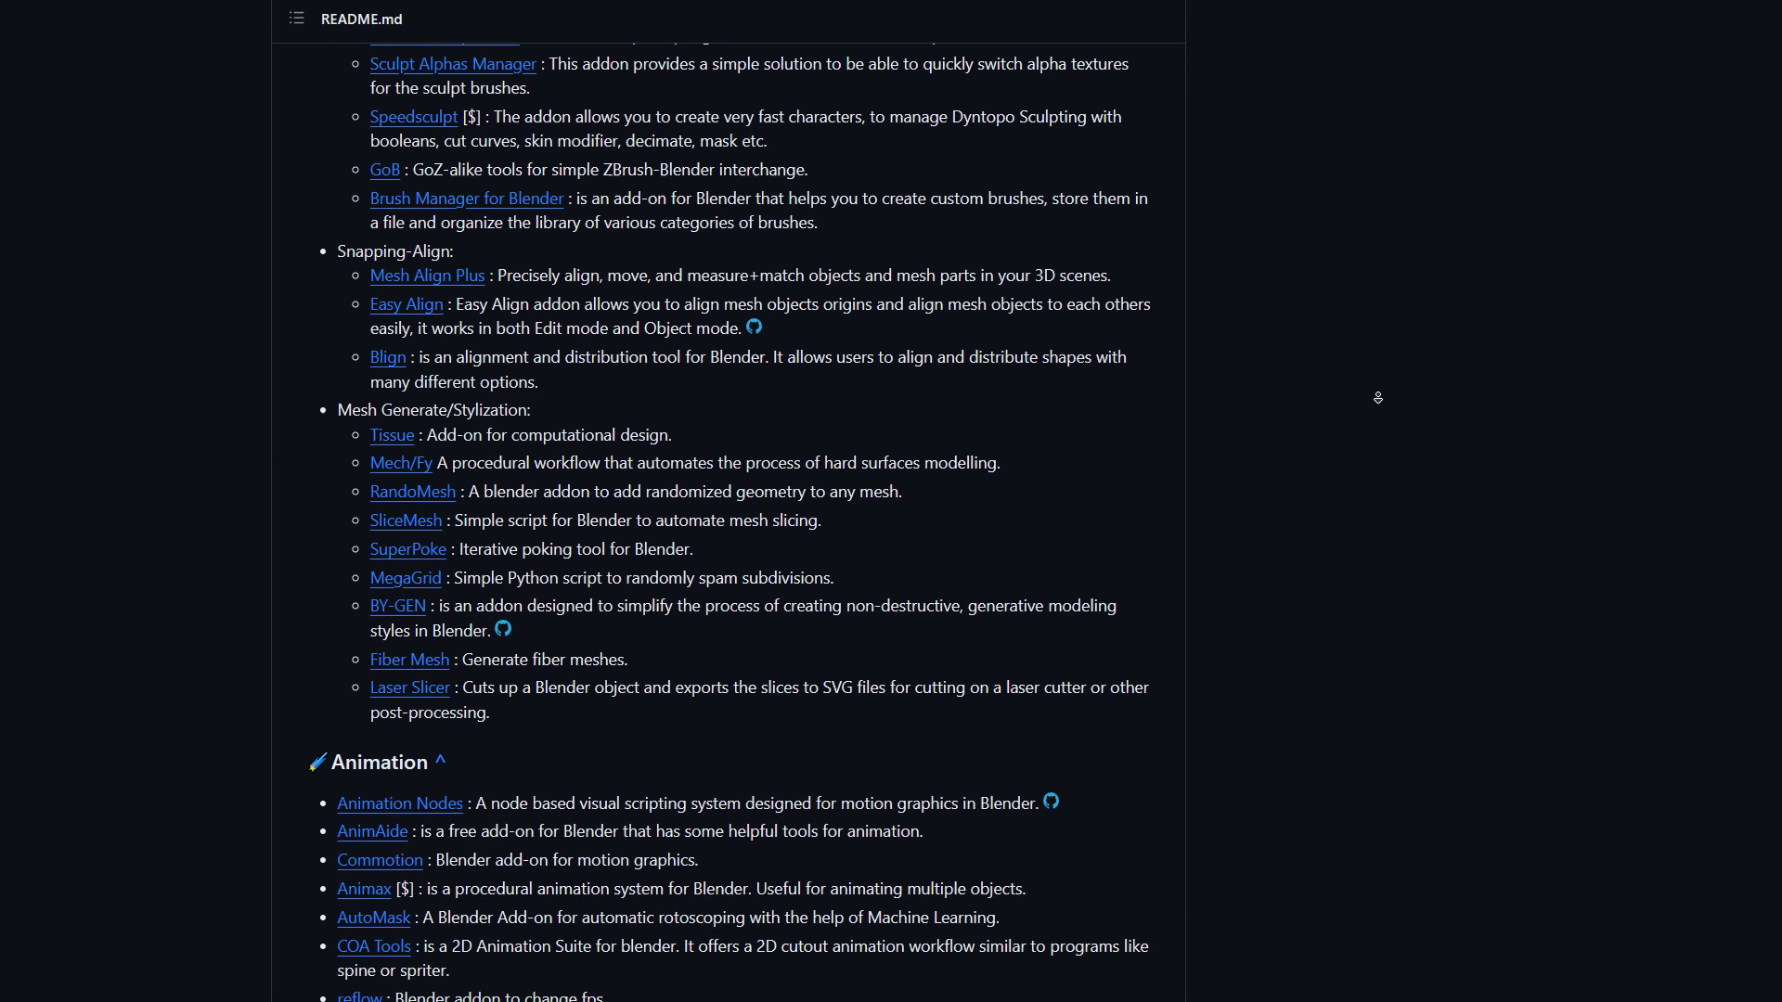
scroll(down, 3)
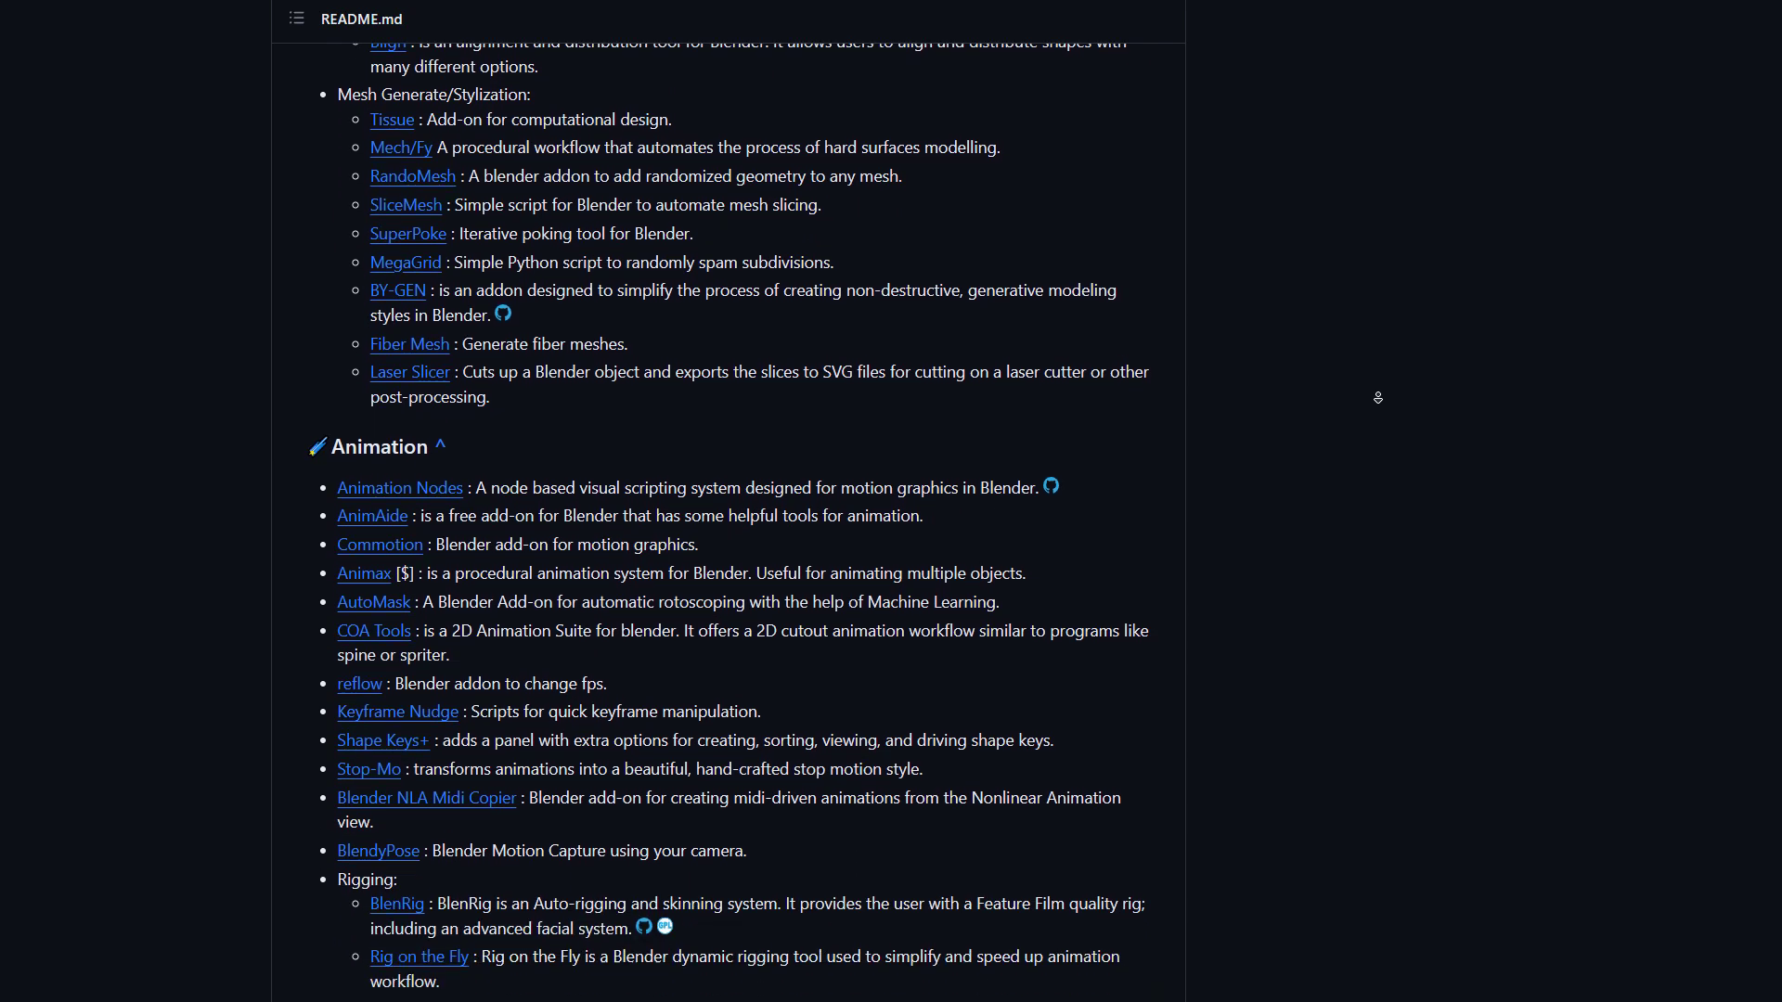
scroll(up, 3)
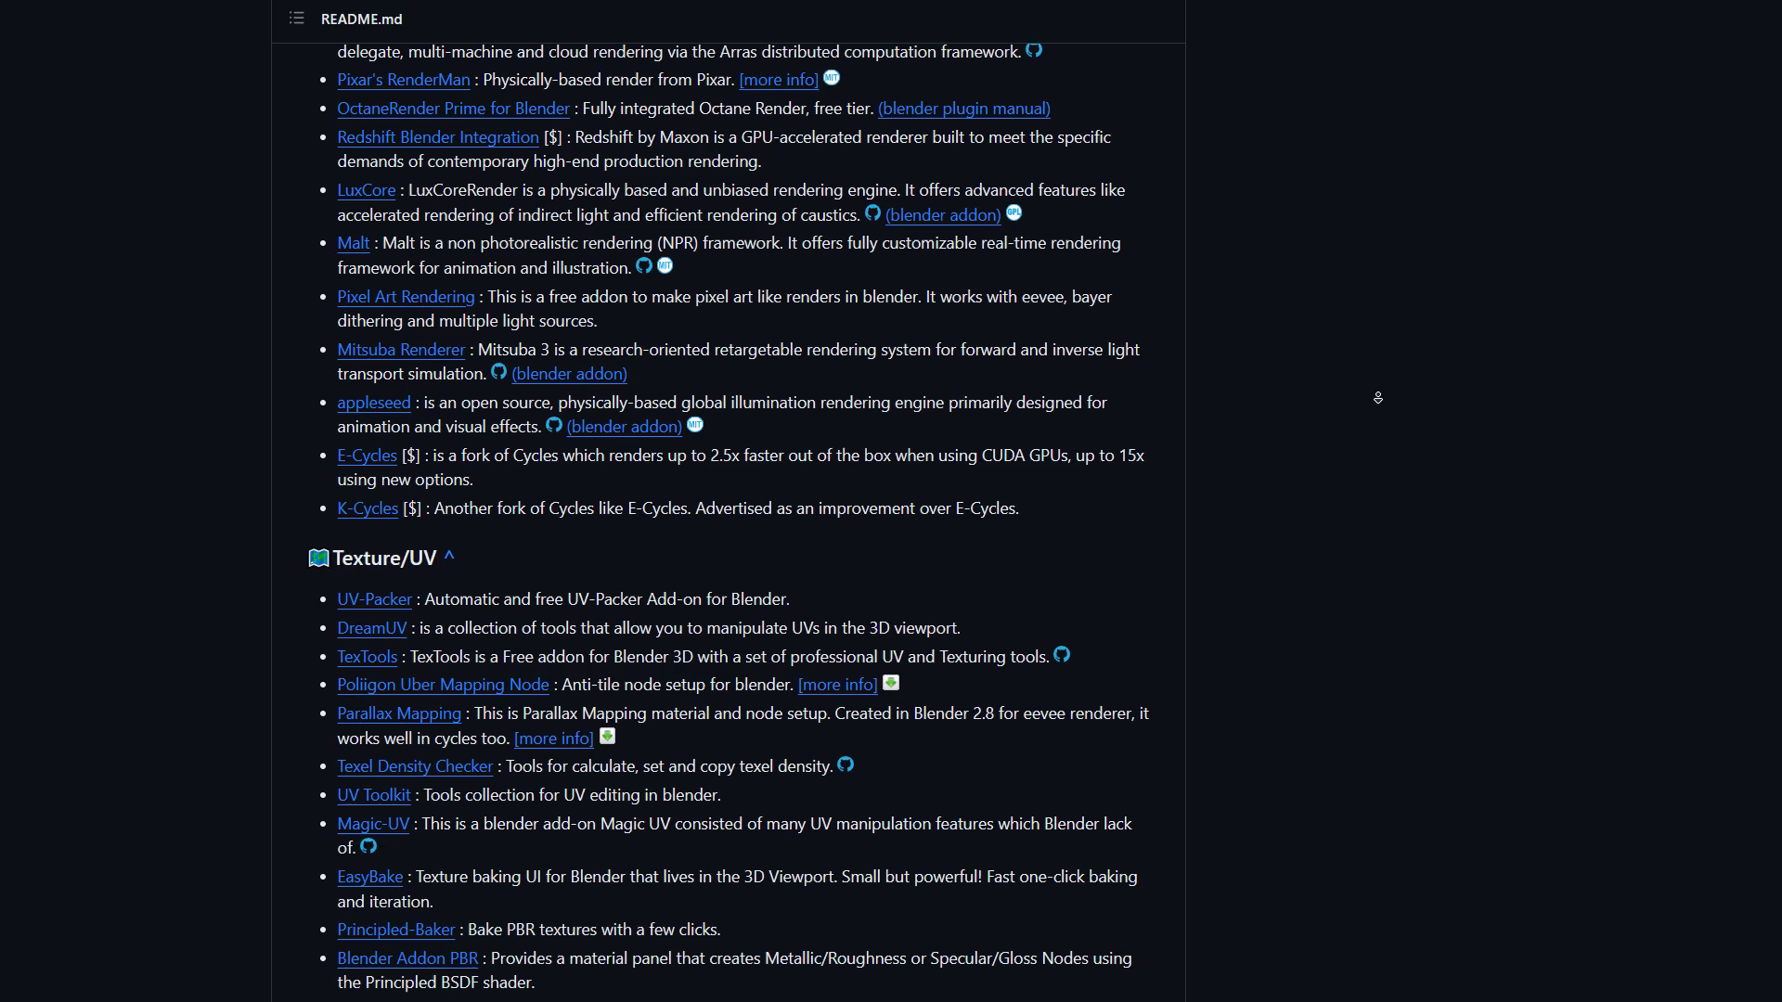
scroll(down, 3)
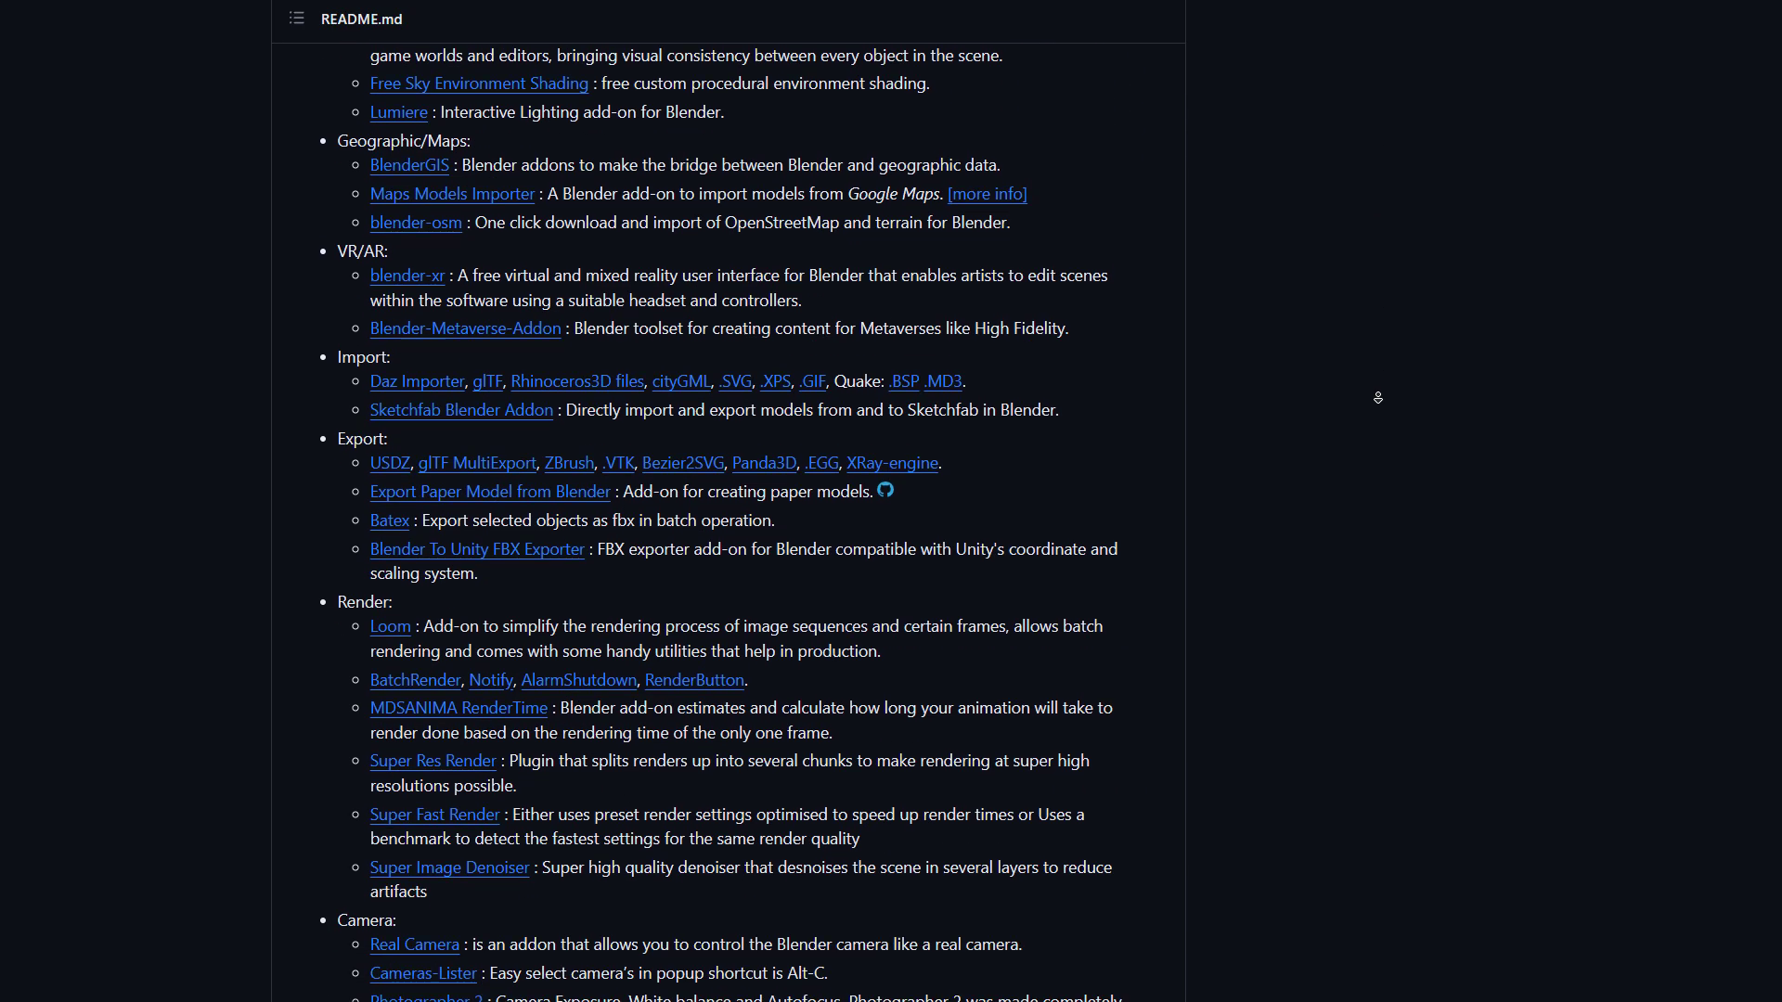
scroll(down, 3)
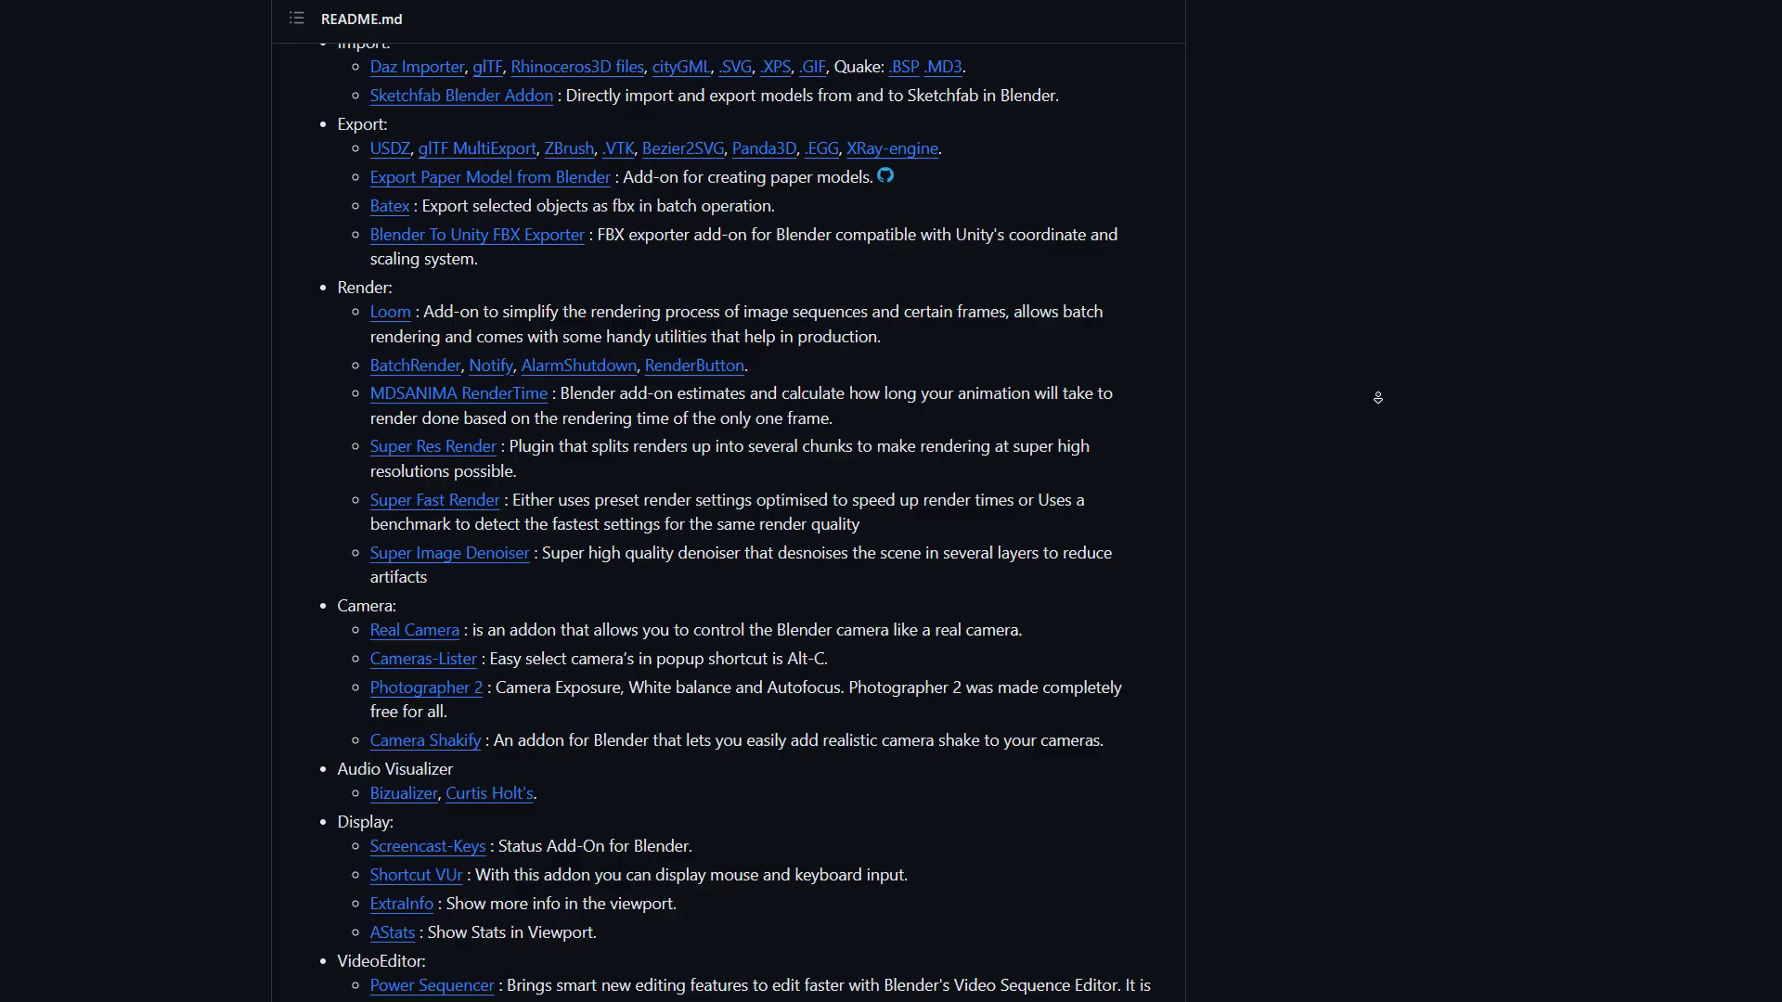